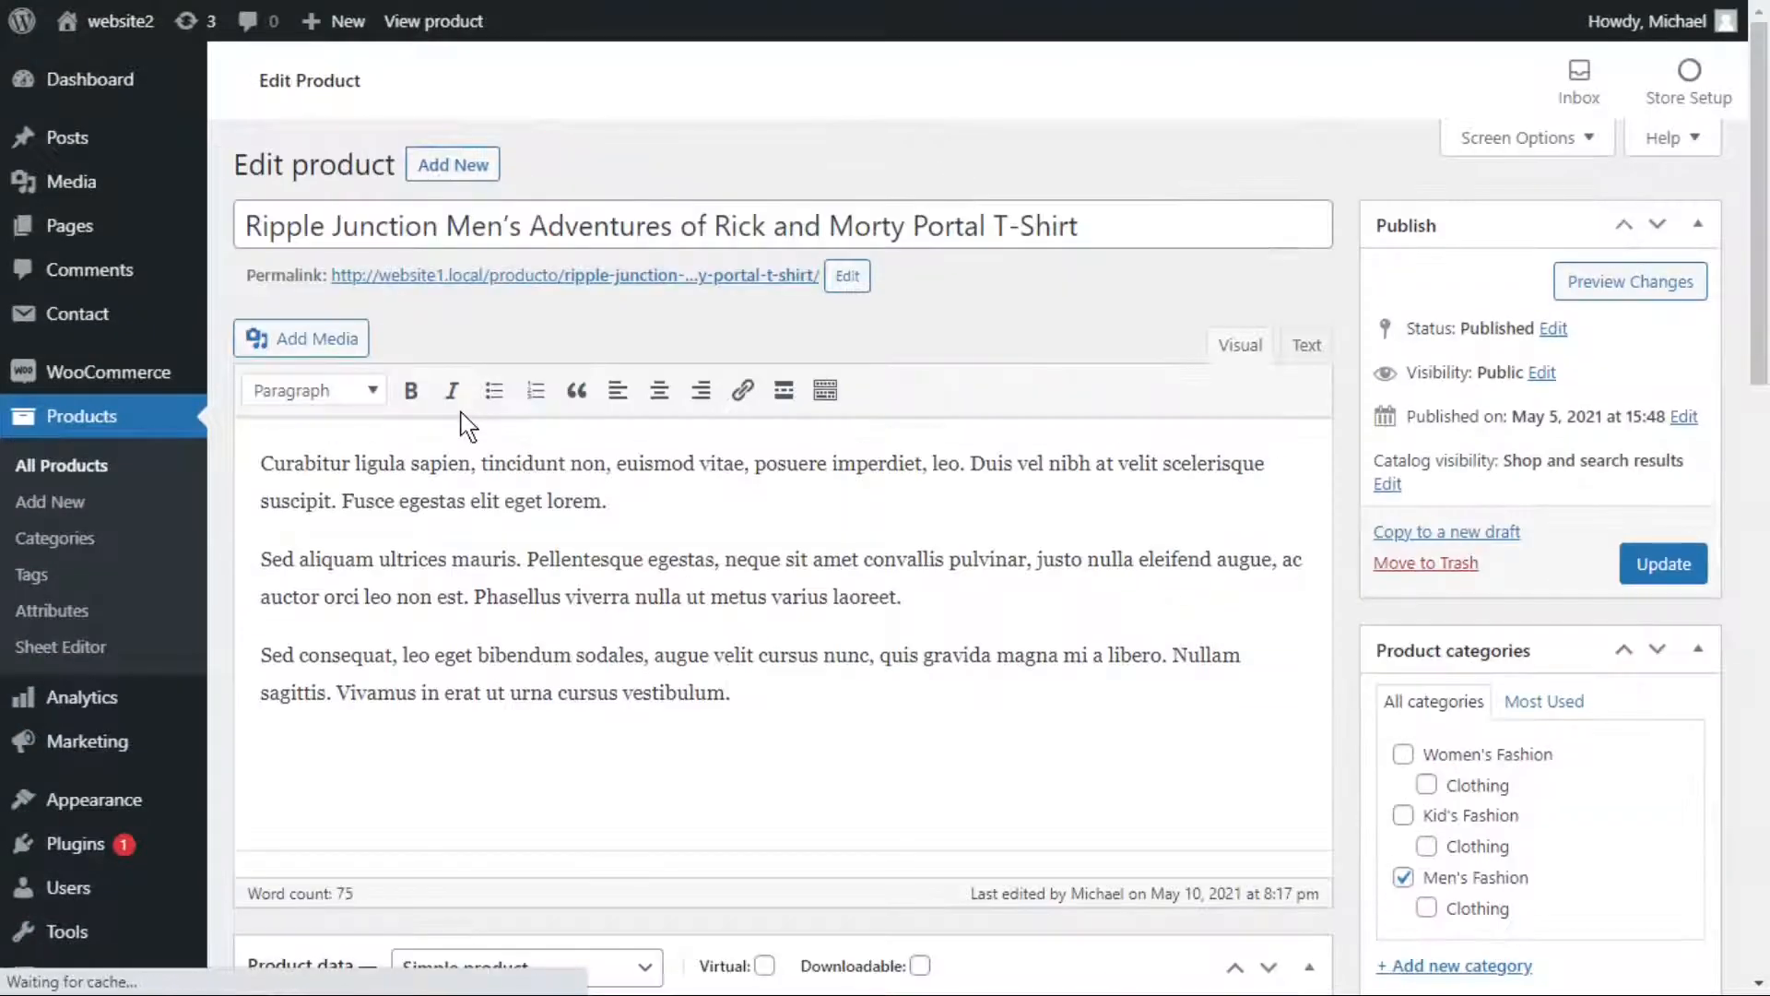
Step: Update the Rick and Morty Portal T-Shirt product so it reports as saved
scroll(down, 3)
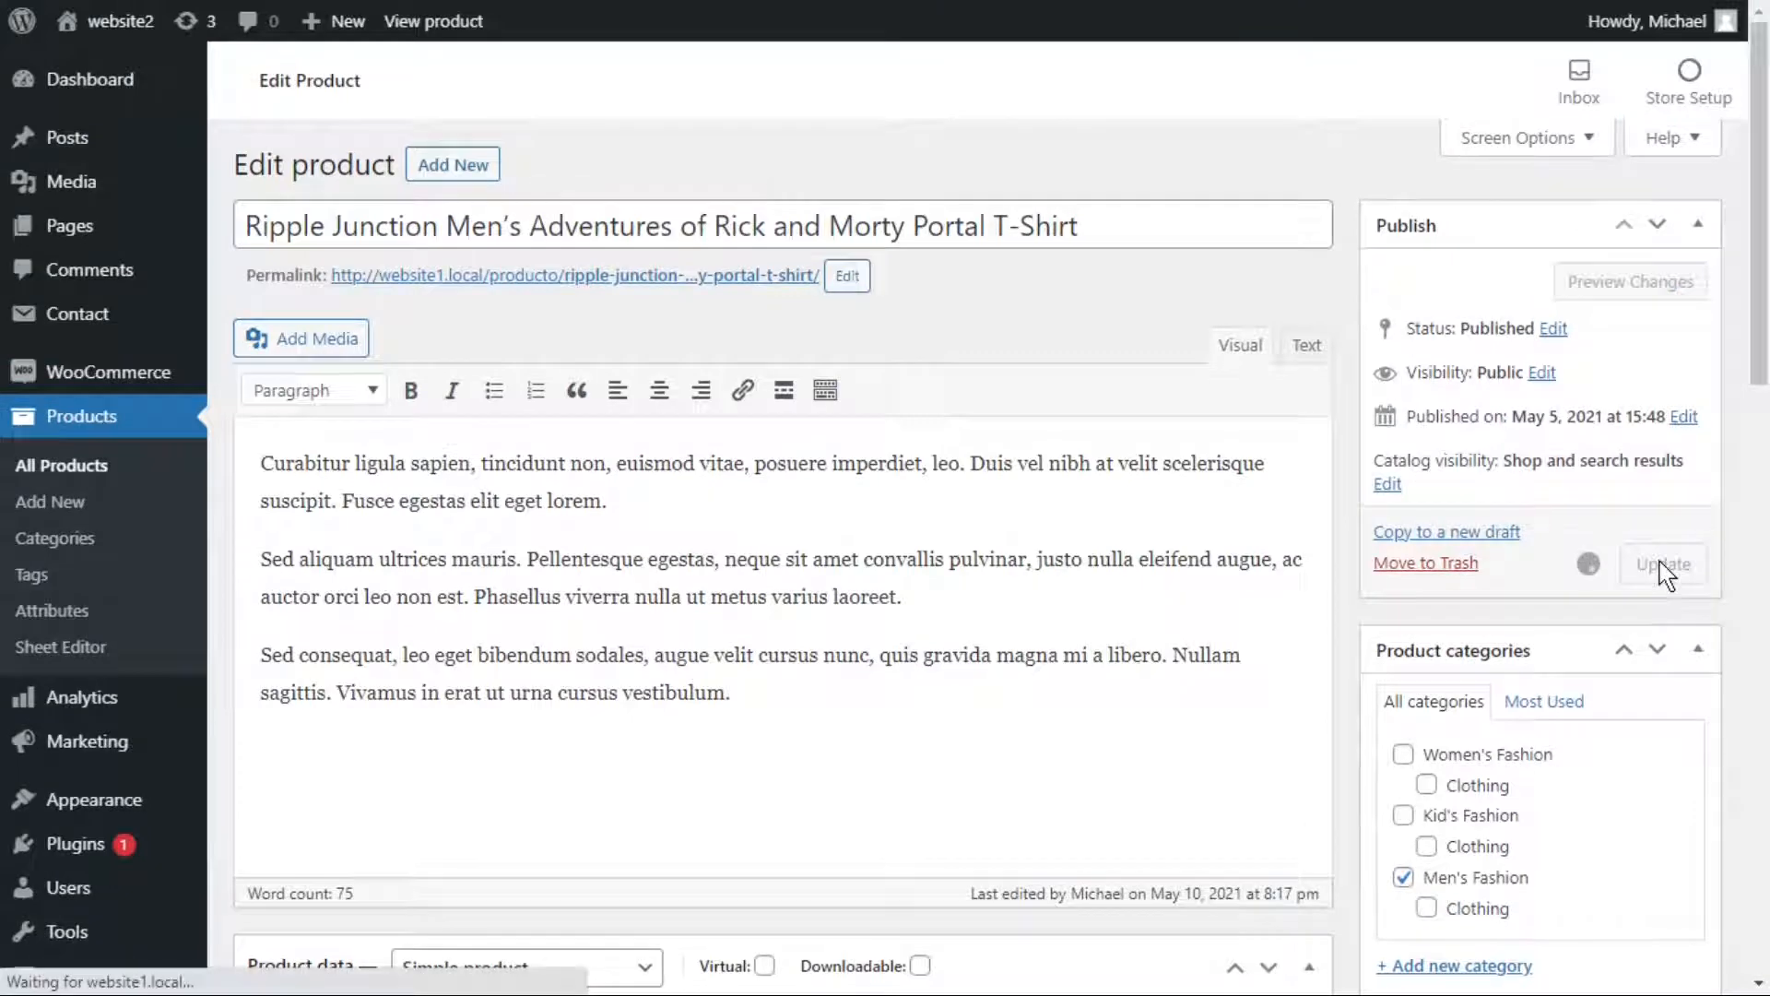
click(1661, 564)
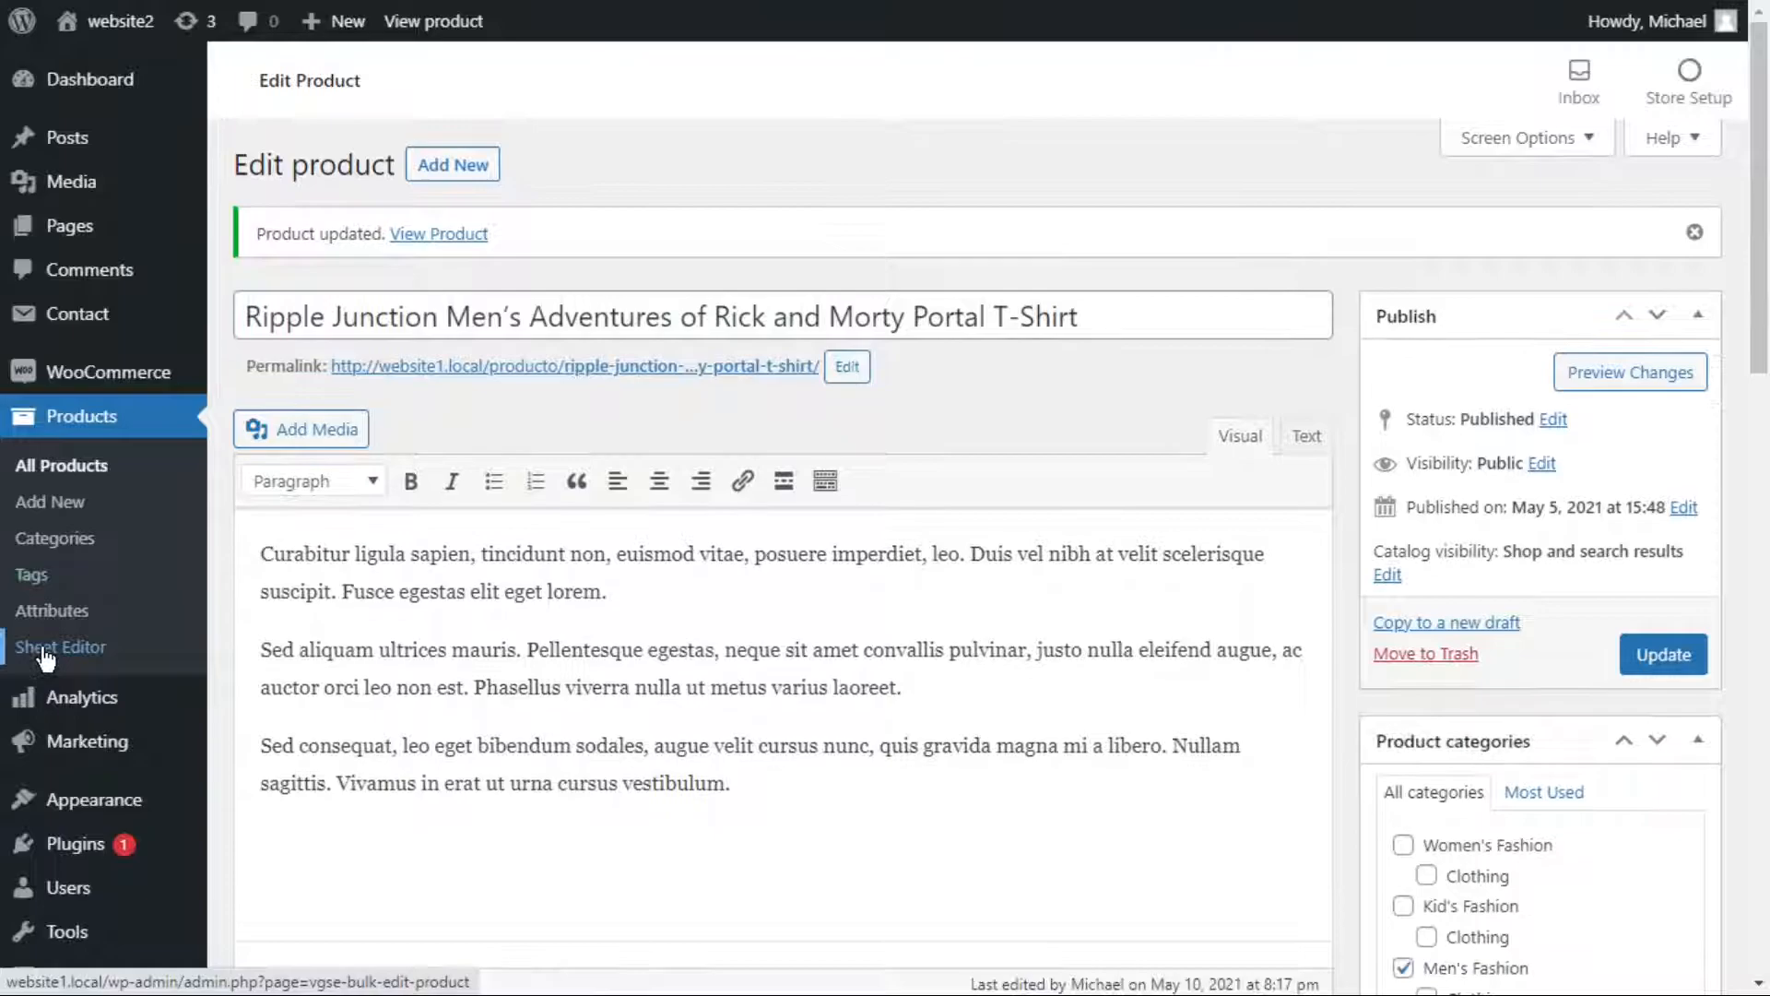
Step: Launch the Sheet Editor product spreadsheet from the Products menu
click(61, 647)
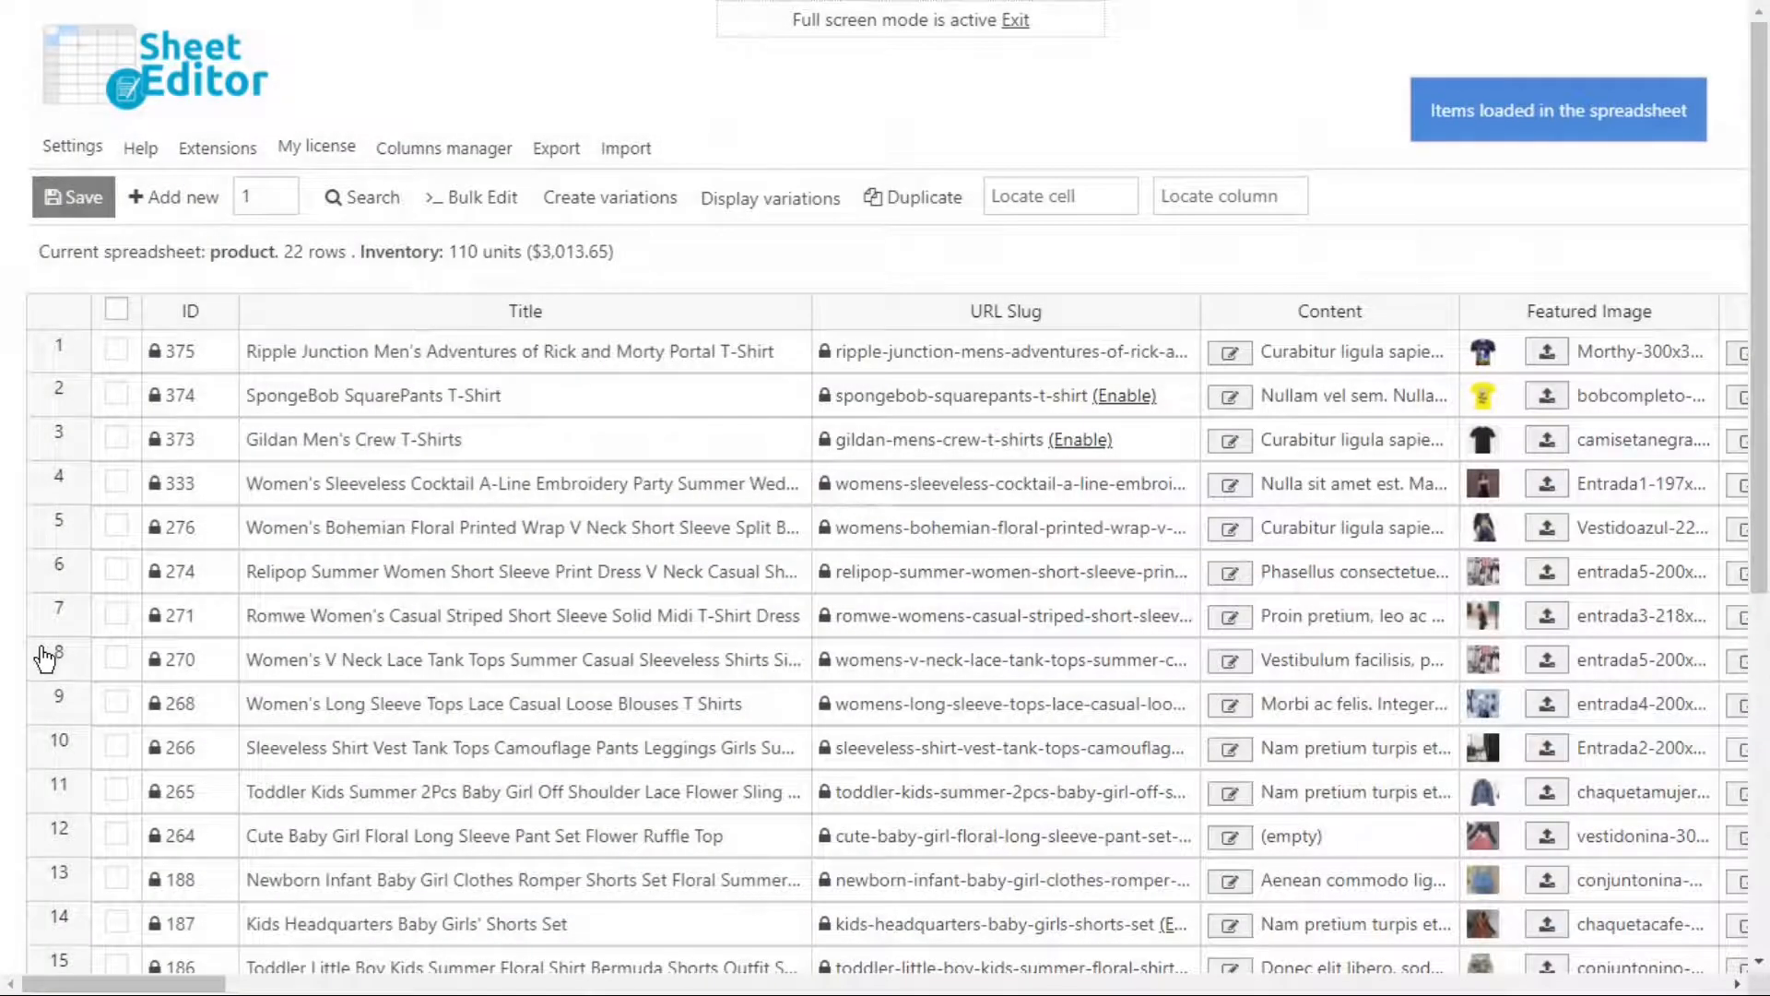
mouse_move(706, 378)
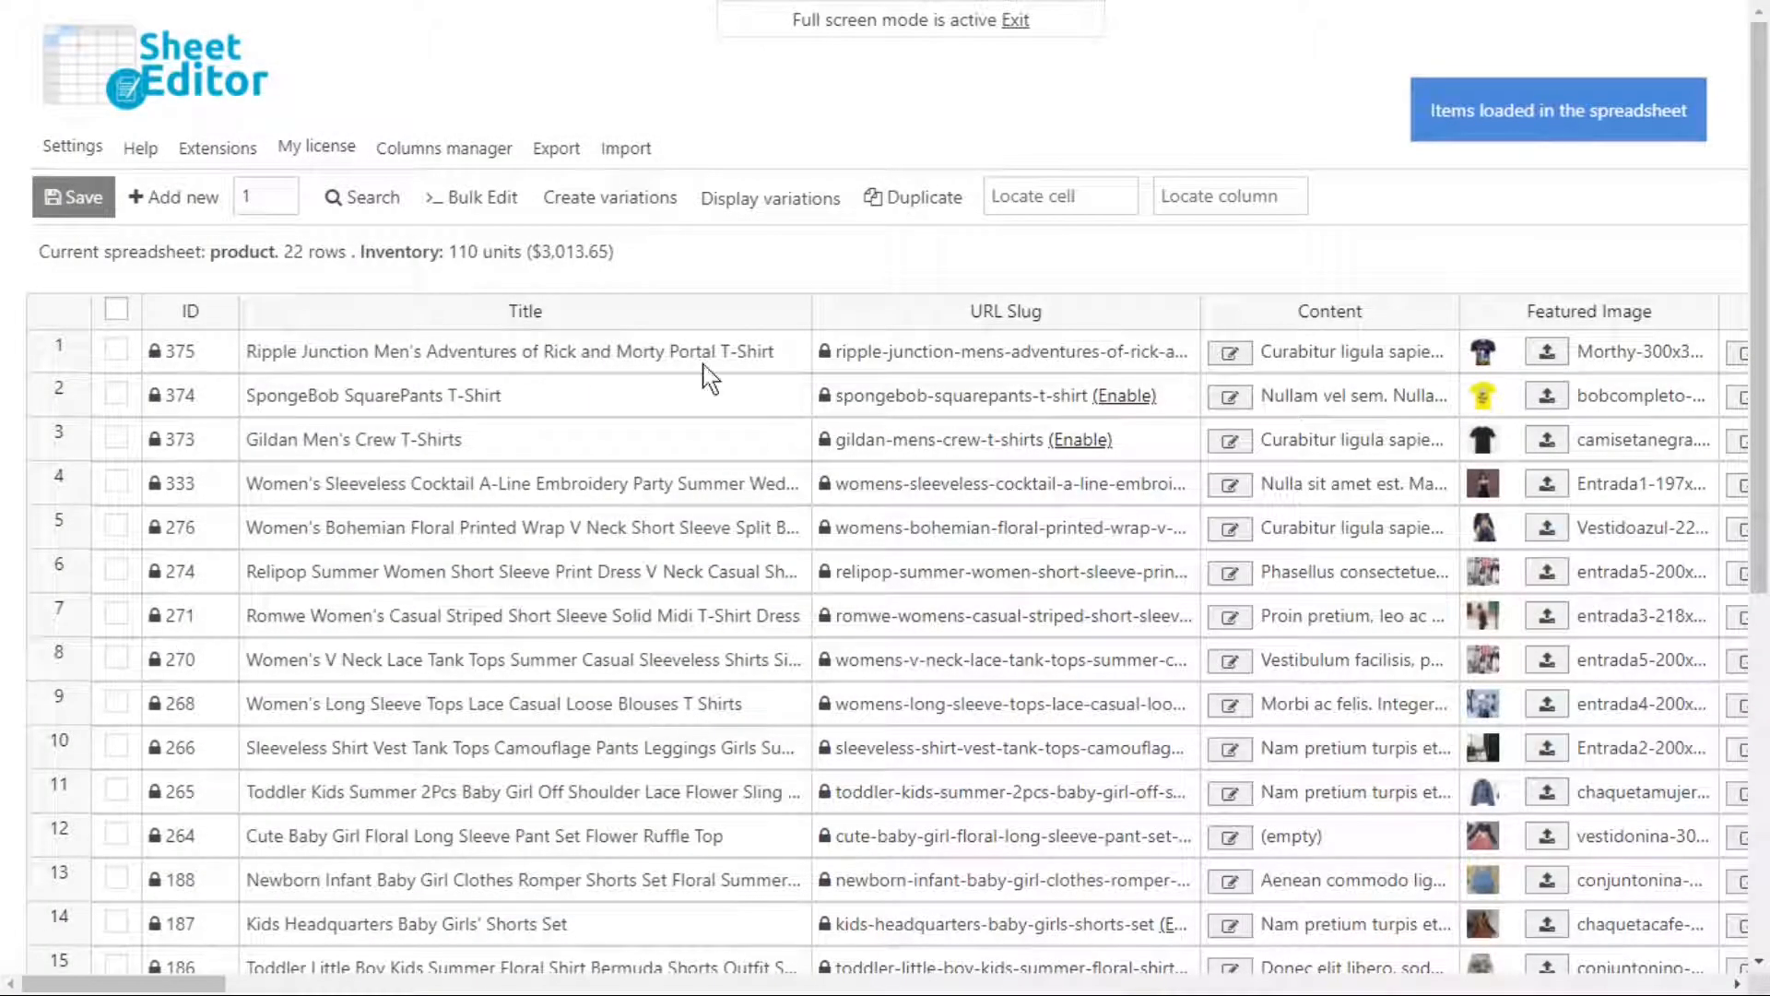
mouse_move(918, 112)
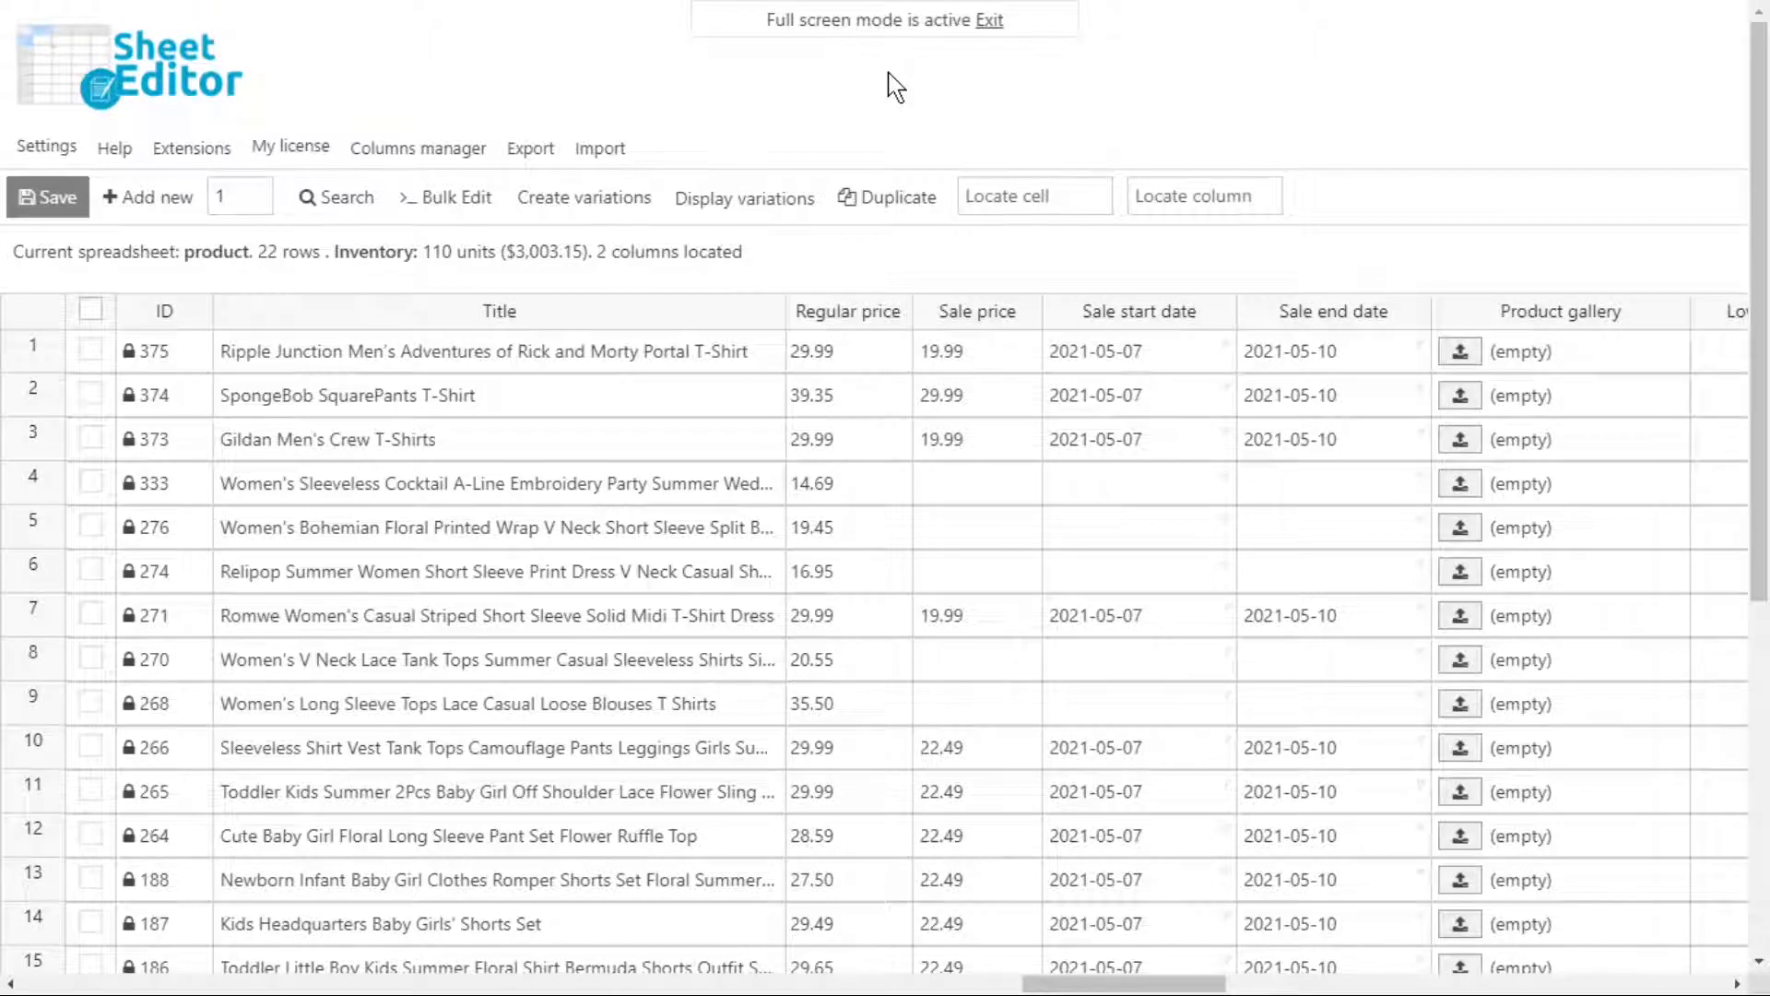
Step: Start a bulk edit on all 22 rows targeting the Regular price field
click(452, 197)
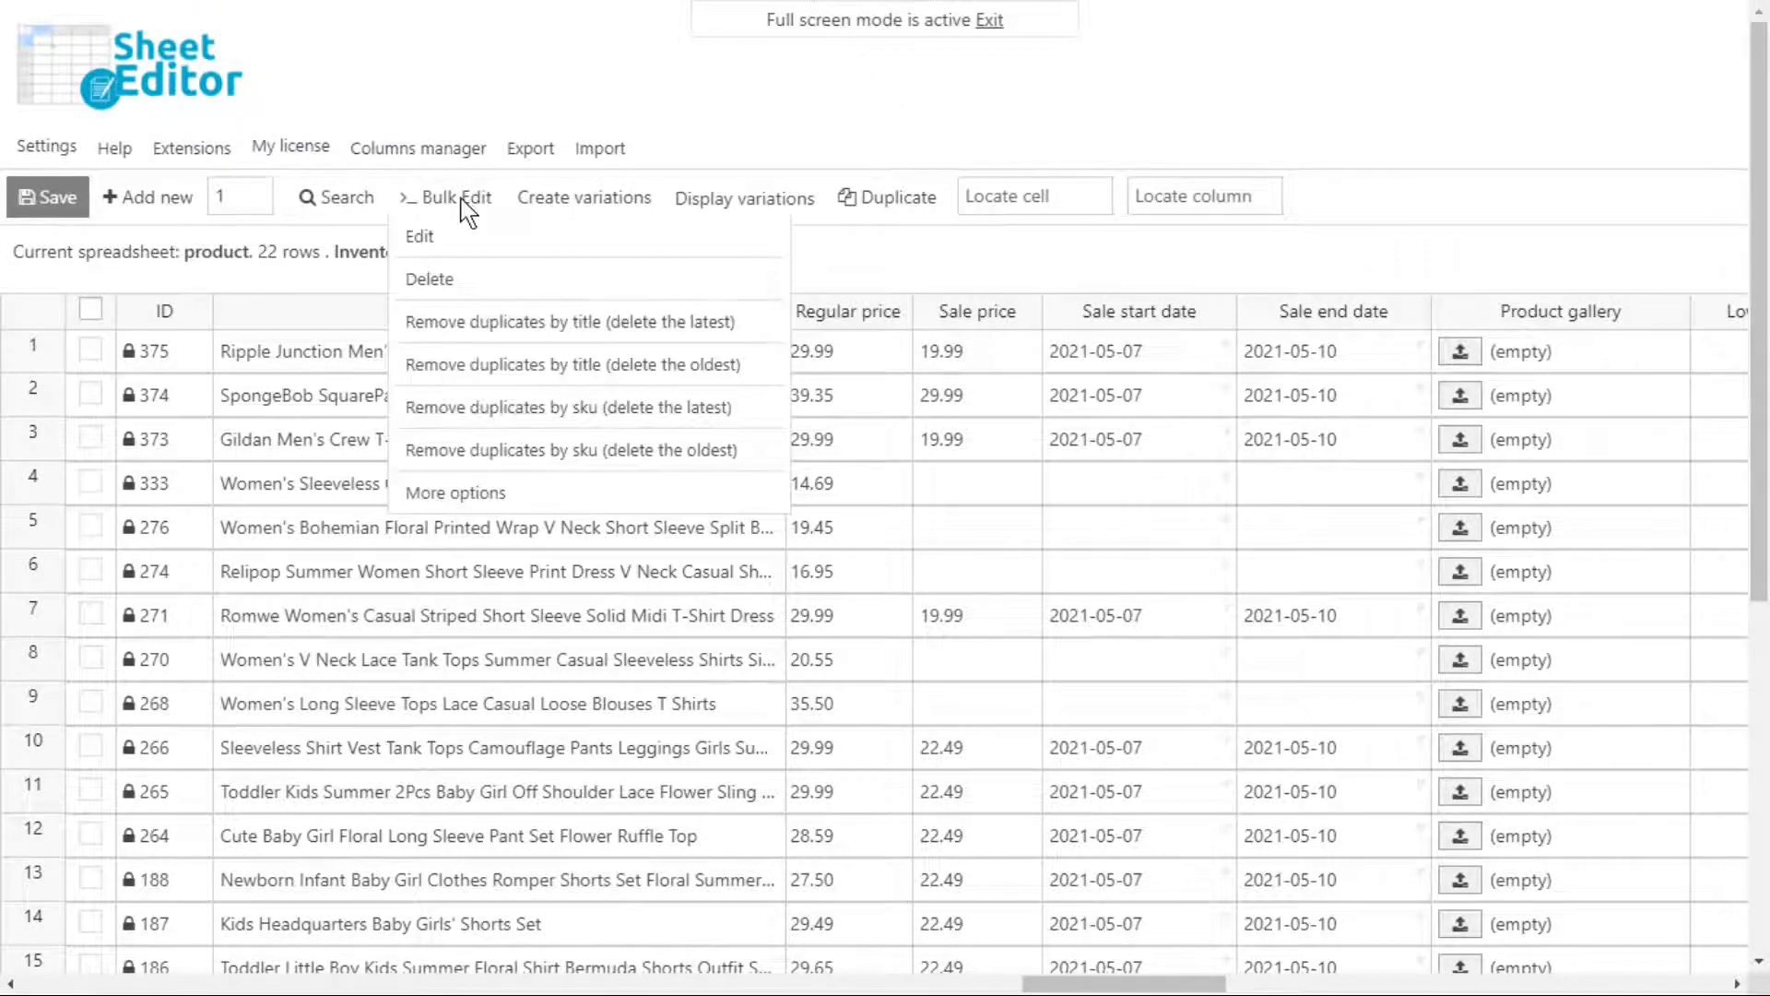
click(419, 236)
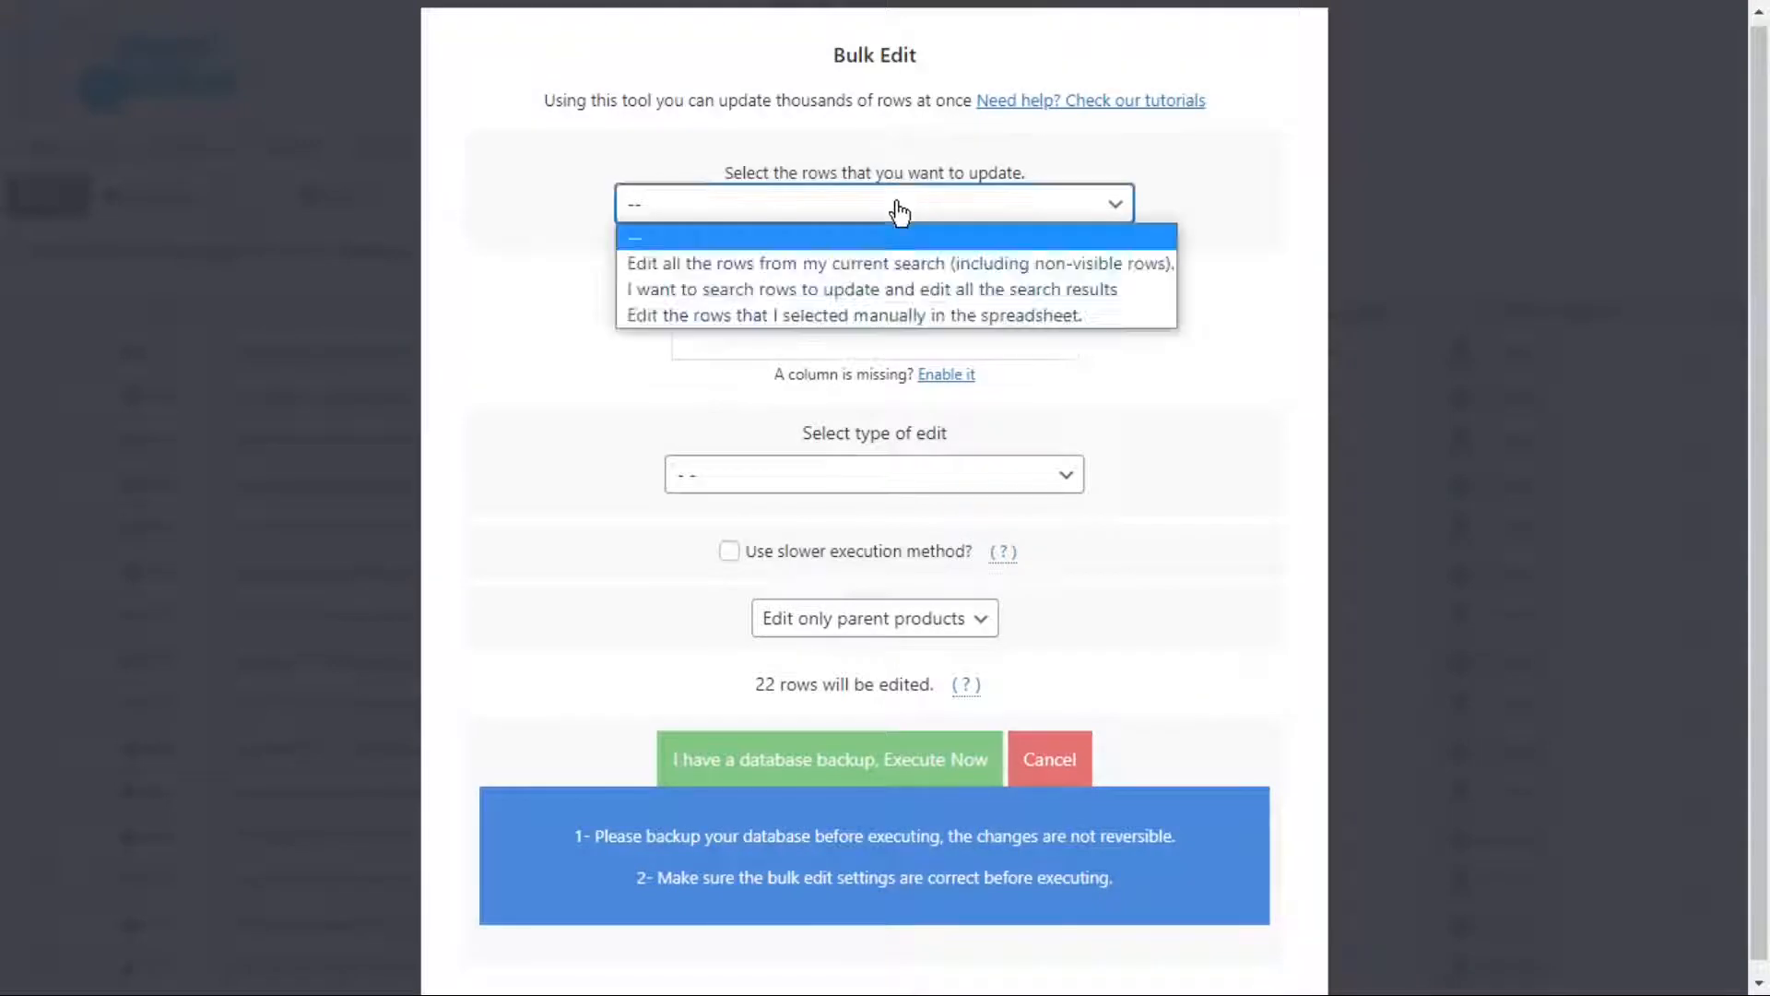
click(898, 264)
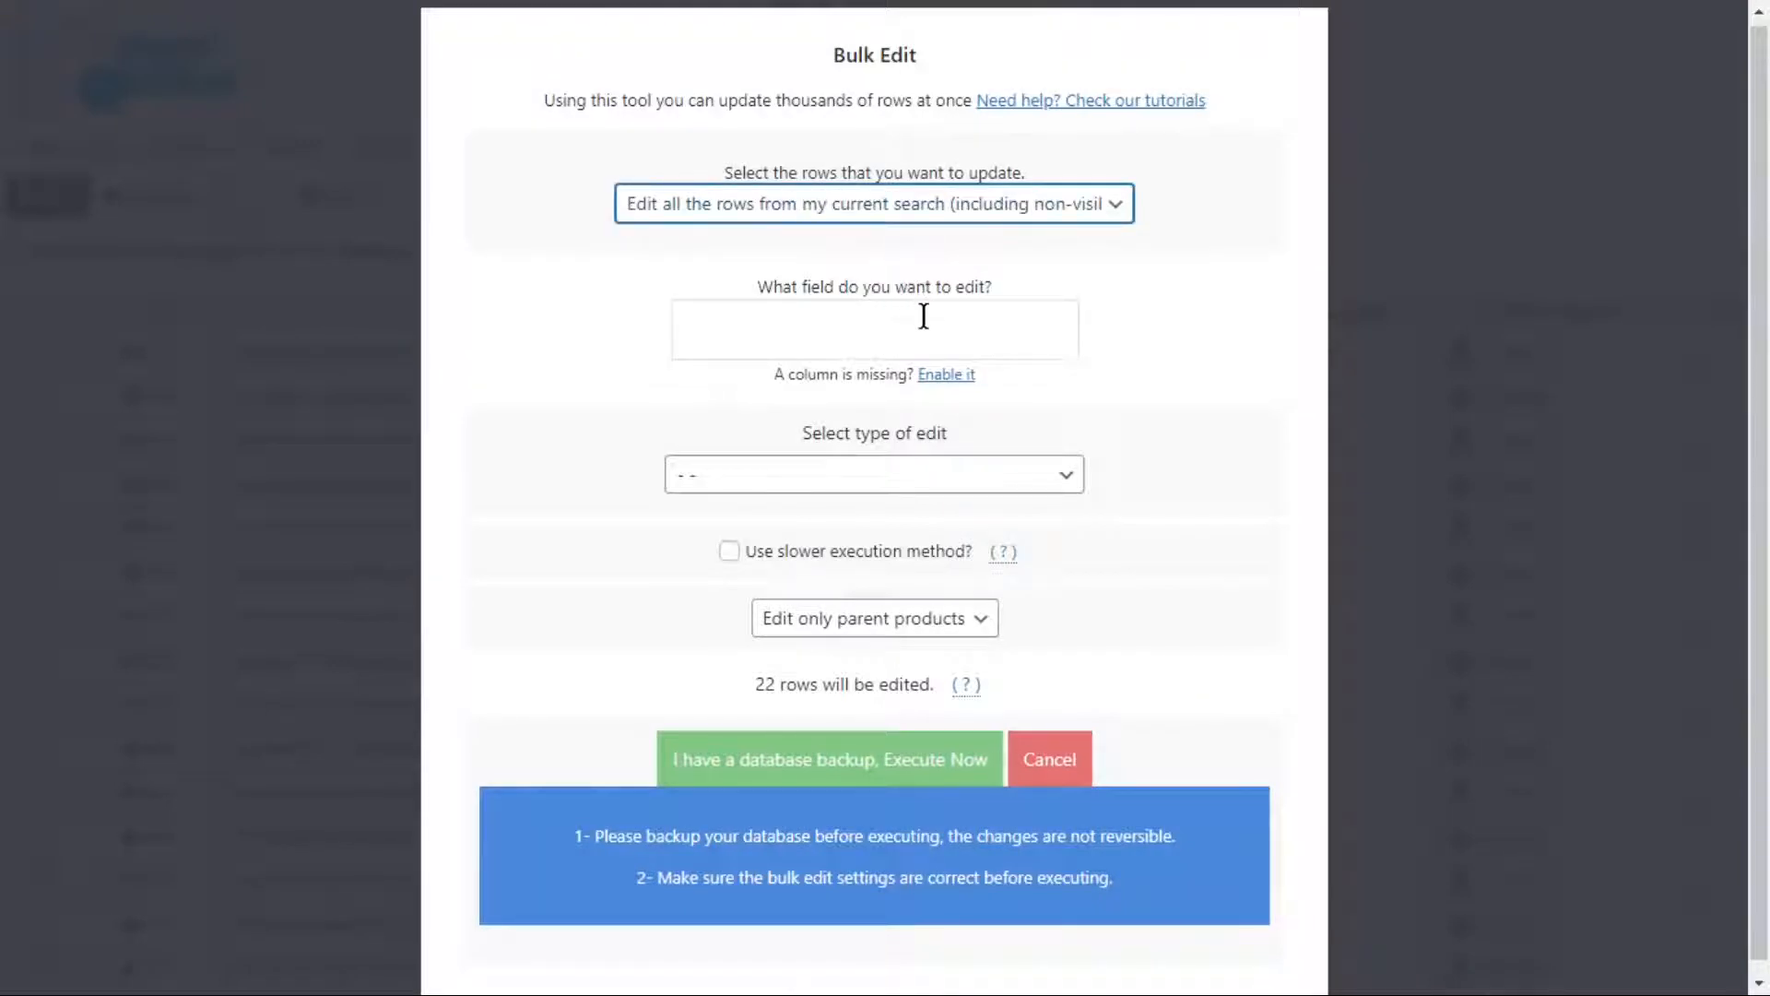
text(re)
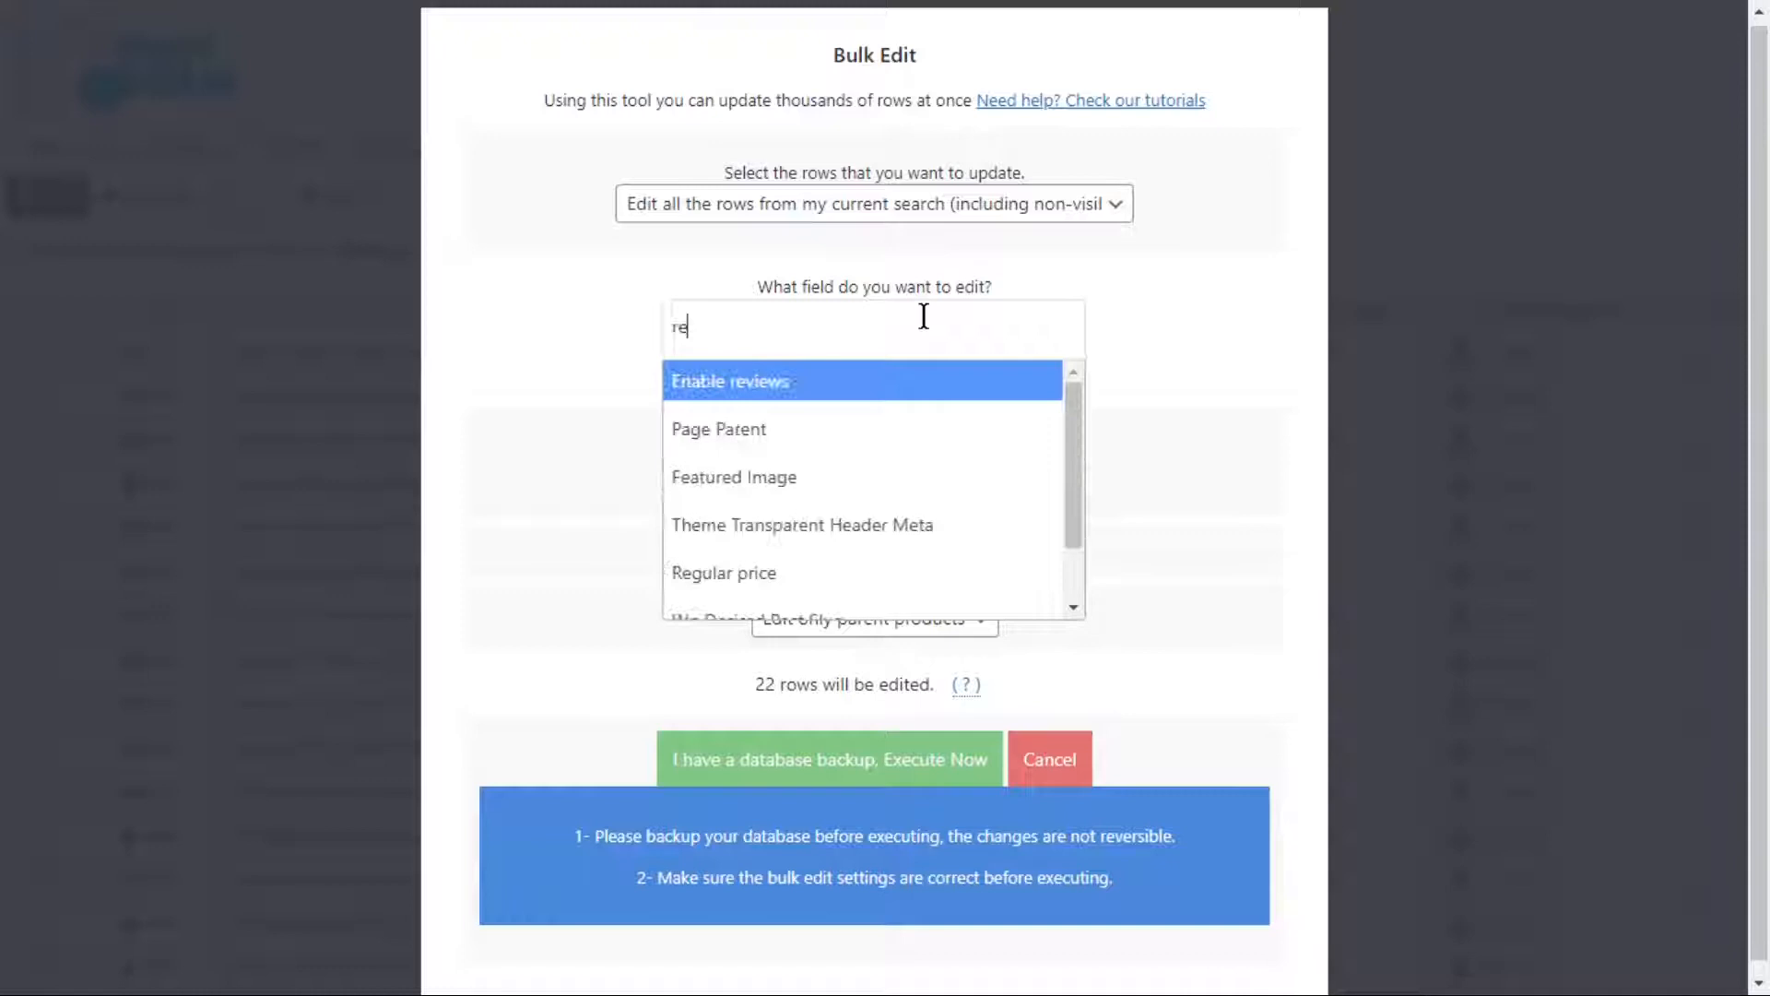
click(723, 571)
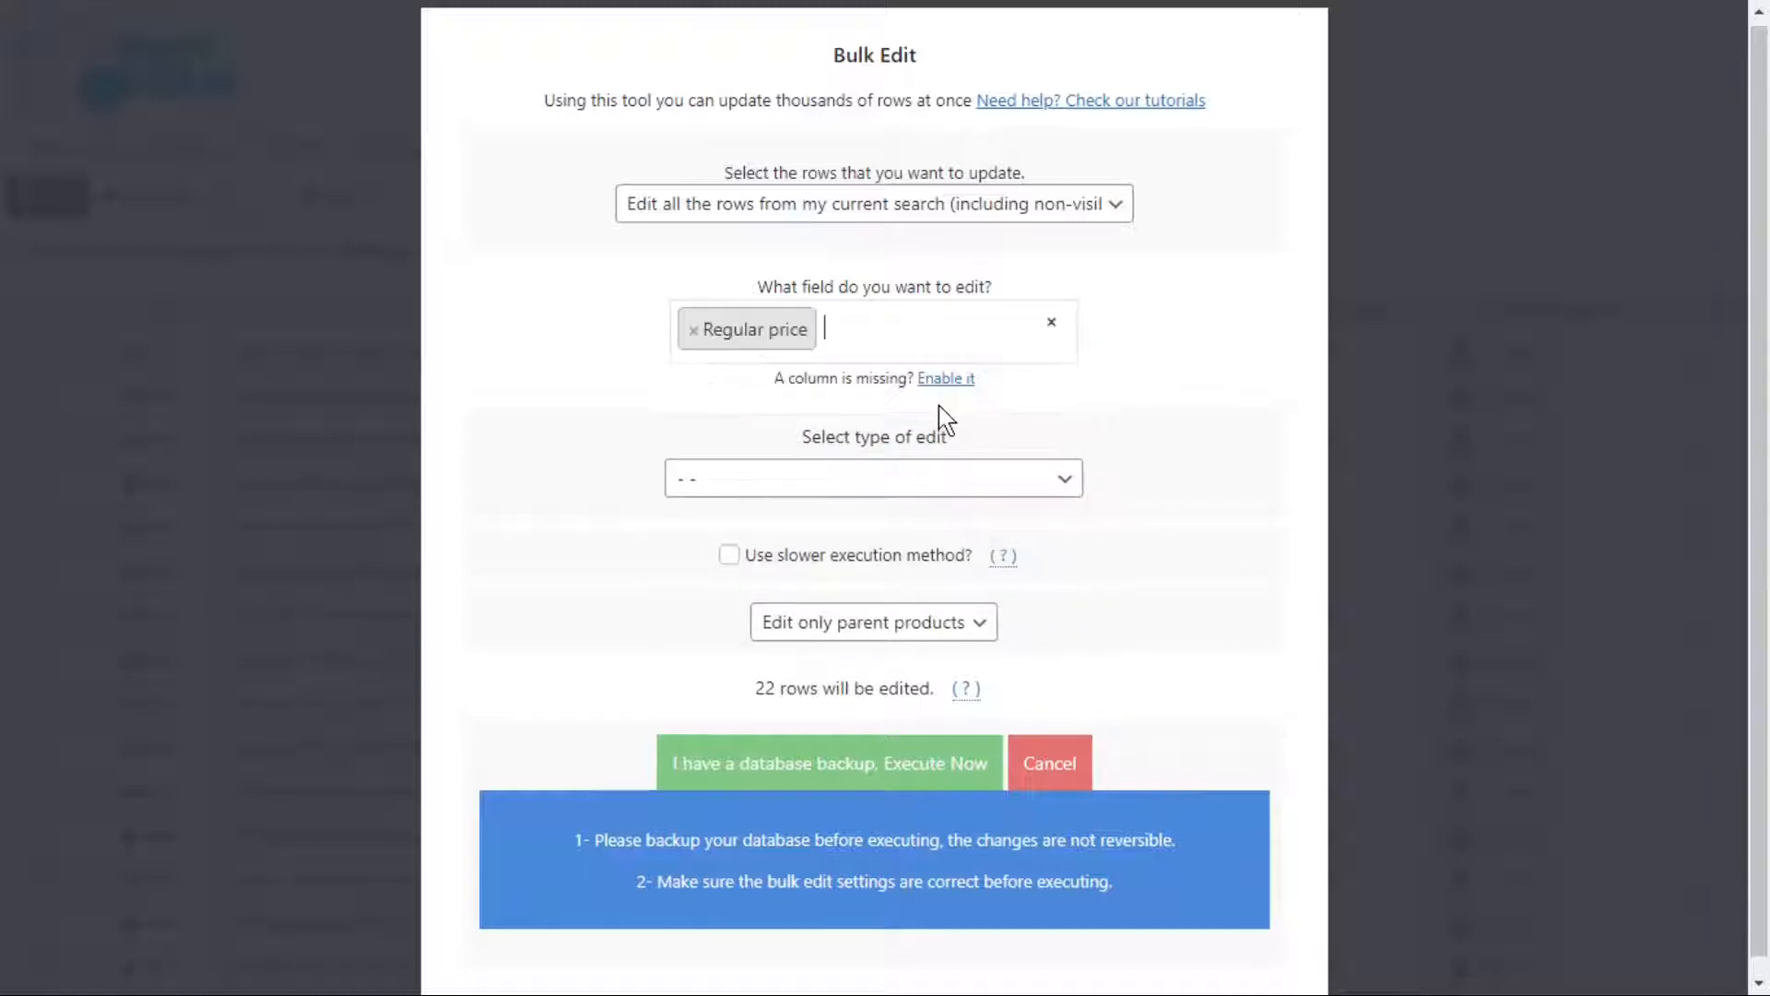
Step: Run the saved decimal-removing REPLACE formula on parent products, updating 18 items
click(870, 477)
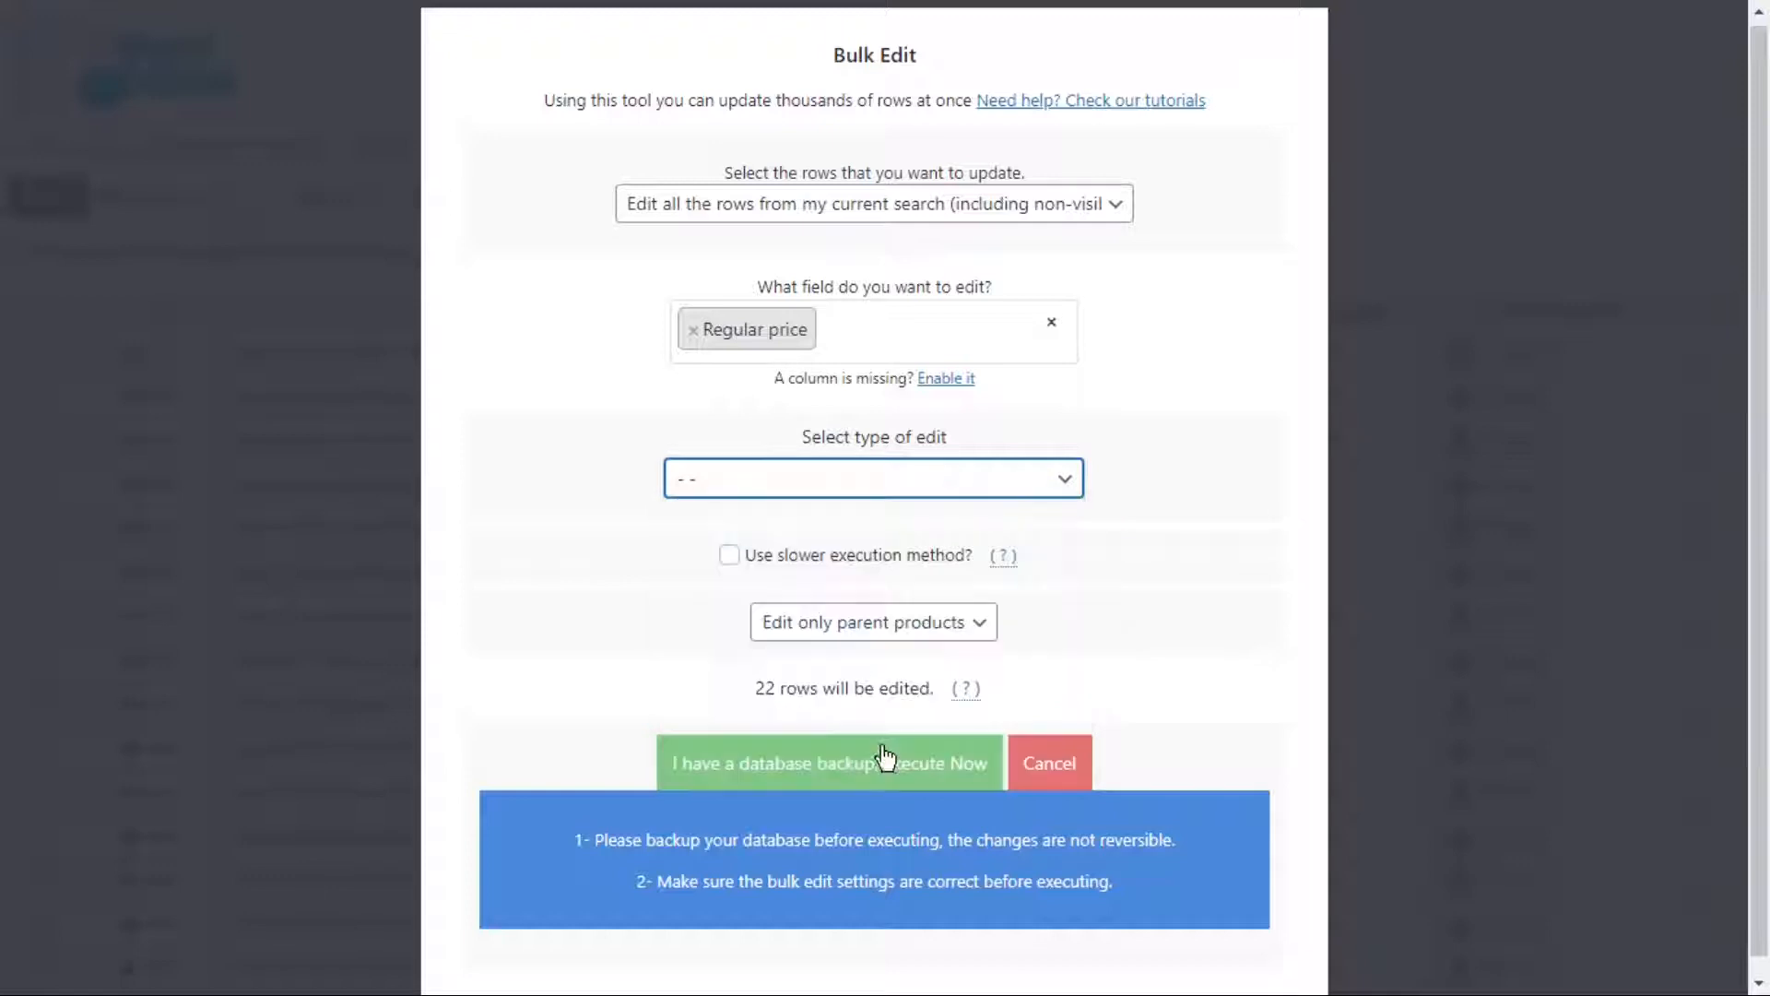
click(872, 477)
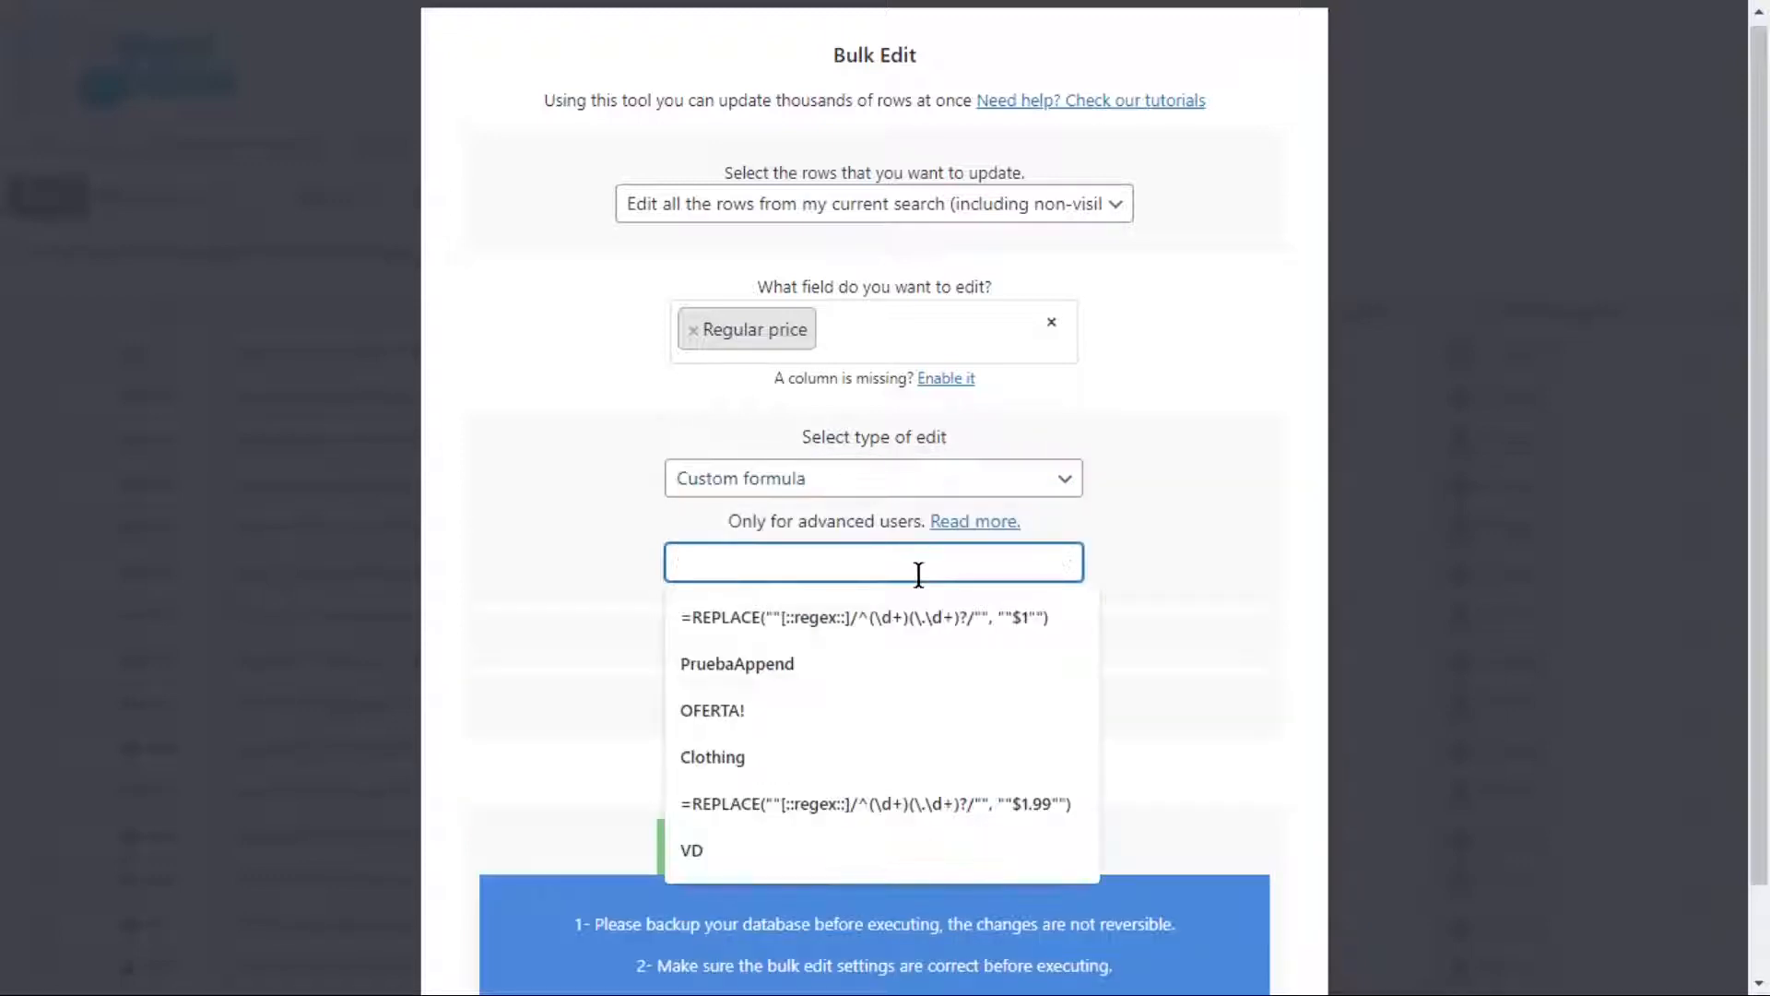
click(861, 618)
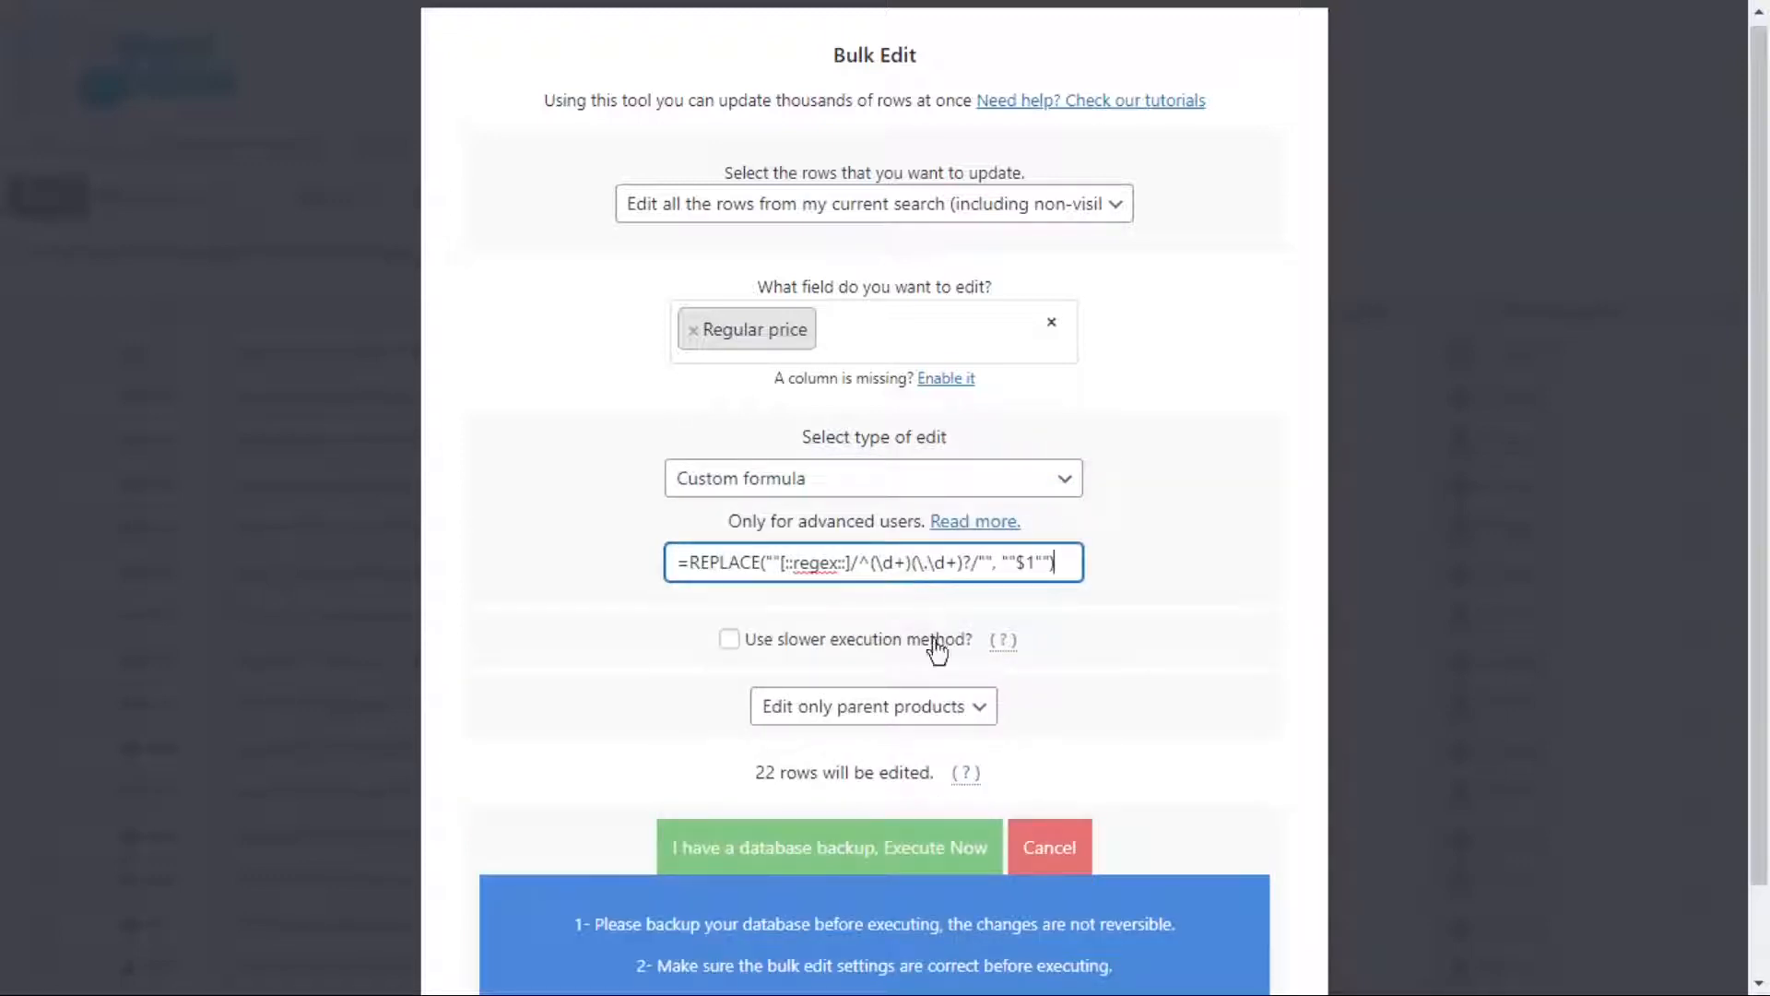
click(872, 706)
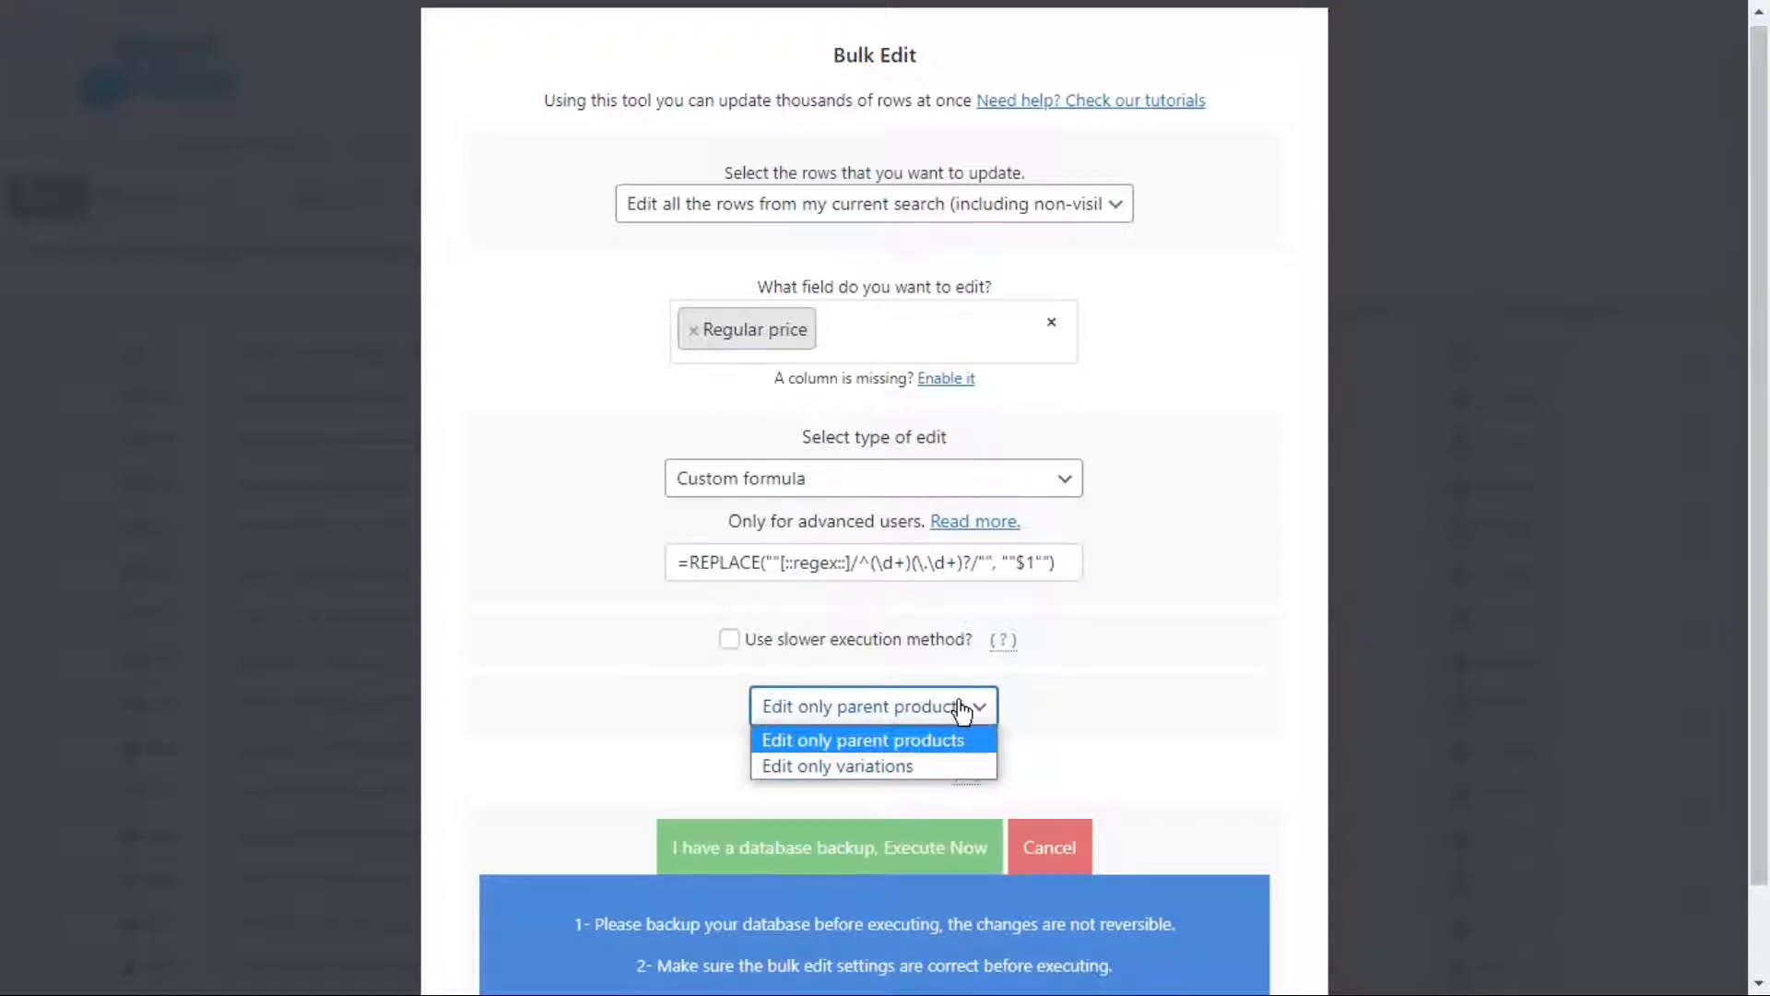
click(861, 740)
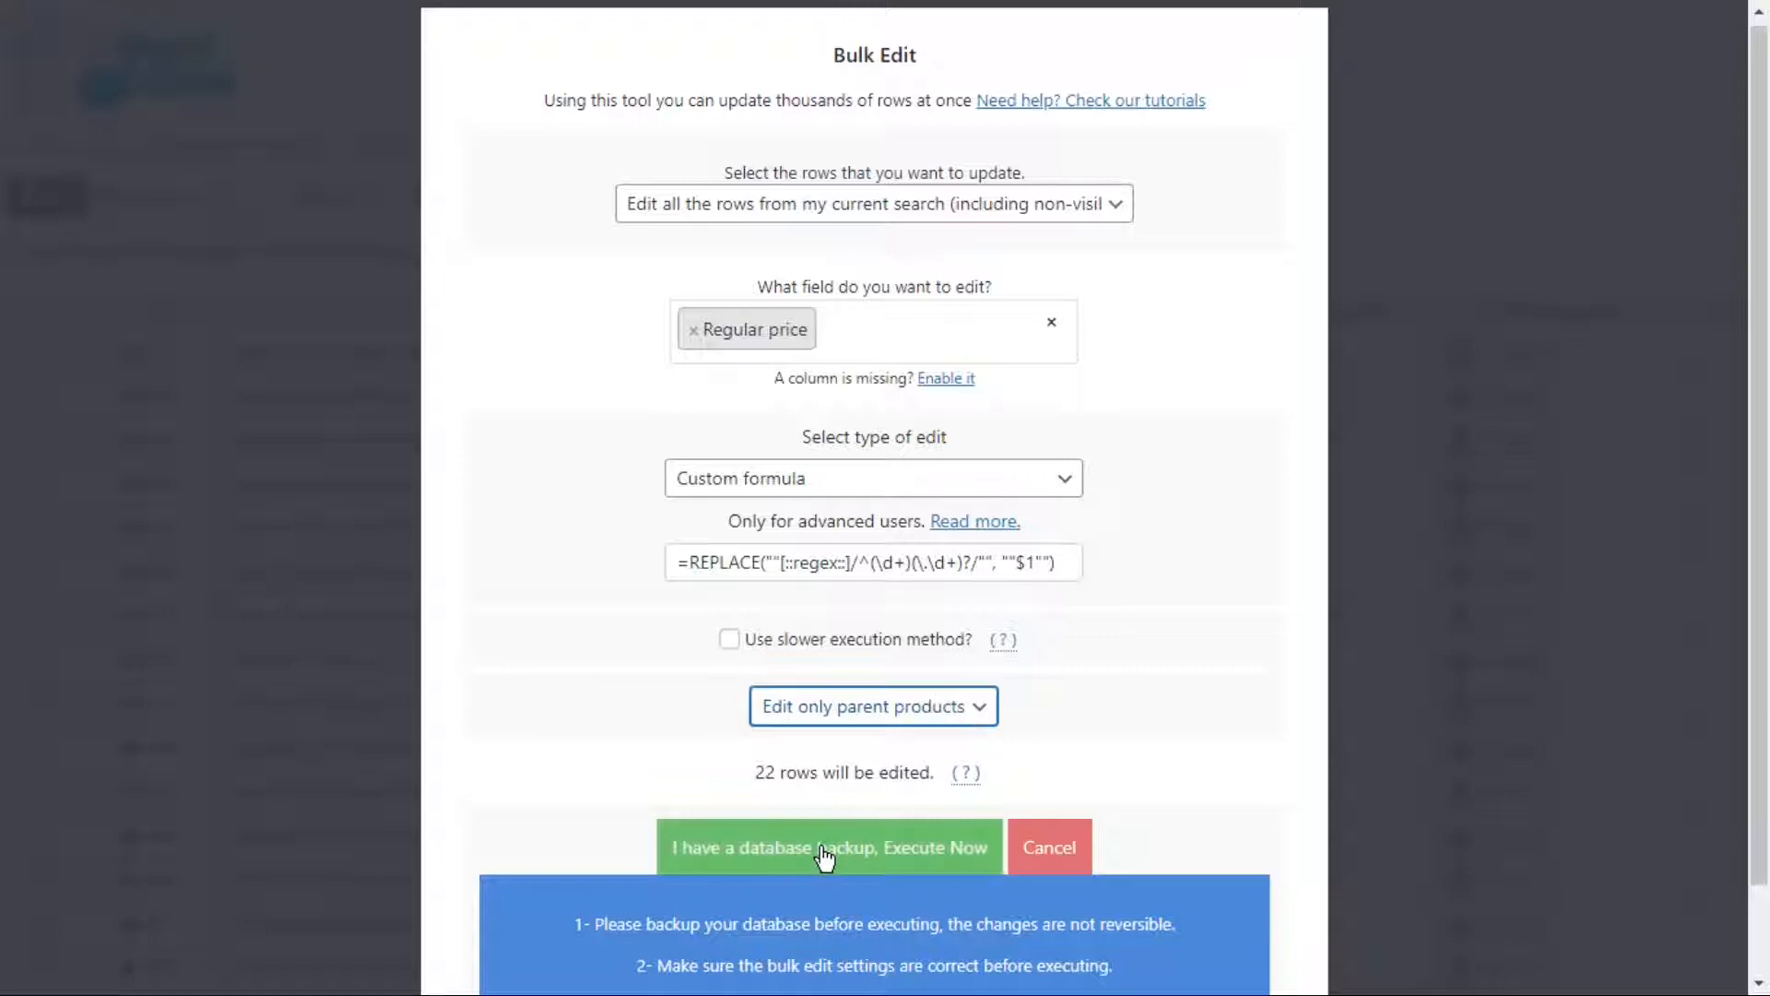
click(827, 846)
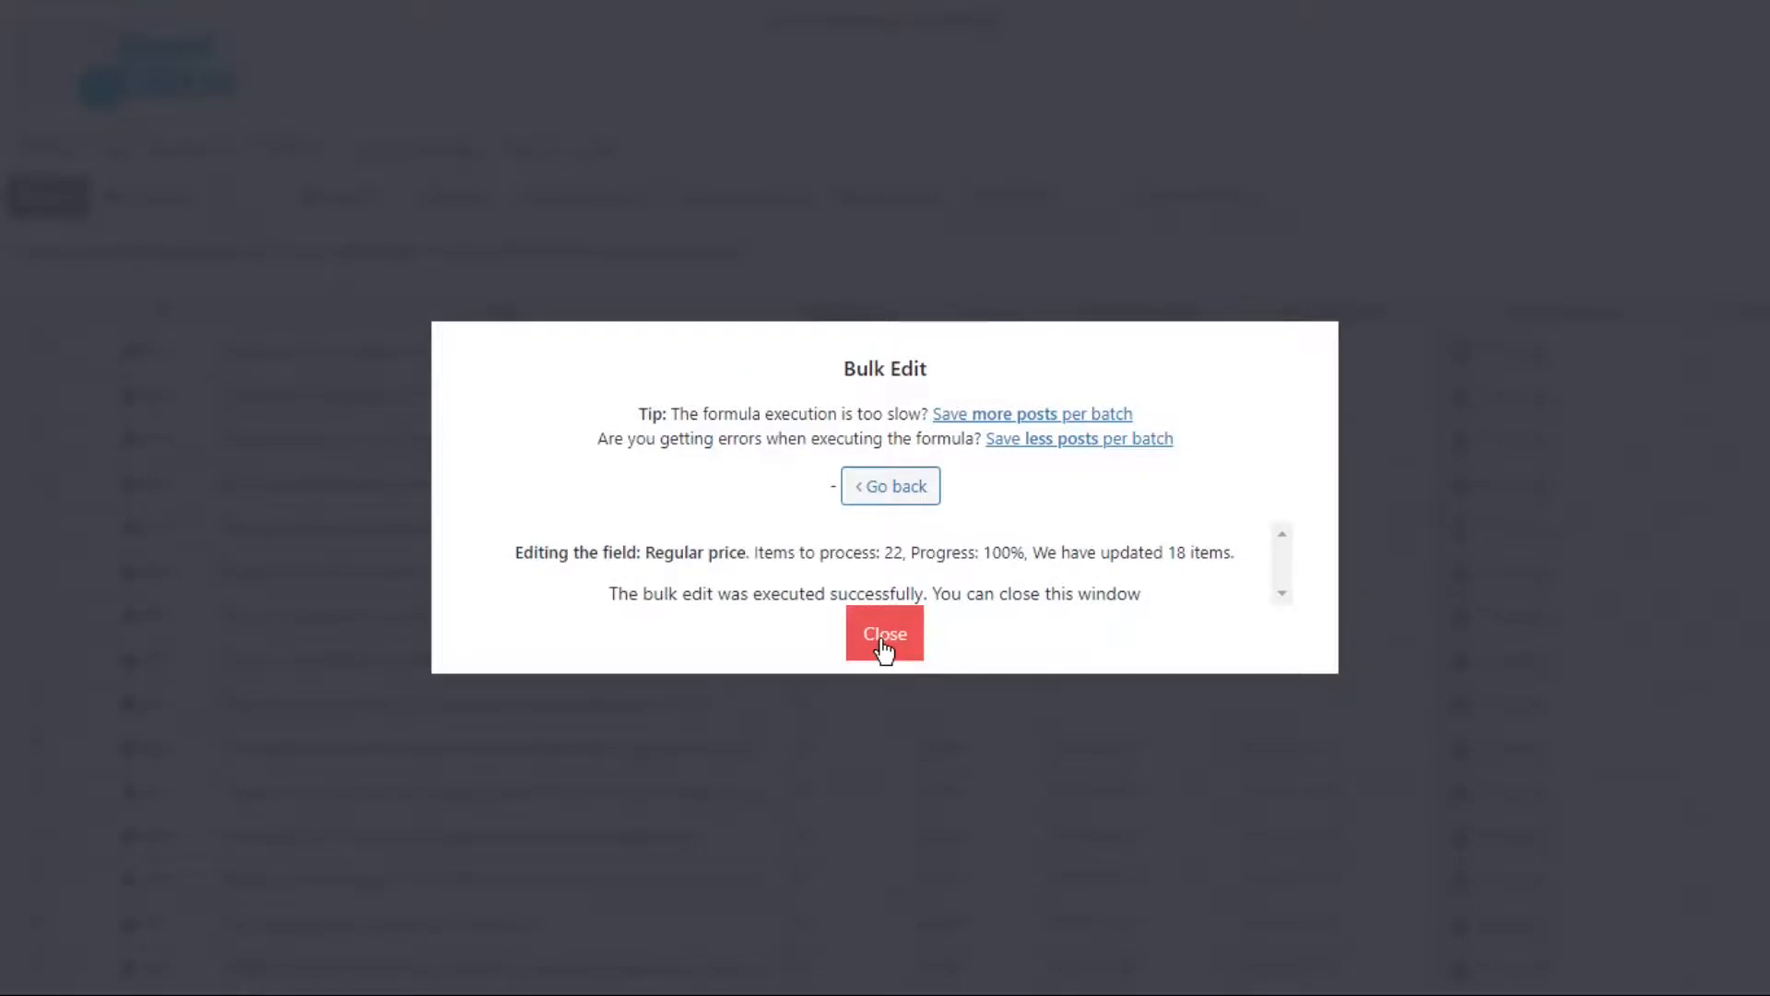
Step: Dismiss the bulk edit results to return to the updated product spreadsheet
click(883, 633)
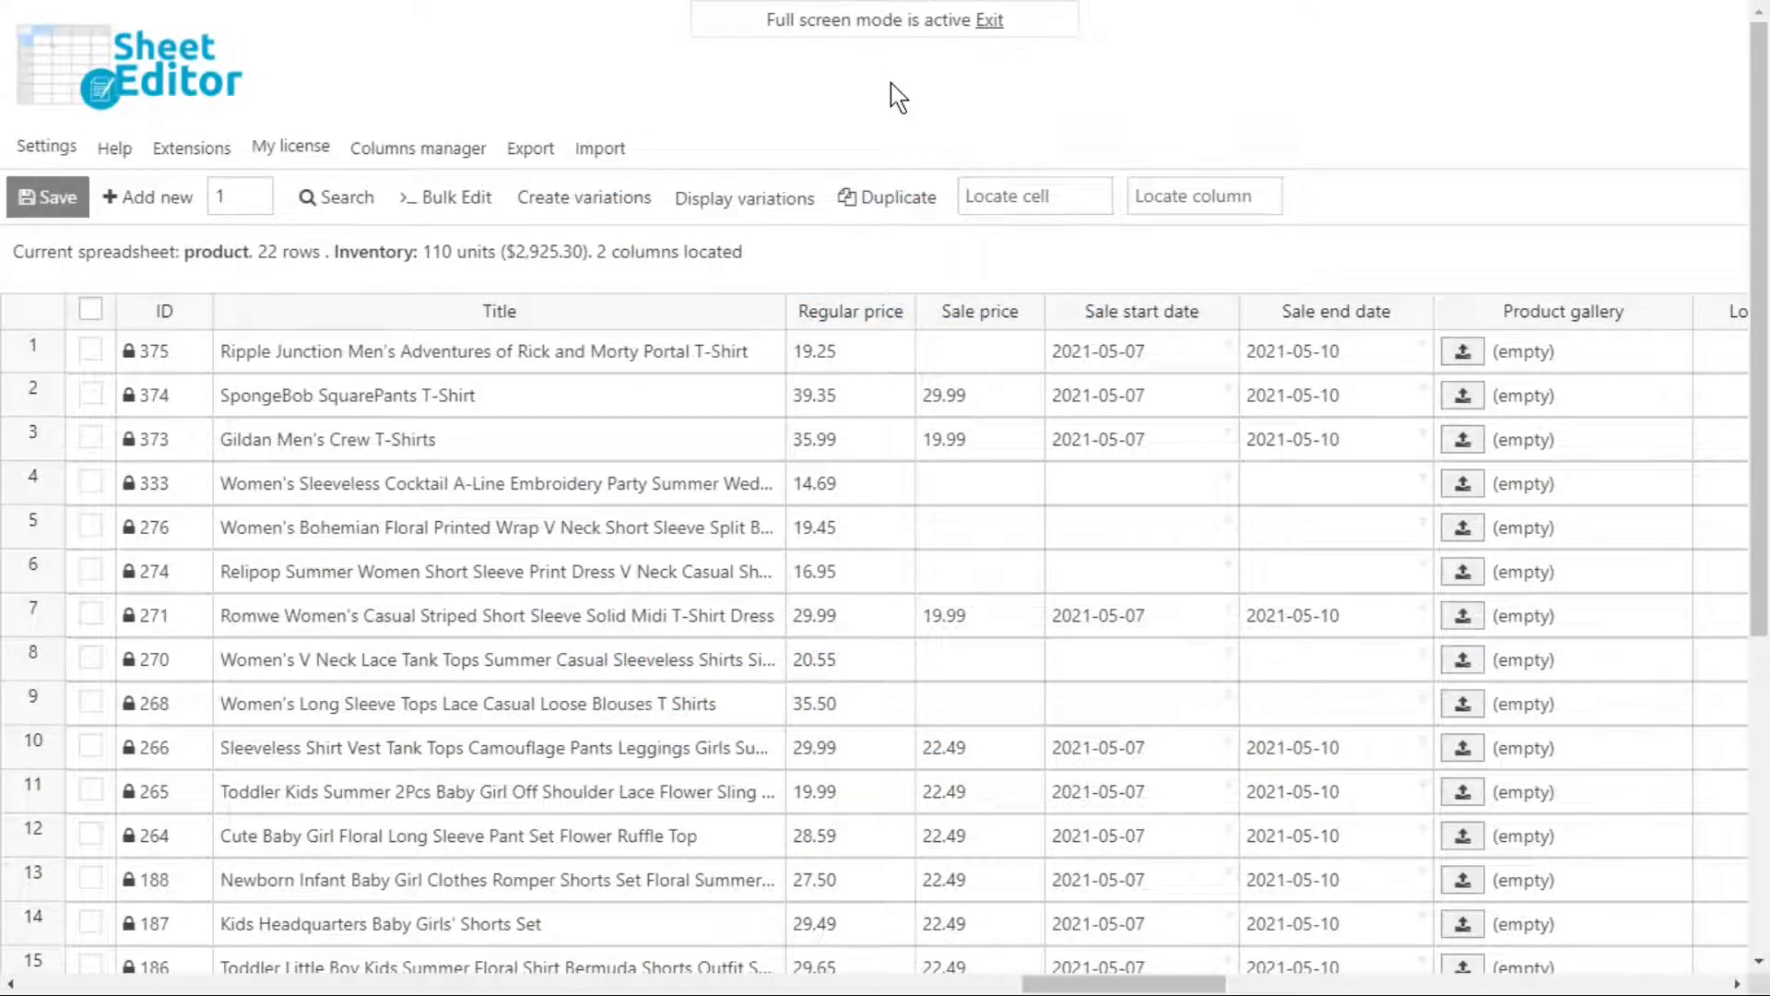
mouse_move(336, 175)
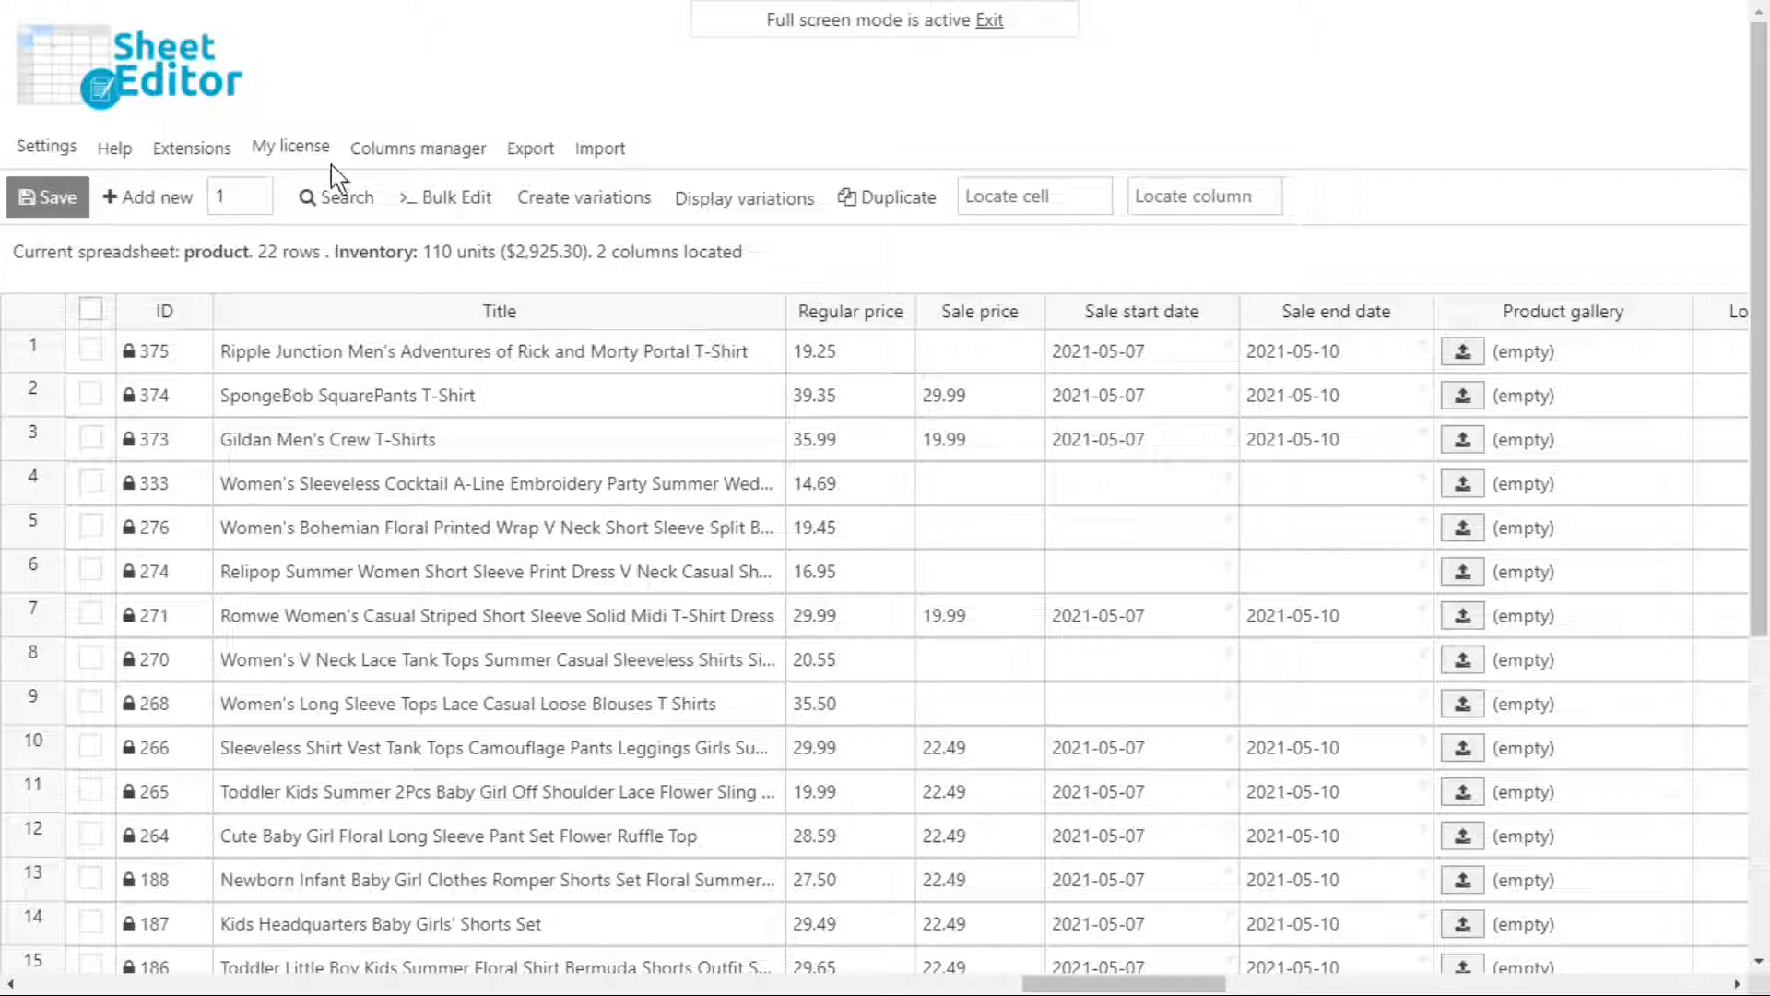
Step: Search with advanced filter Regular price CONTAINS .99, narrowing the sheet to 6 products
click(335, 197)
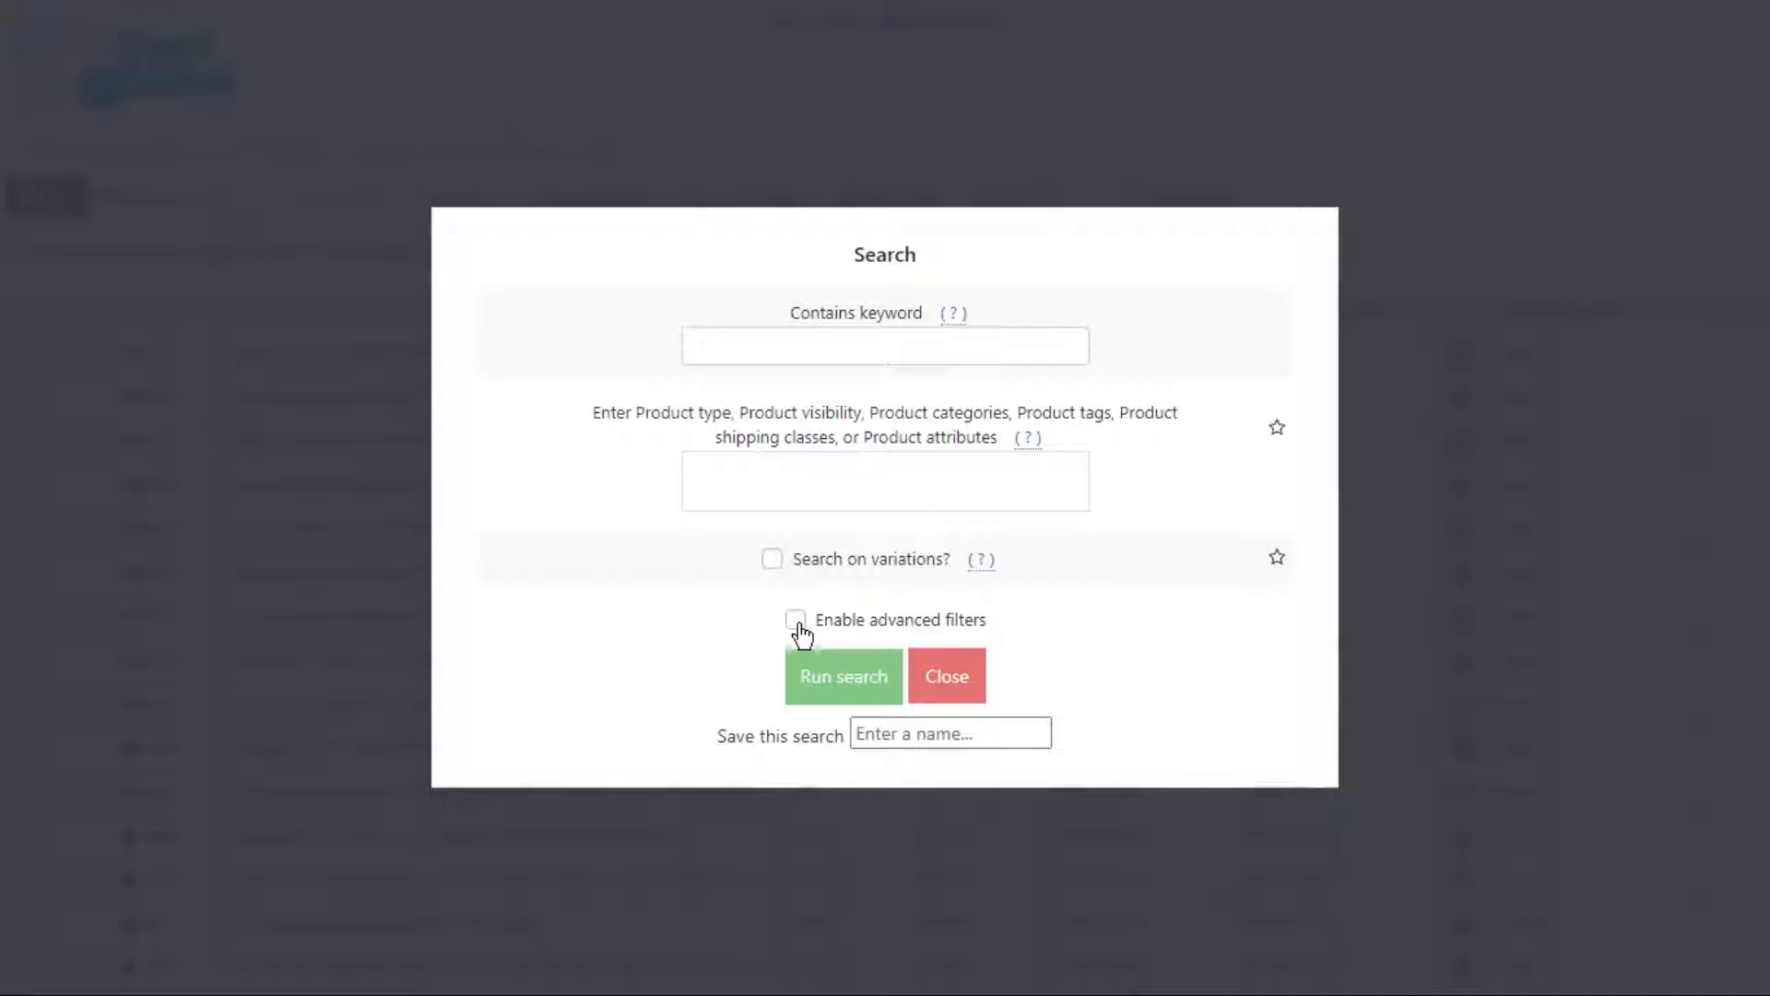
click(797, 620)
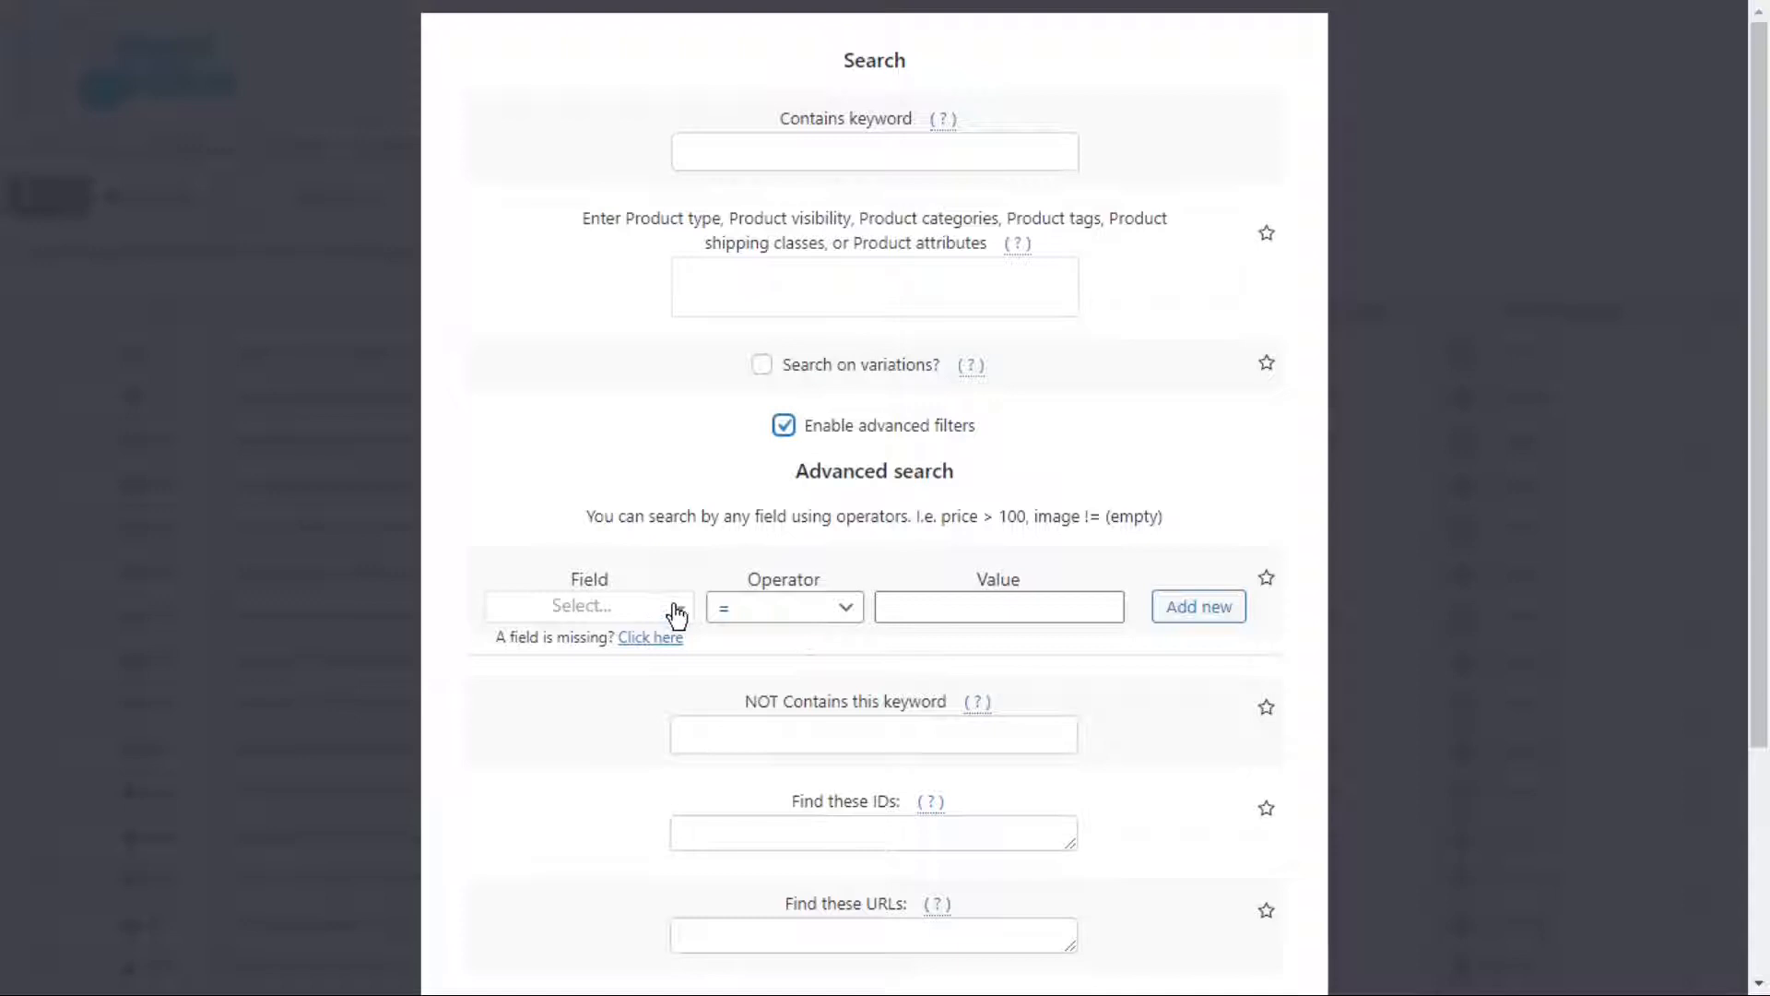
click(586, 605)
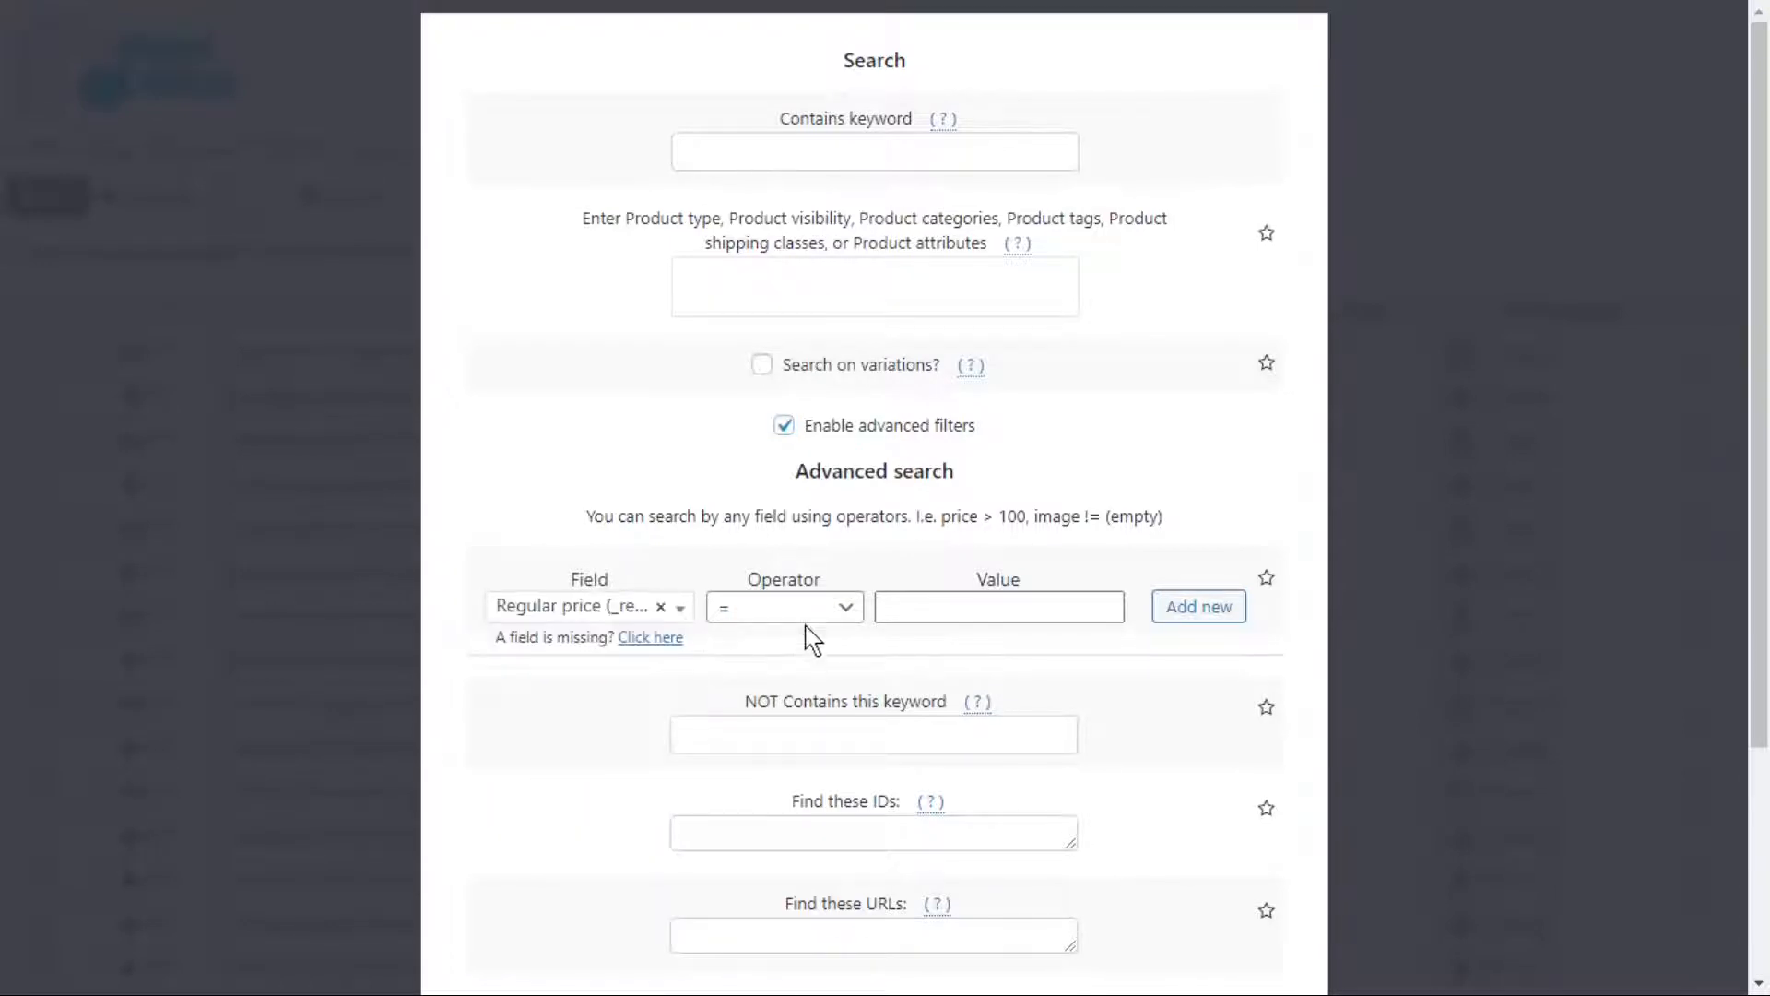
click(782, 607)
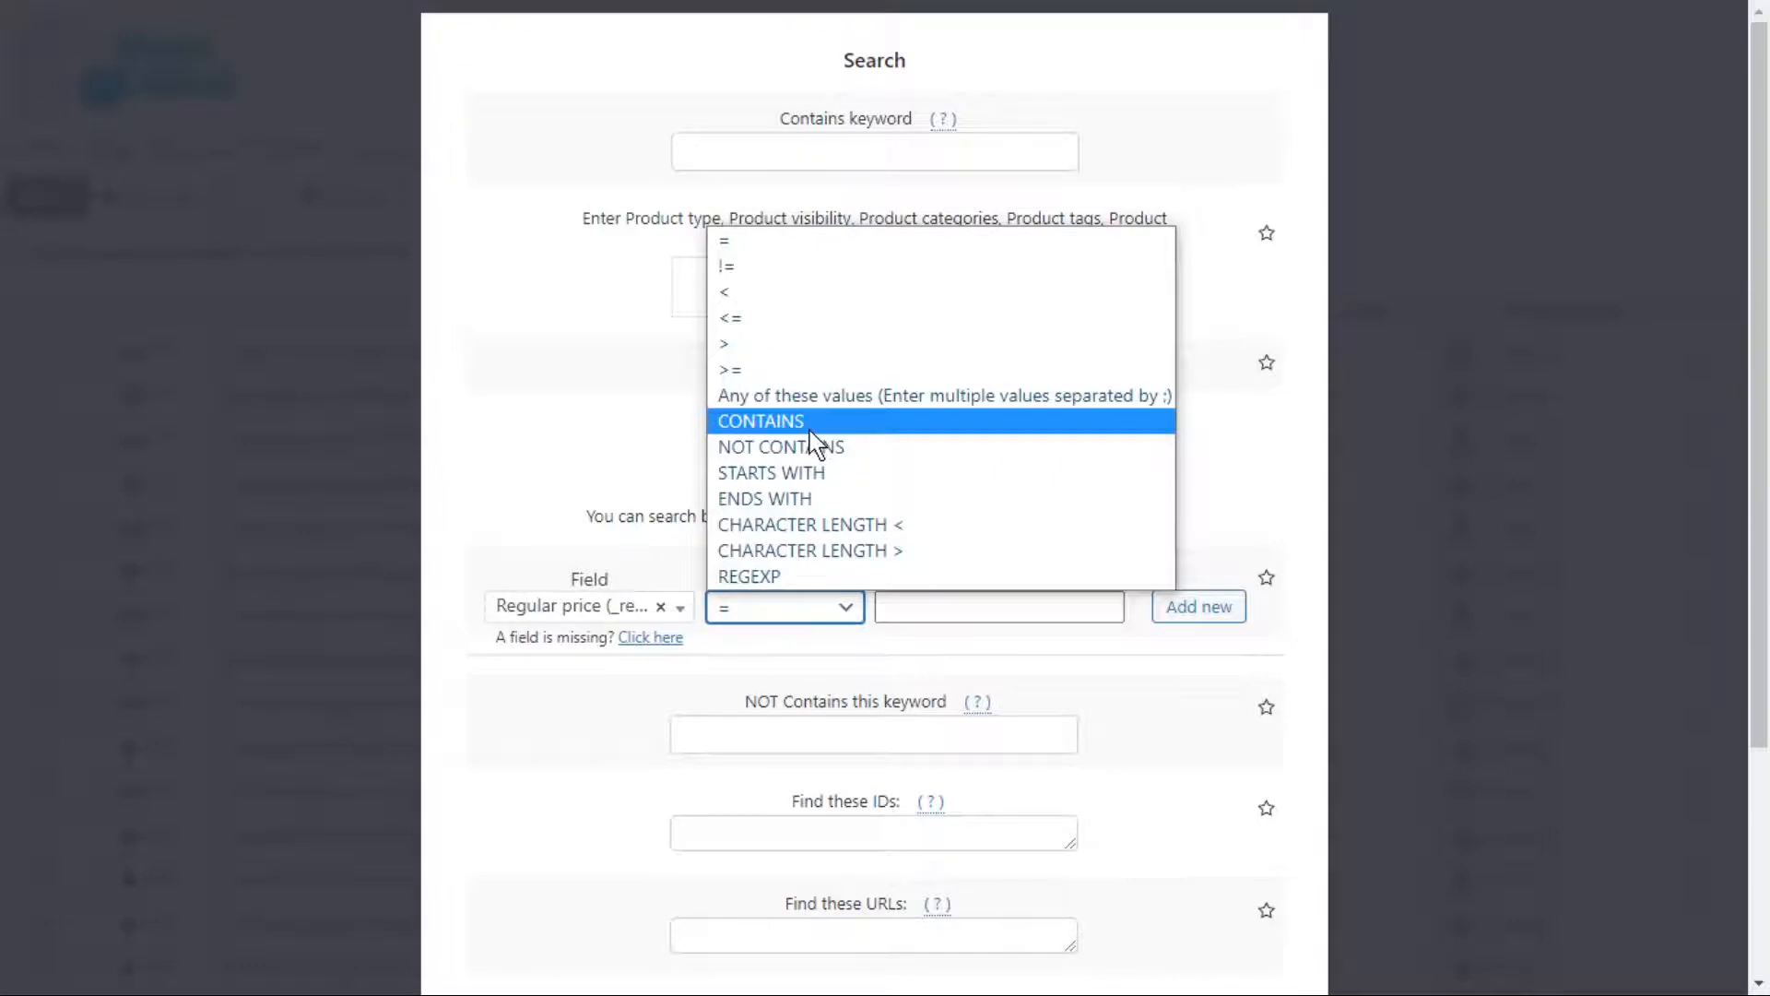
click(758, 420)
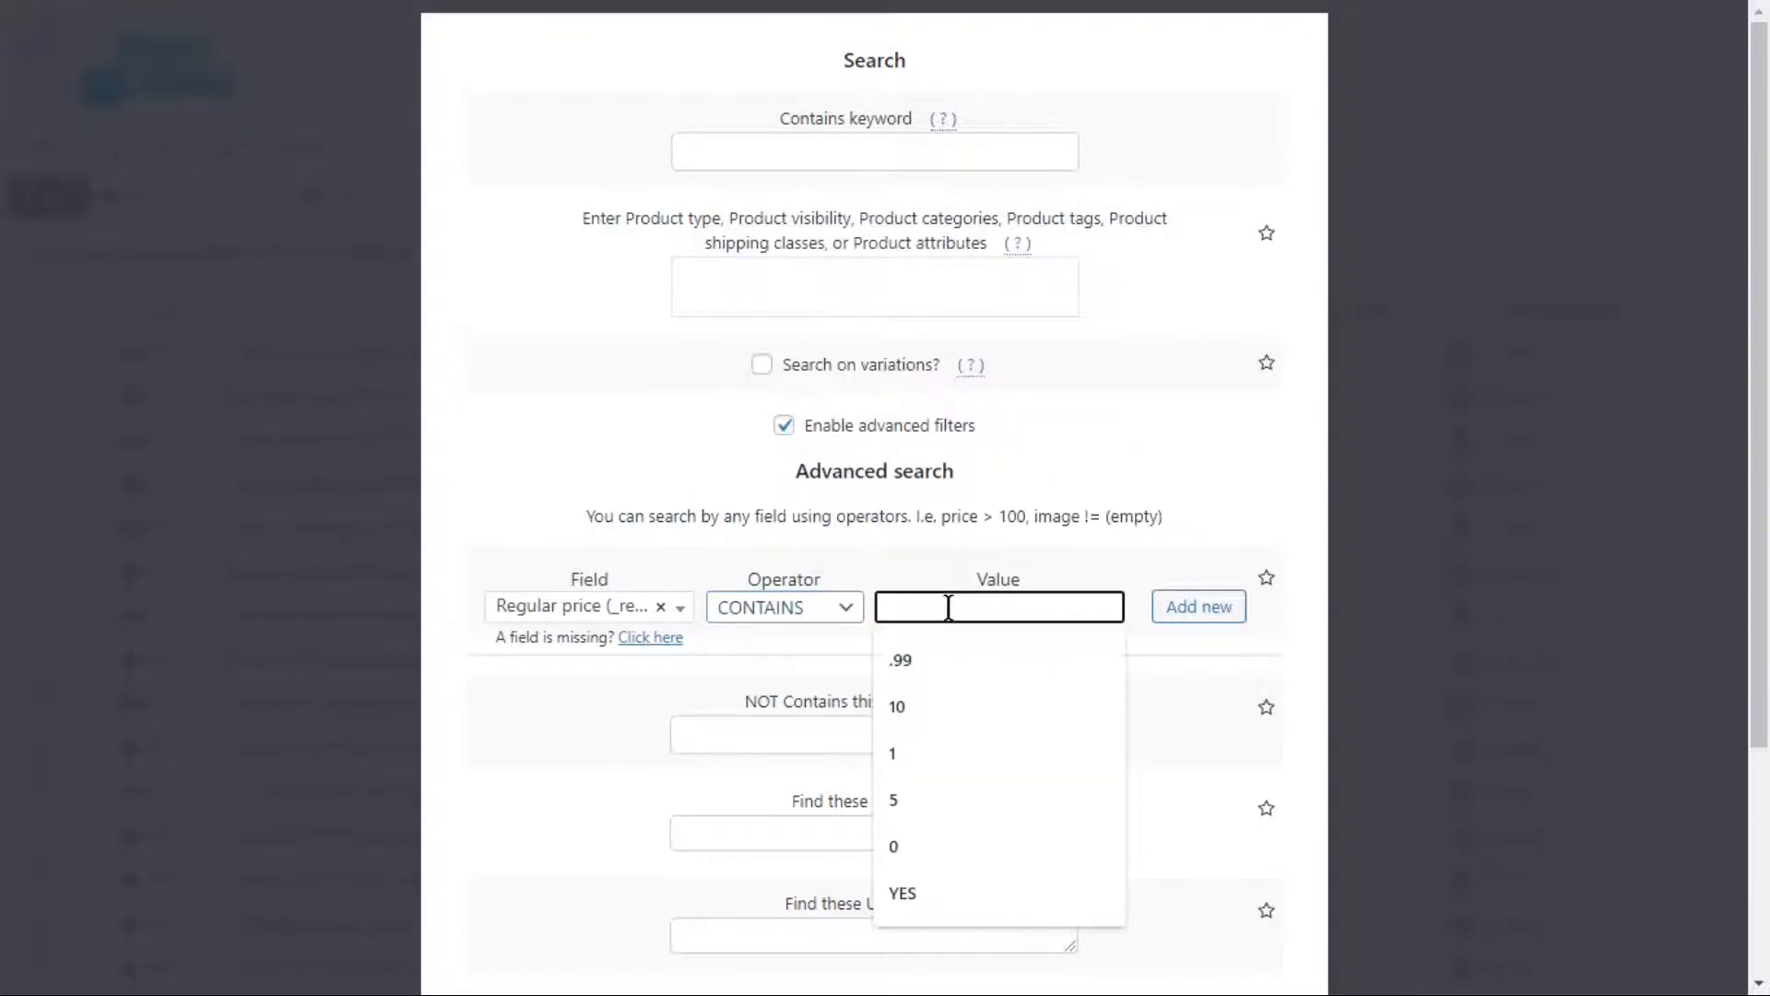
click(899, 660)
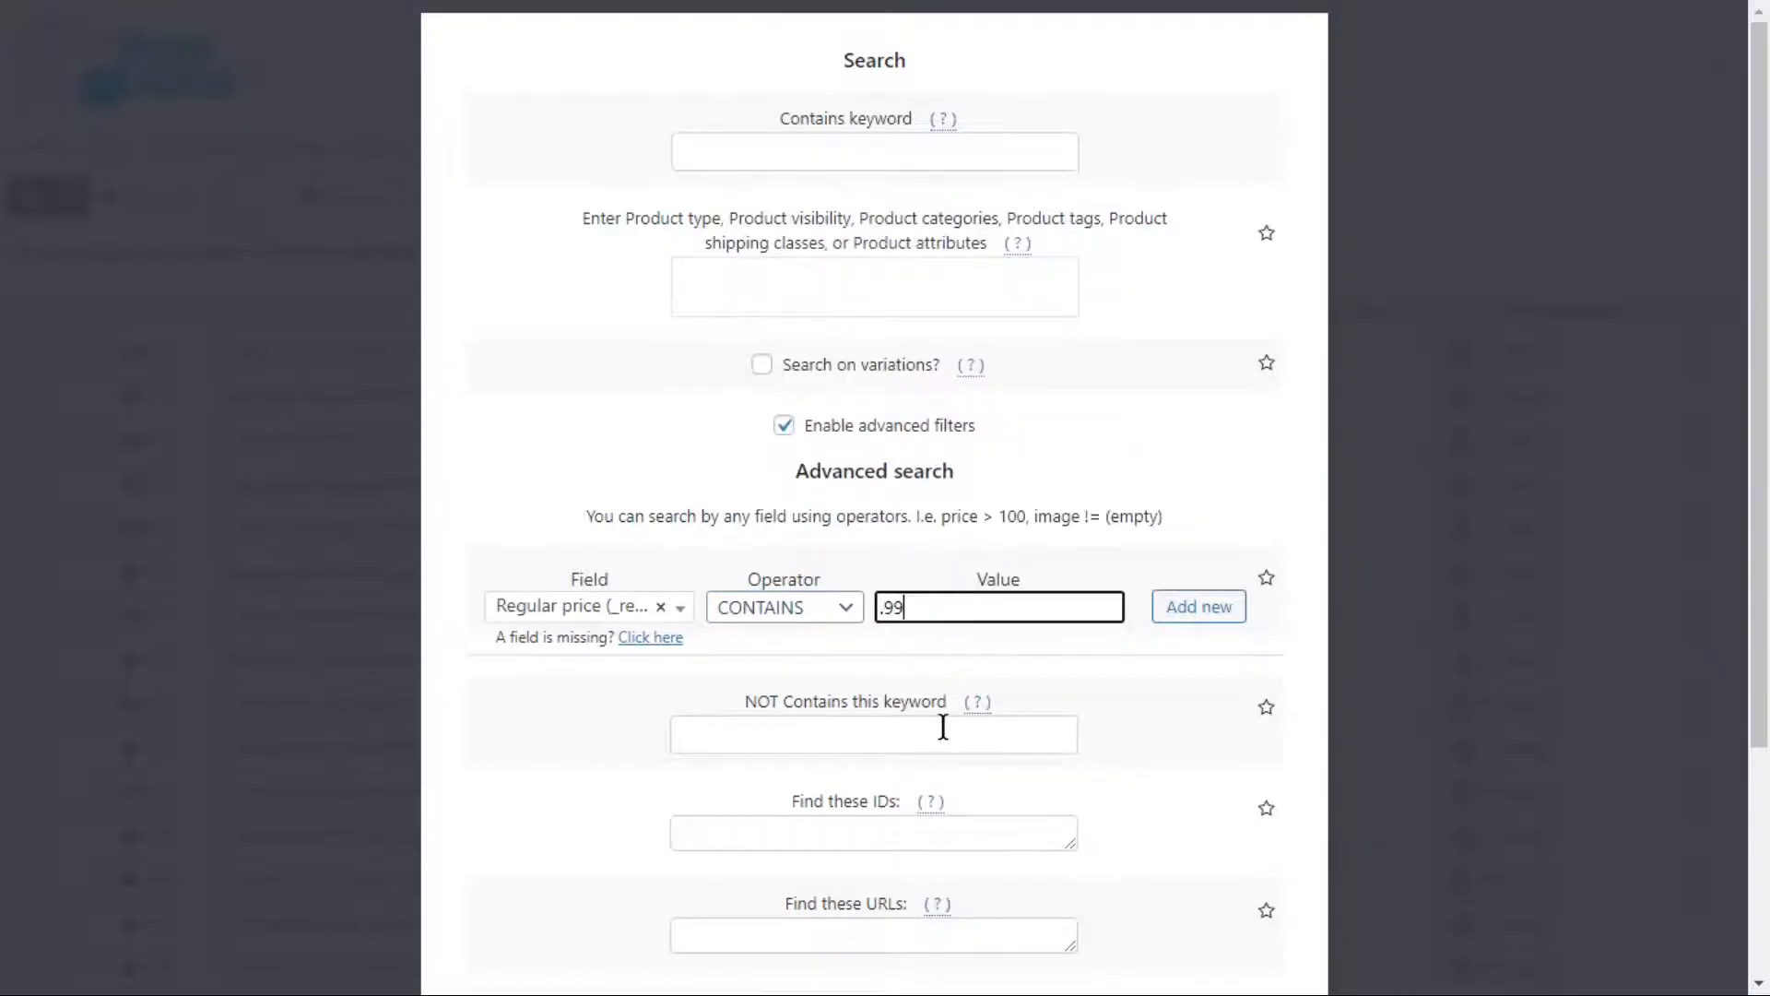
scroll(down, 3)
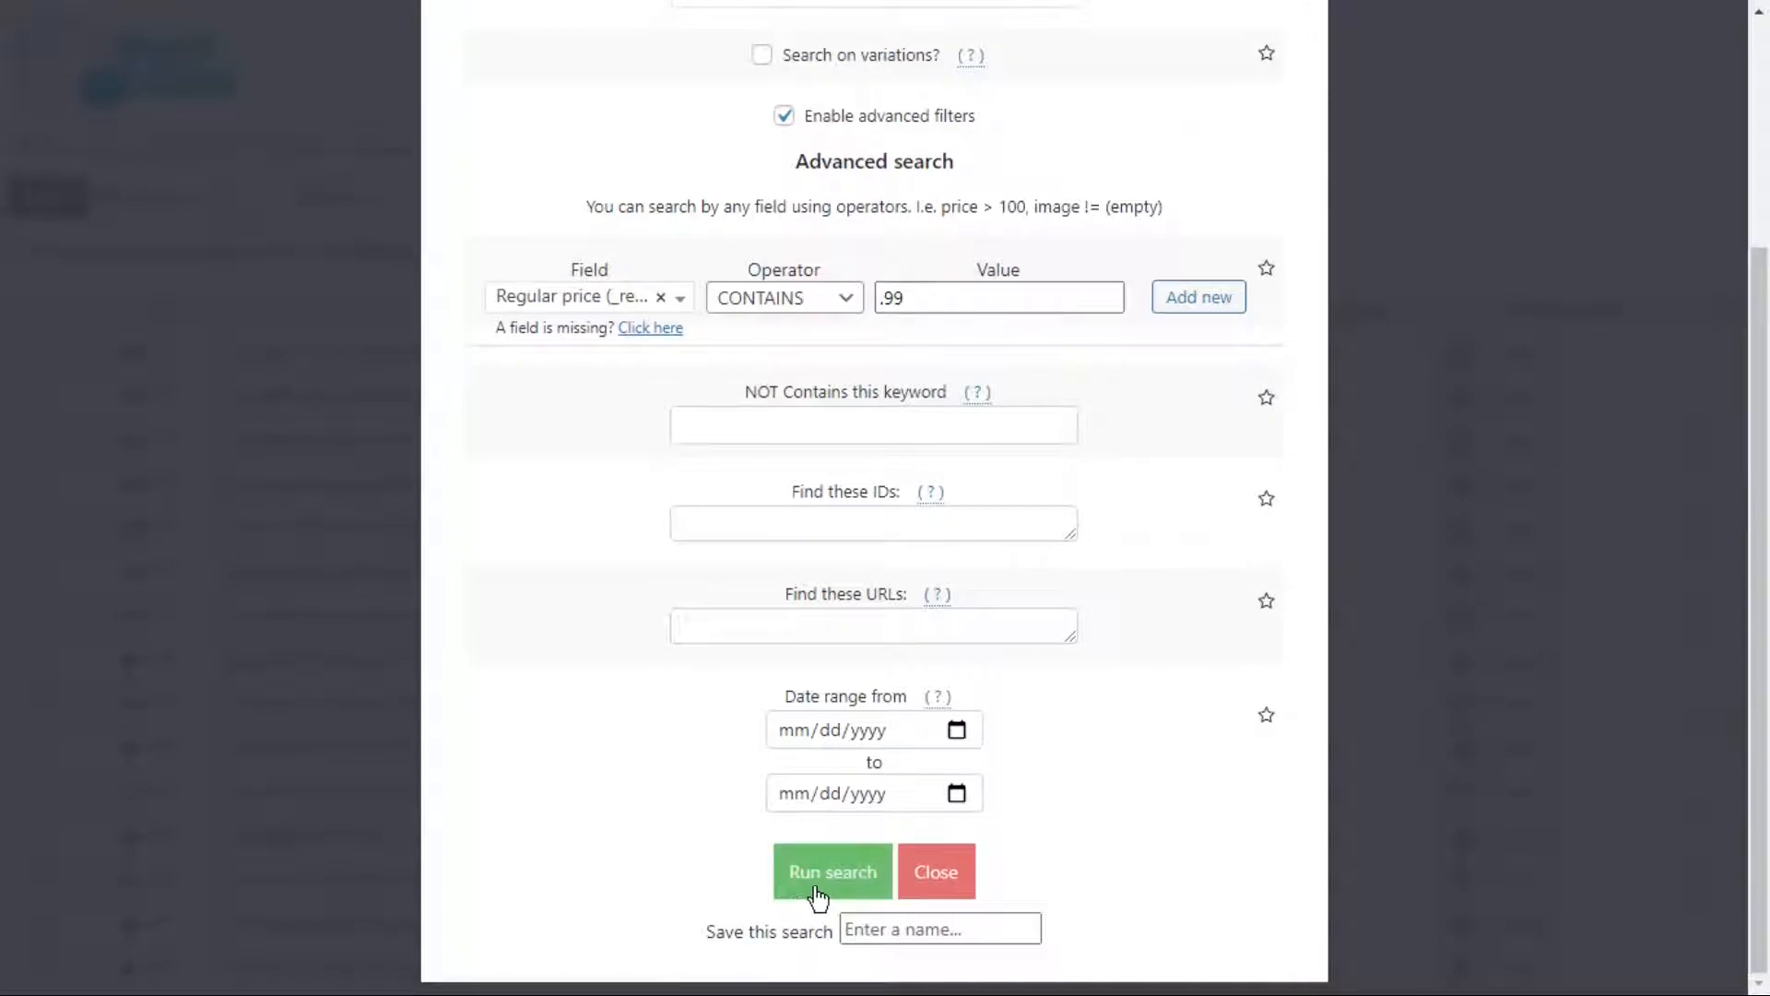
click(832, 872)
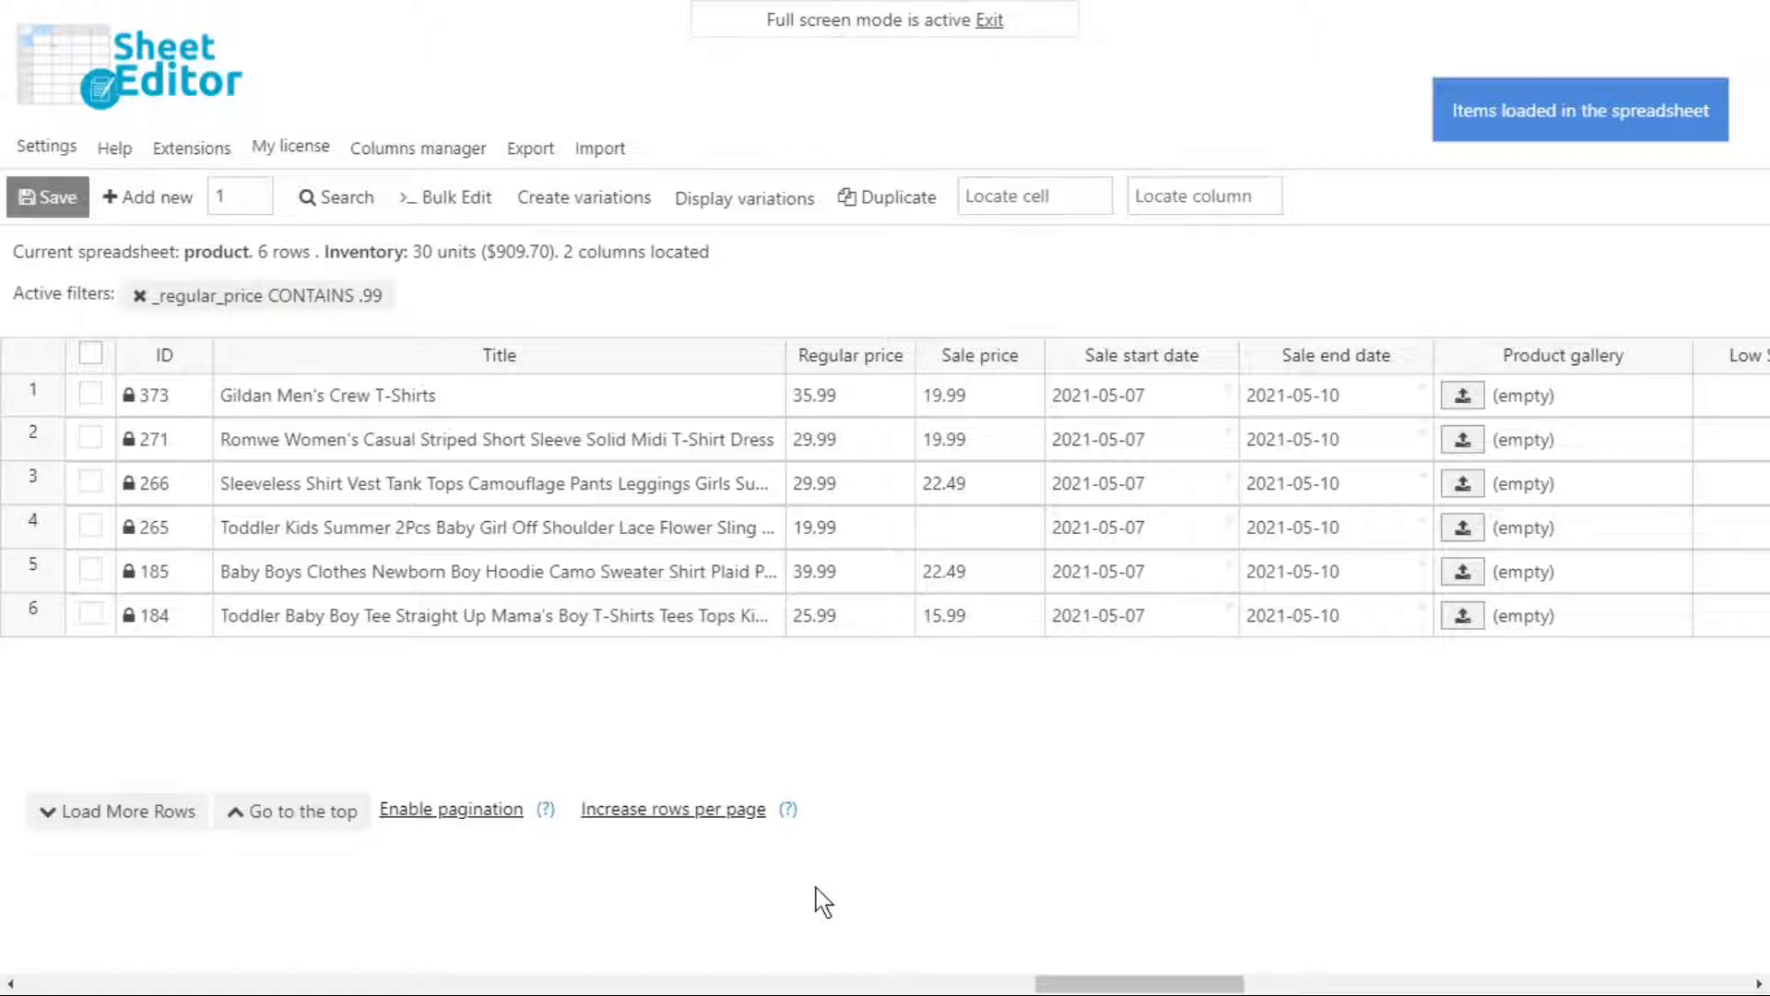
Step: Start a bulk edit on all filtered rows targeting the Regular price field
click(453, 197)
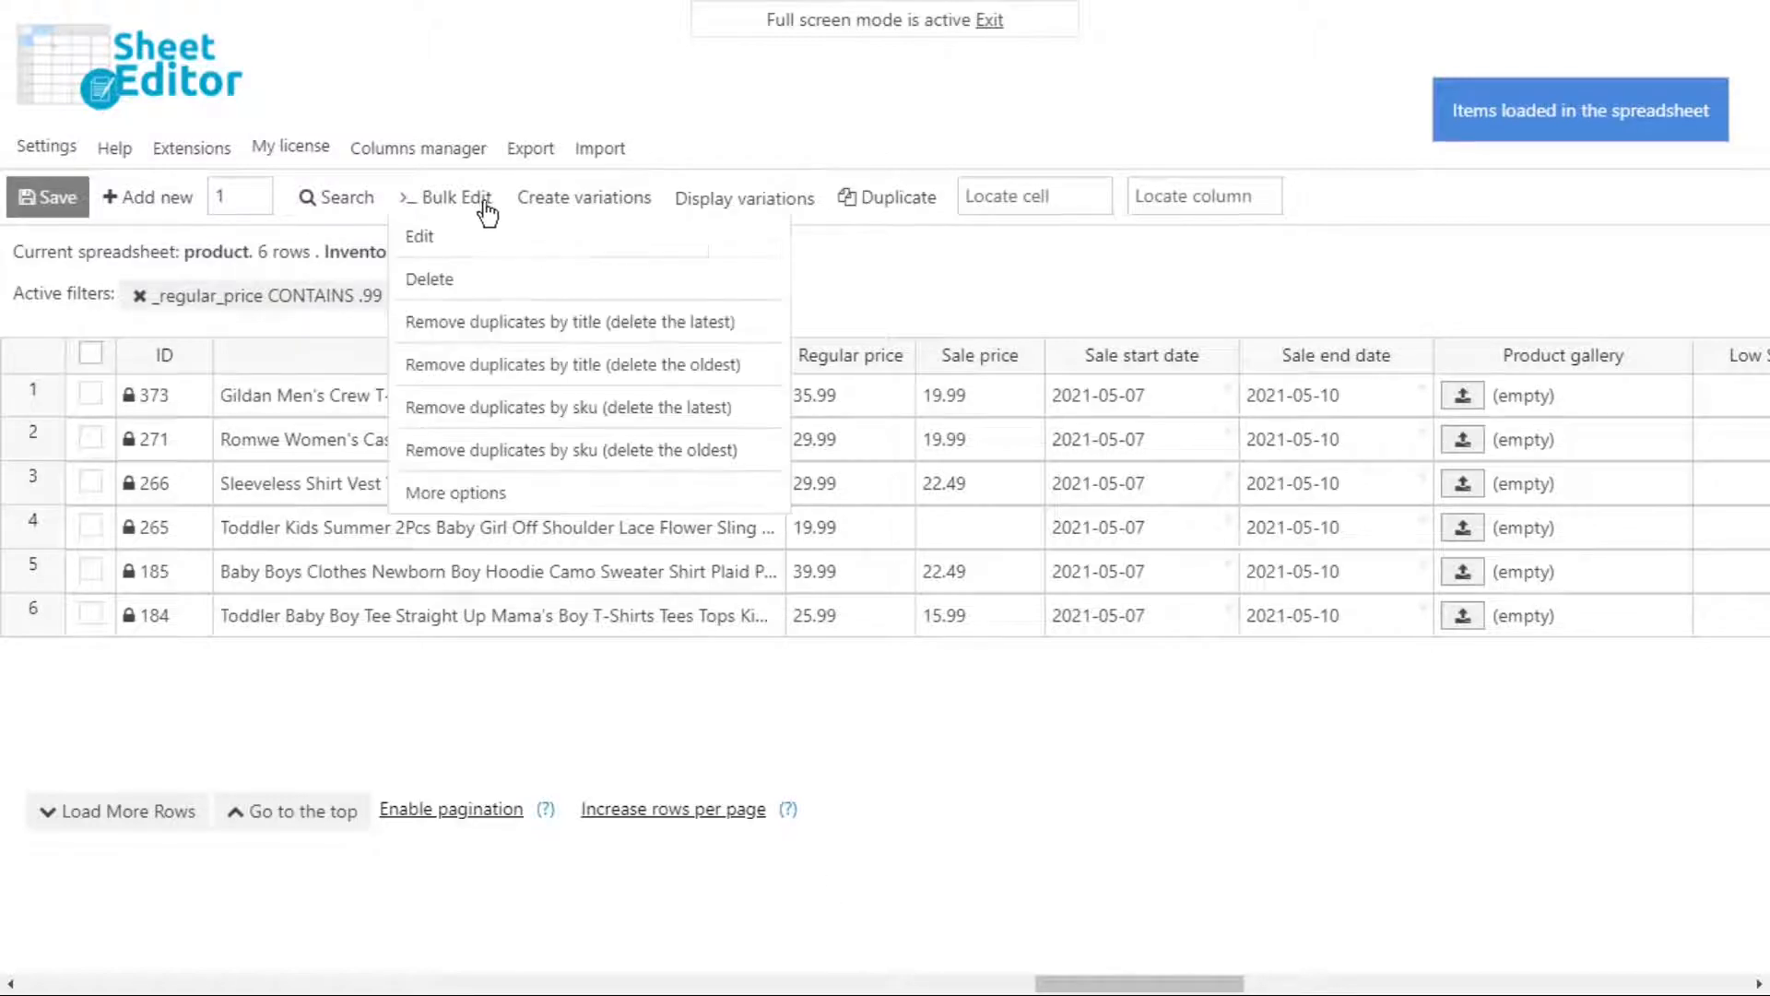
click(418, 236)
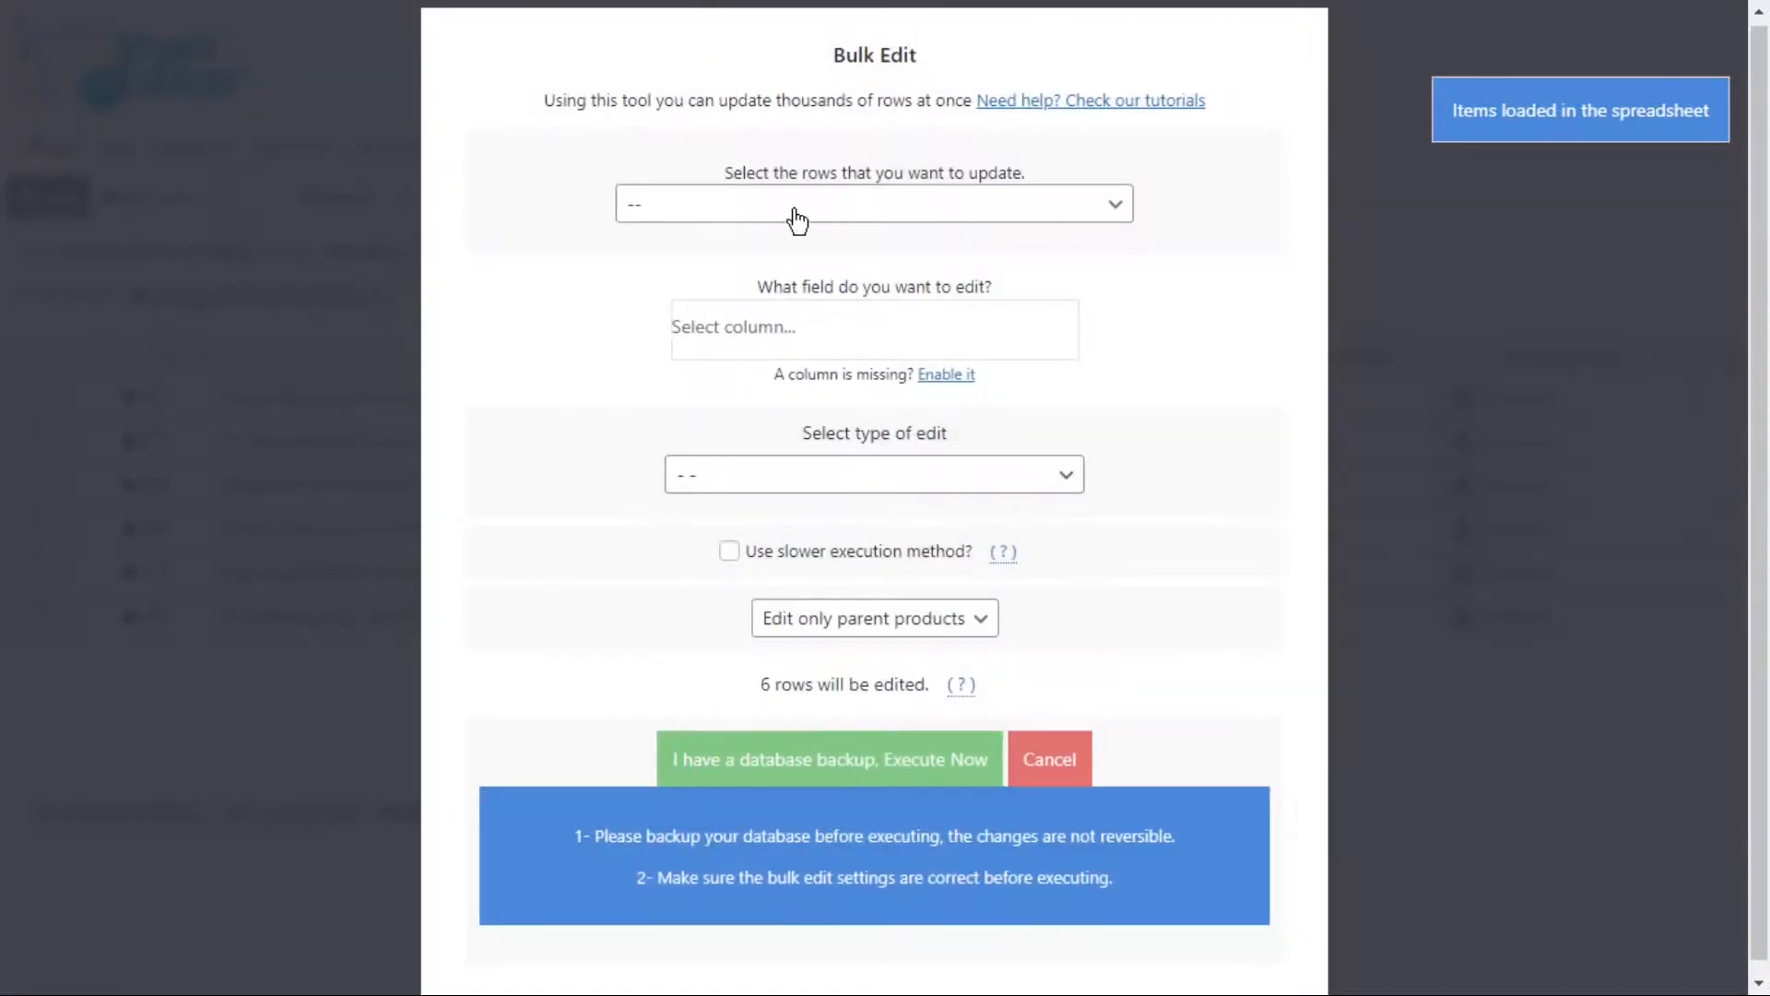
click(873, 203)
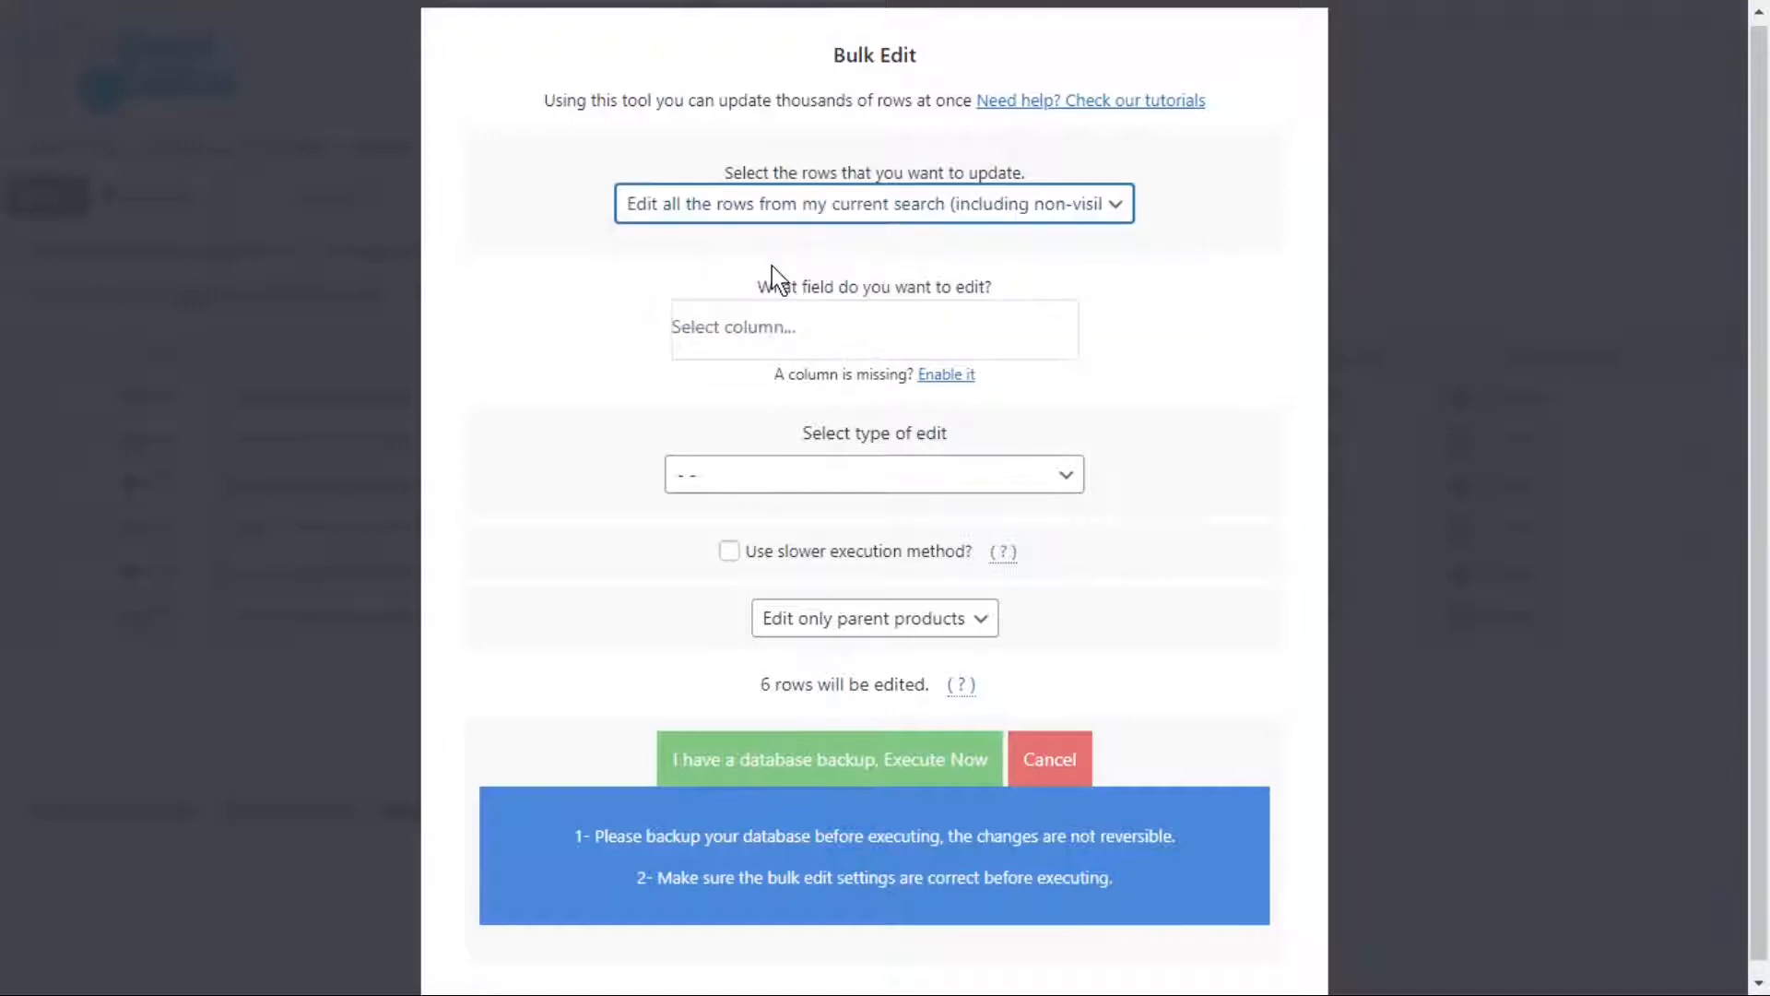
click(871, 329)
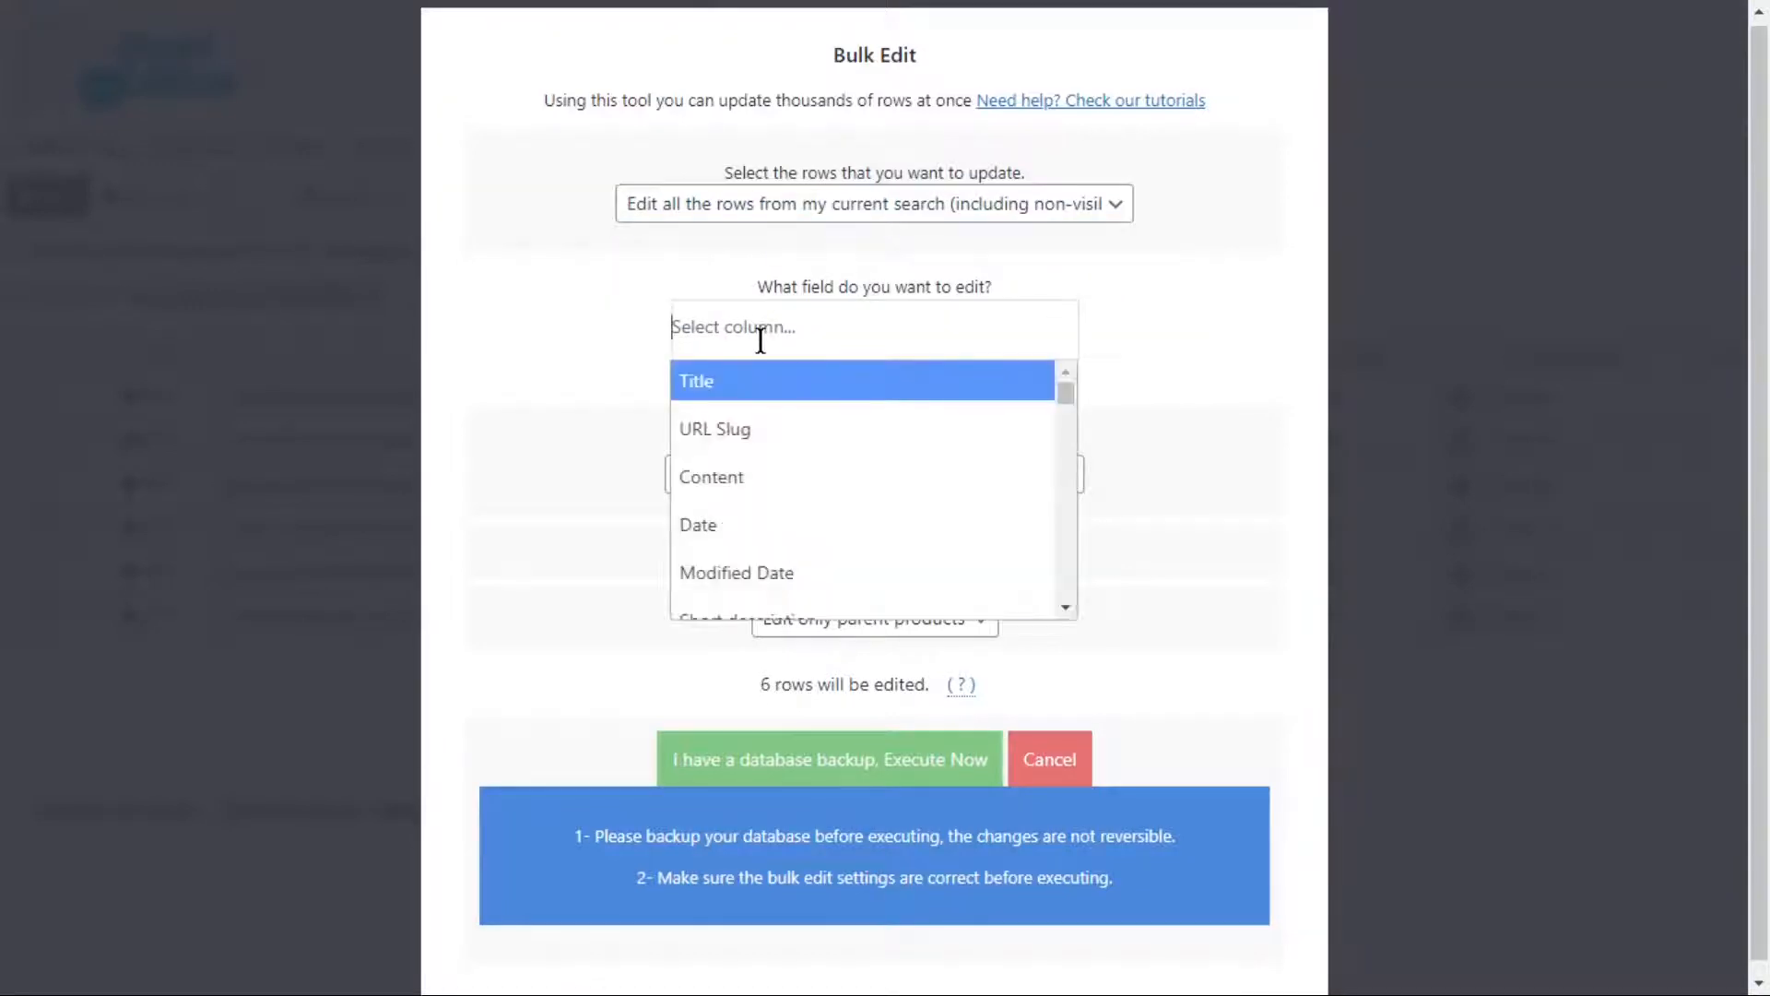
text(reg)
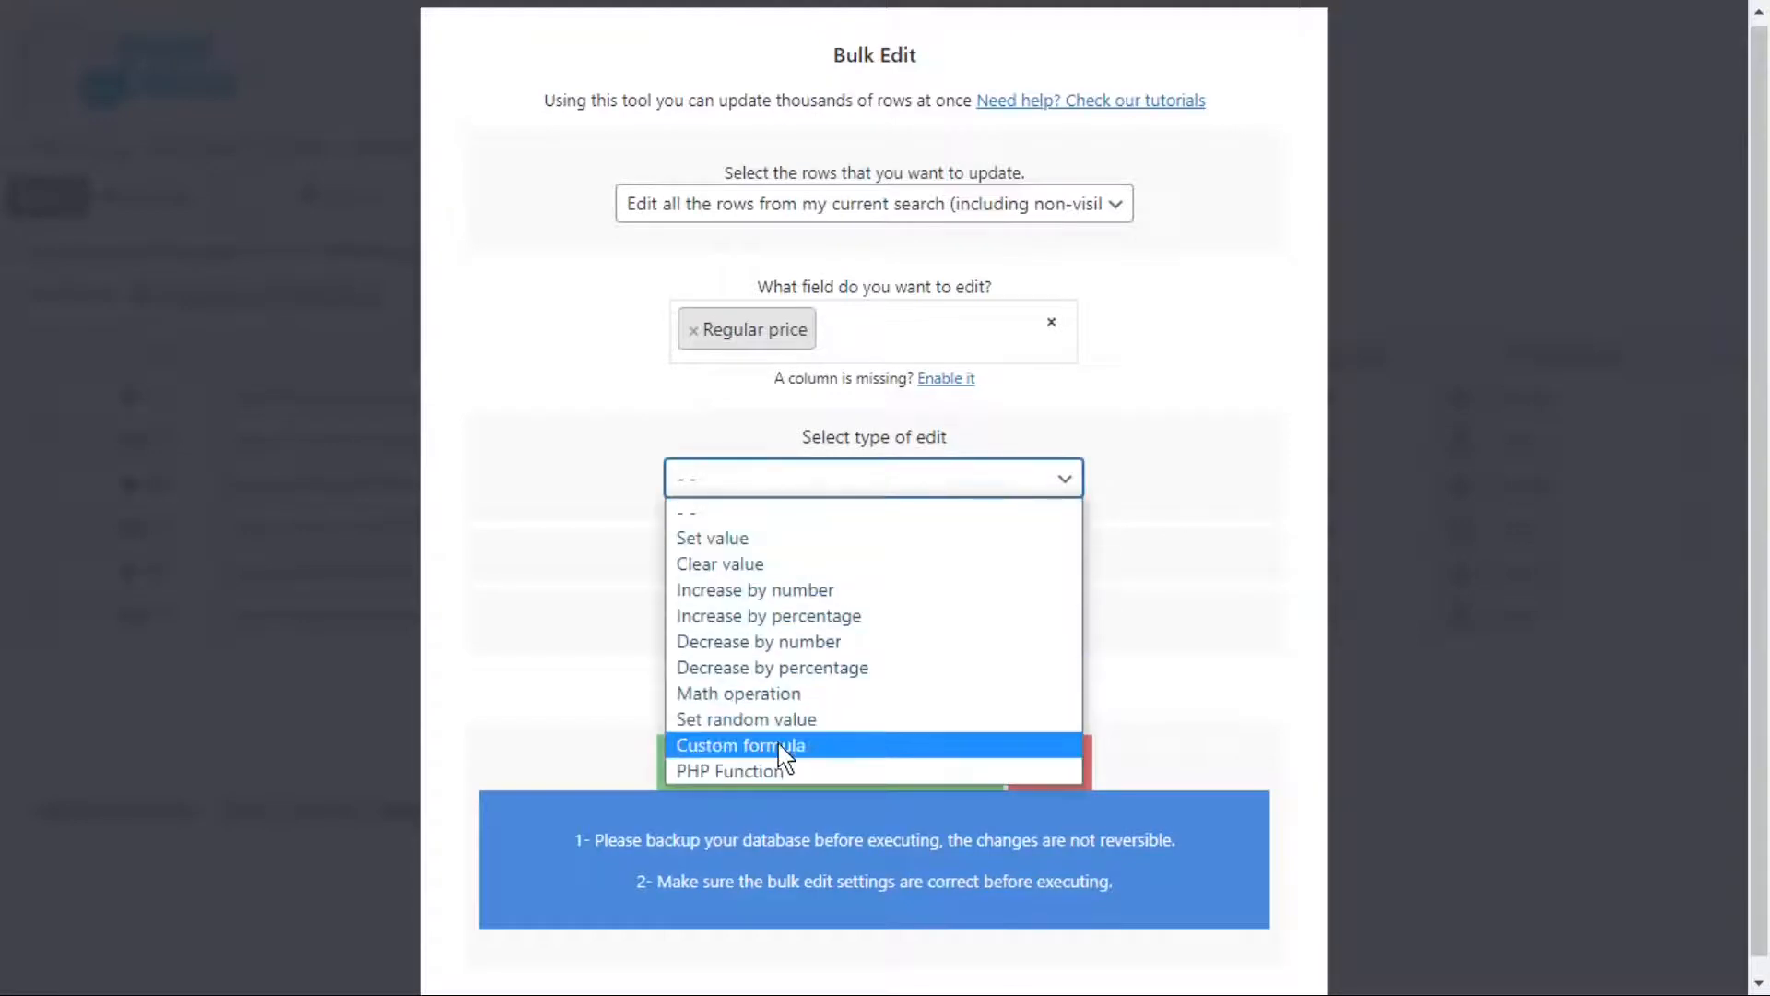
Step: Execute the decimal-dropping regex formula on parent products, updating all 6 items
click(741, 743)
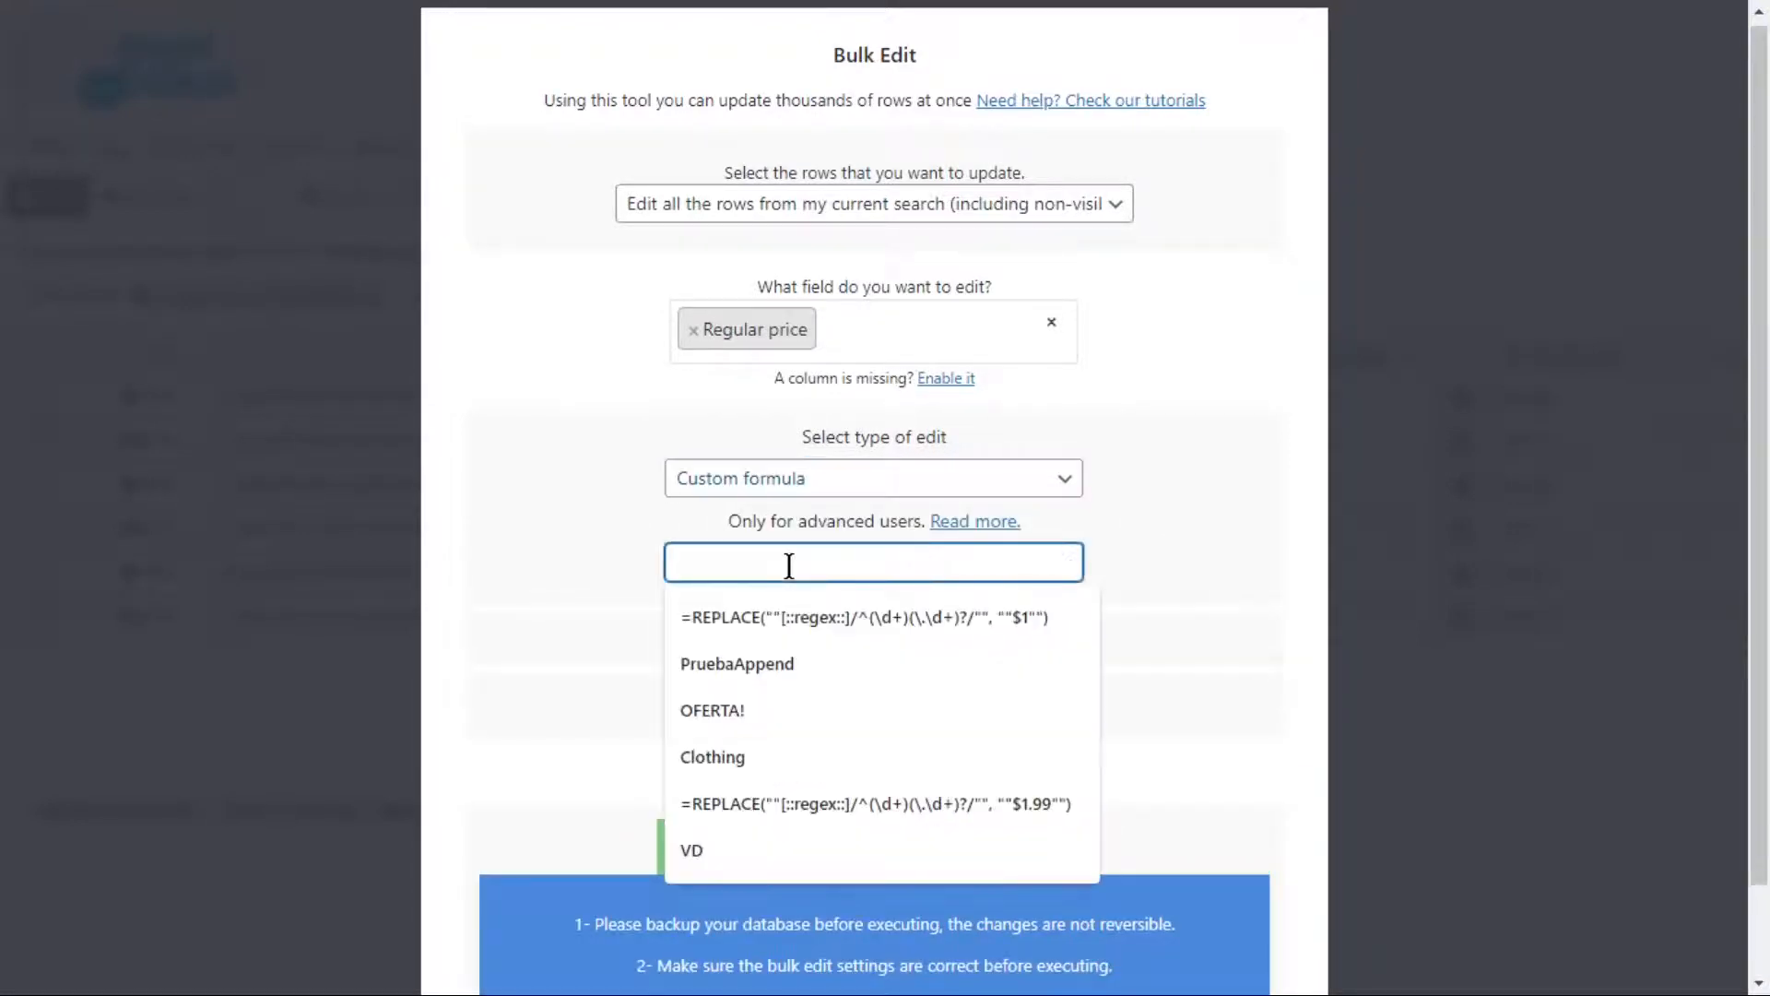
click(863, 617)
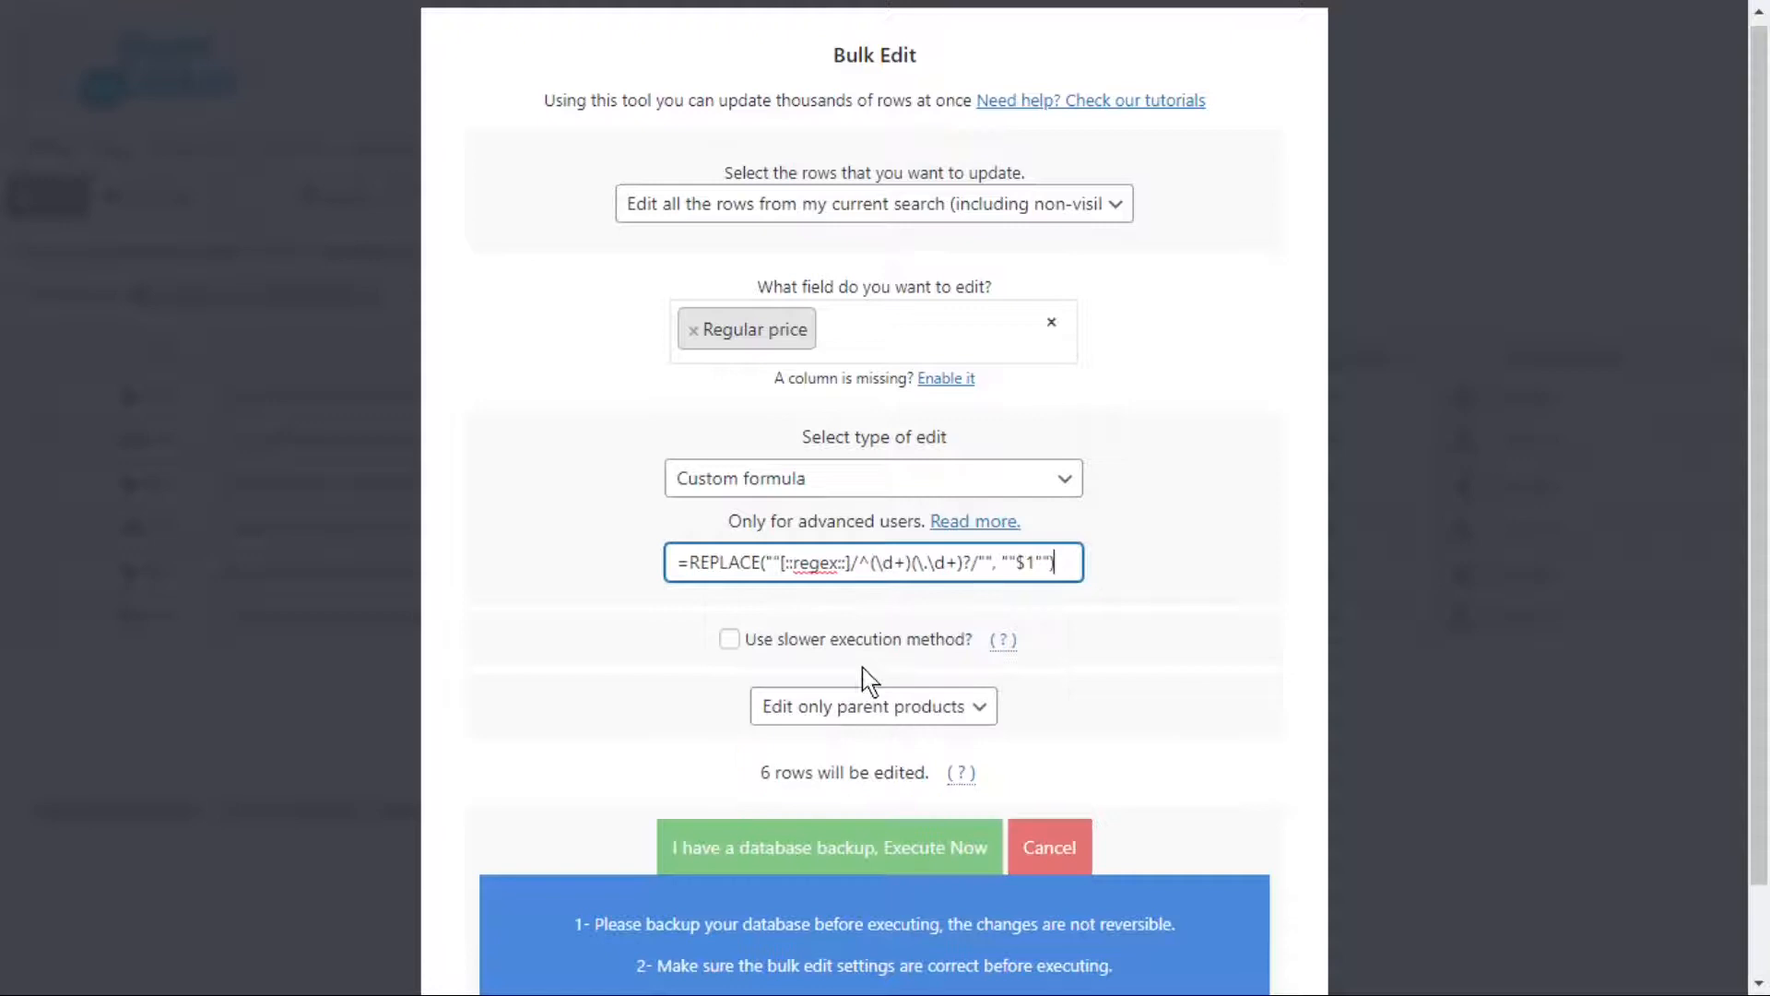
click(872, 706)
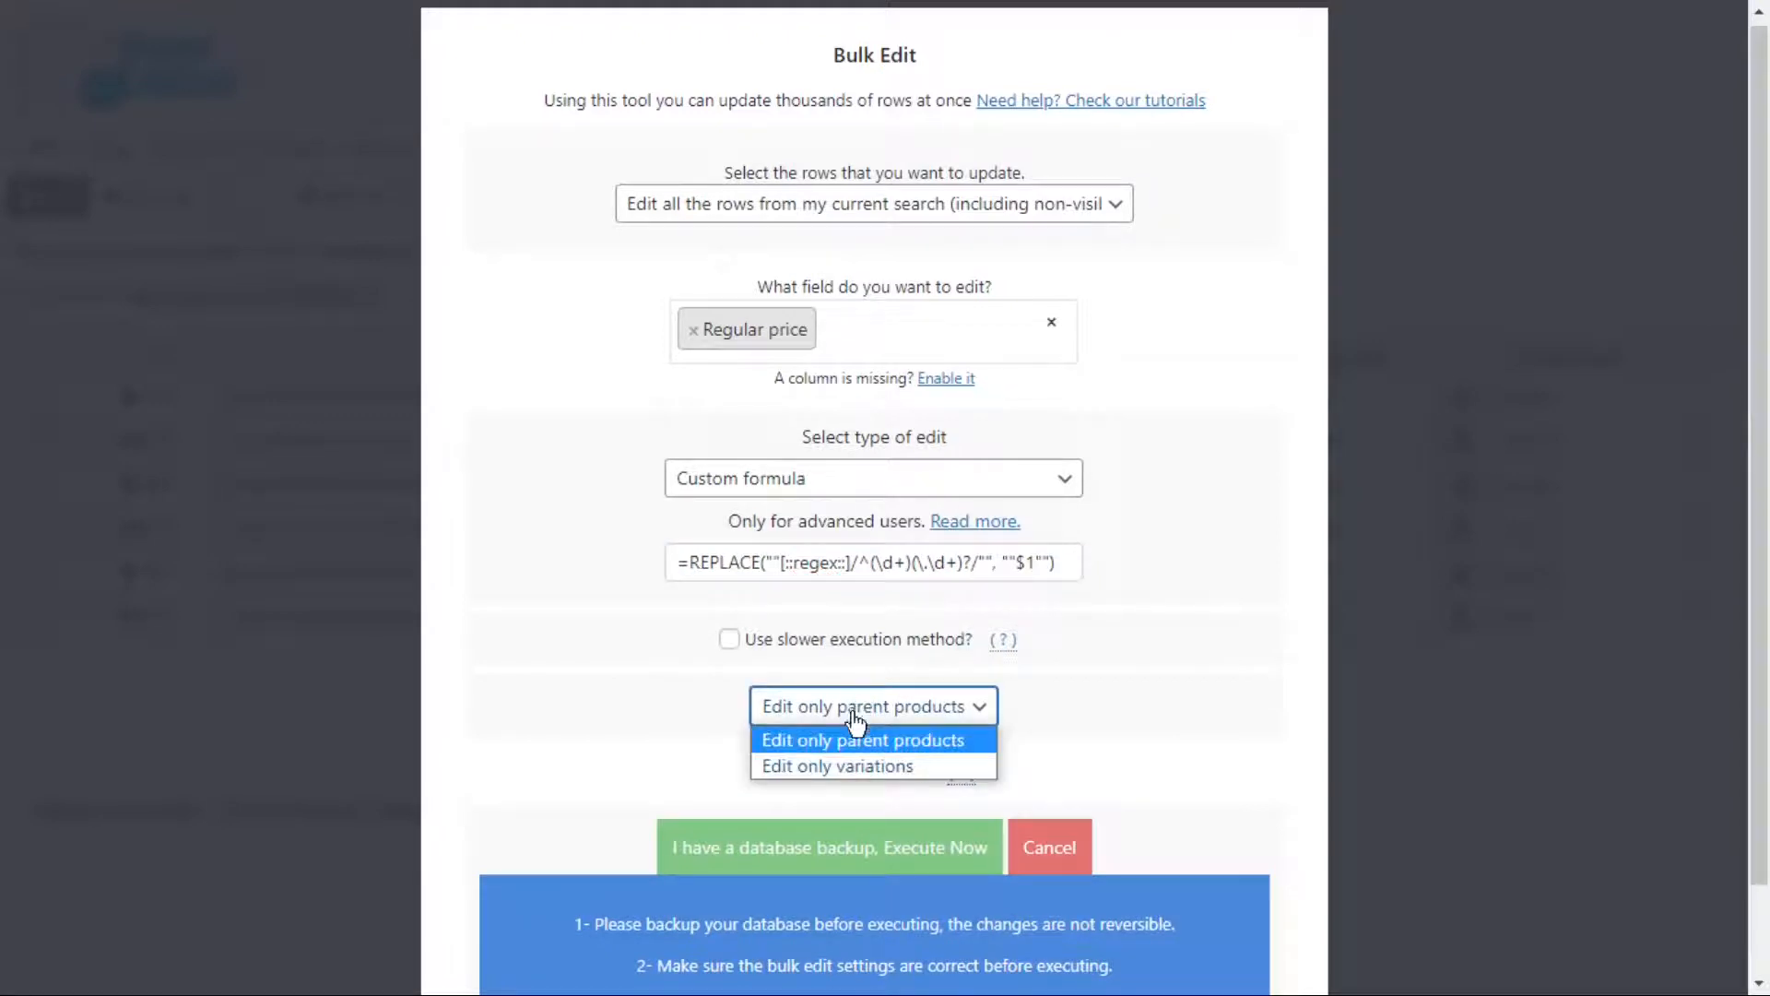
mouse_move(848, 765)
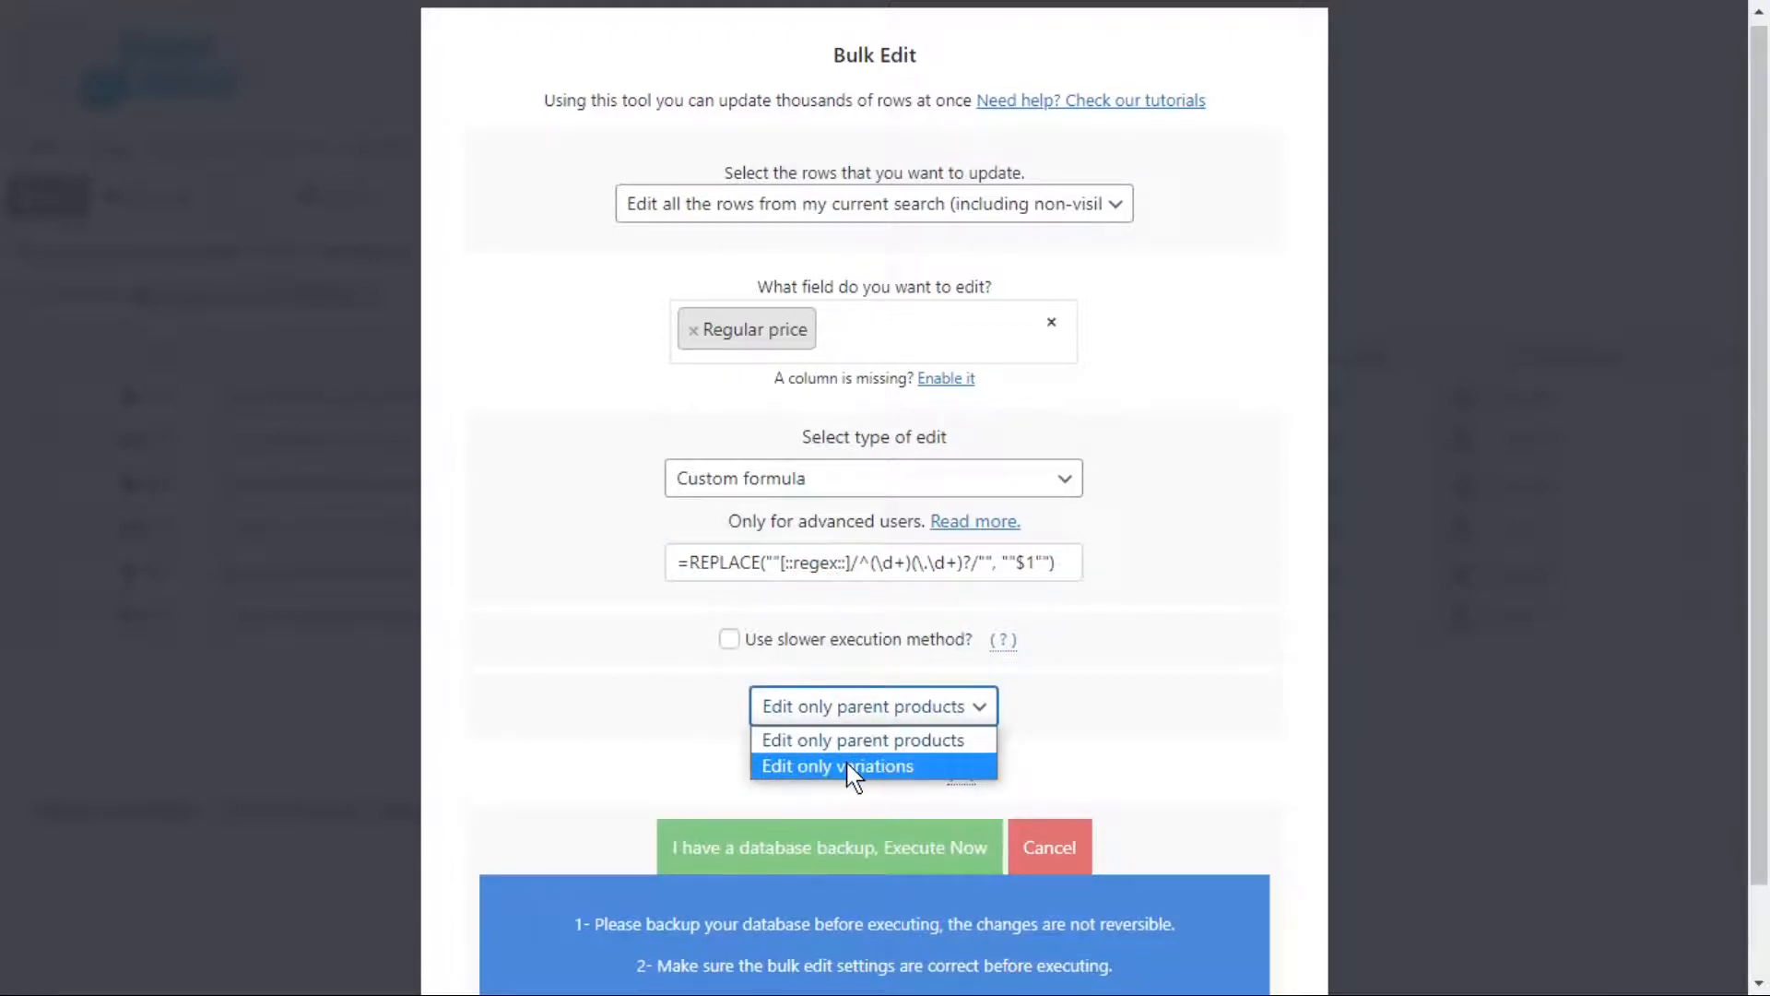
mouse_move(873, 739)
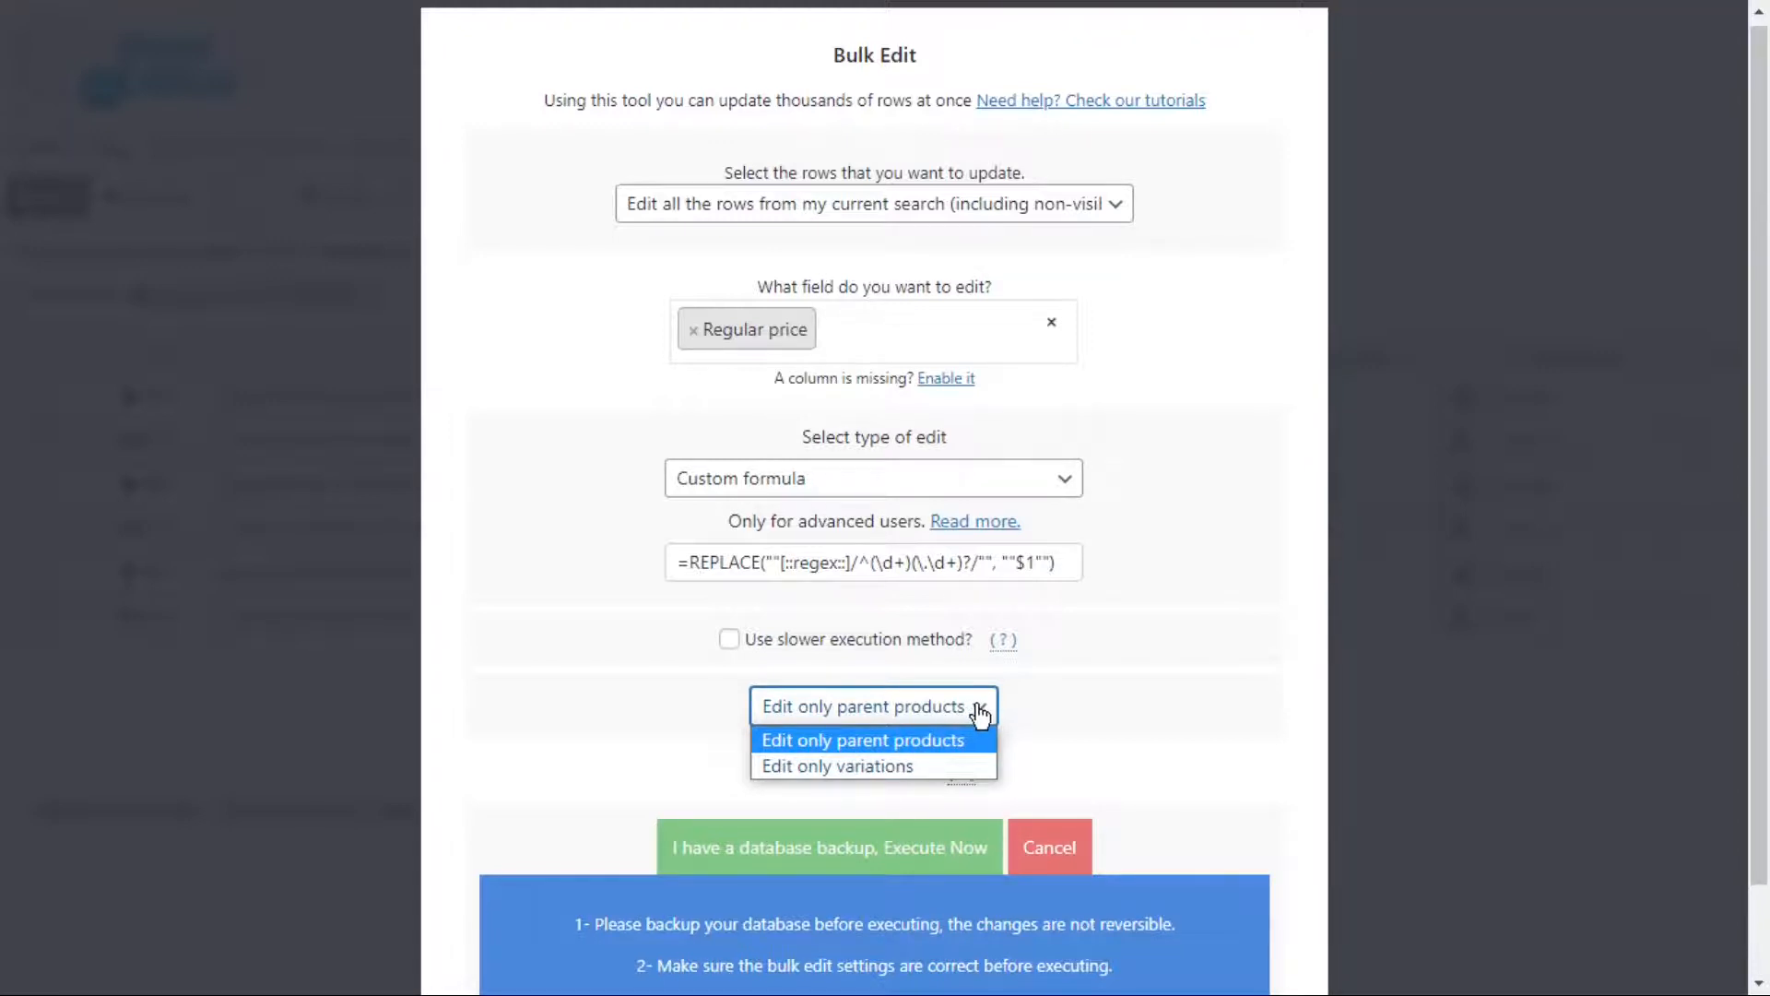
click(863, 739)
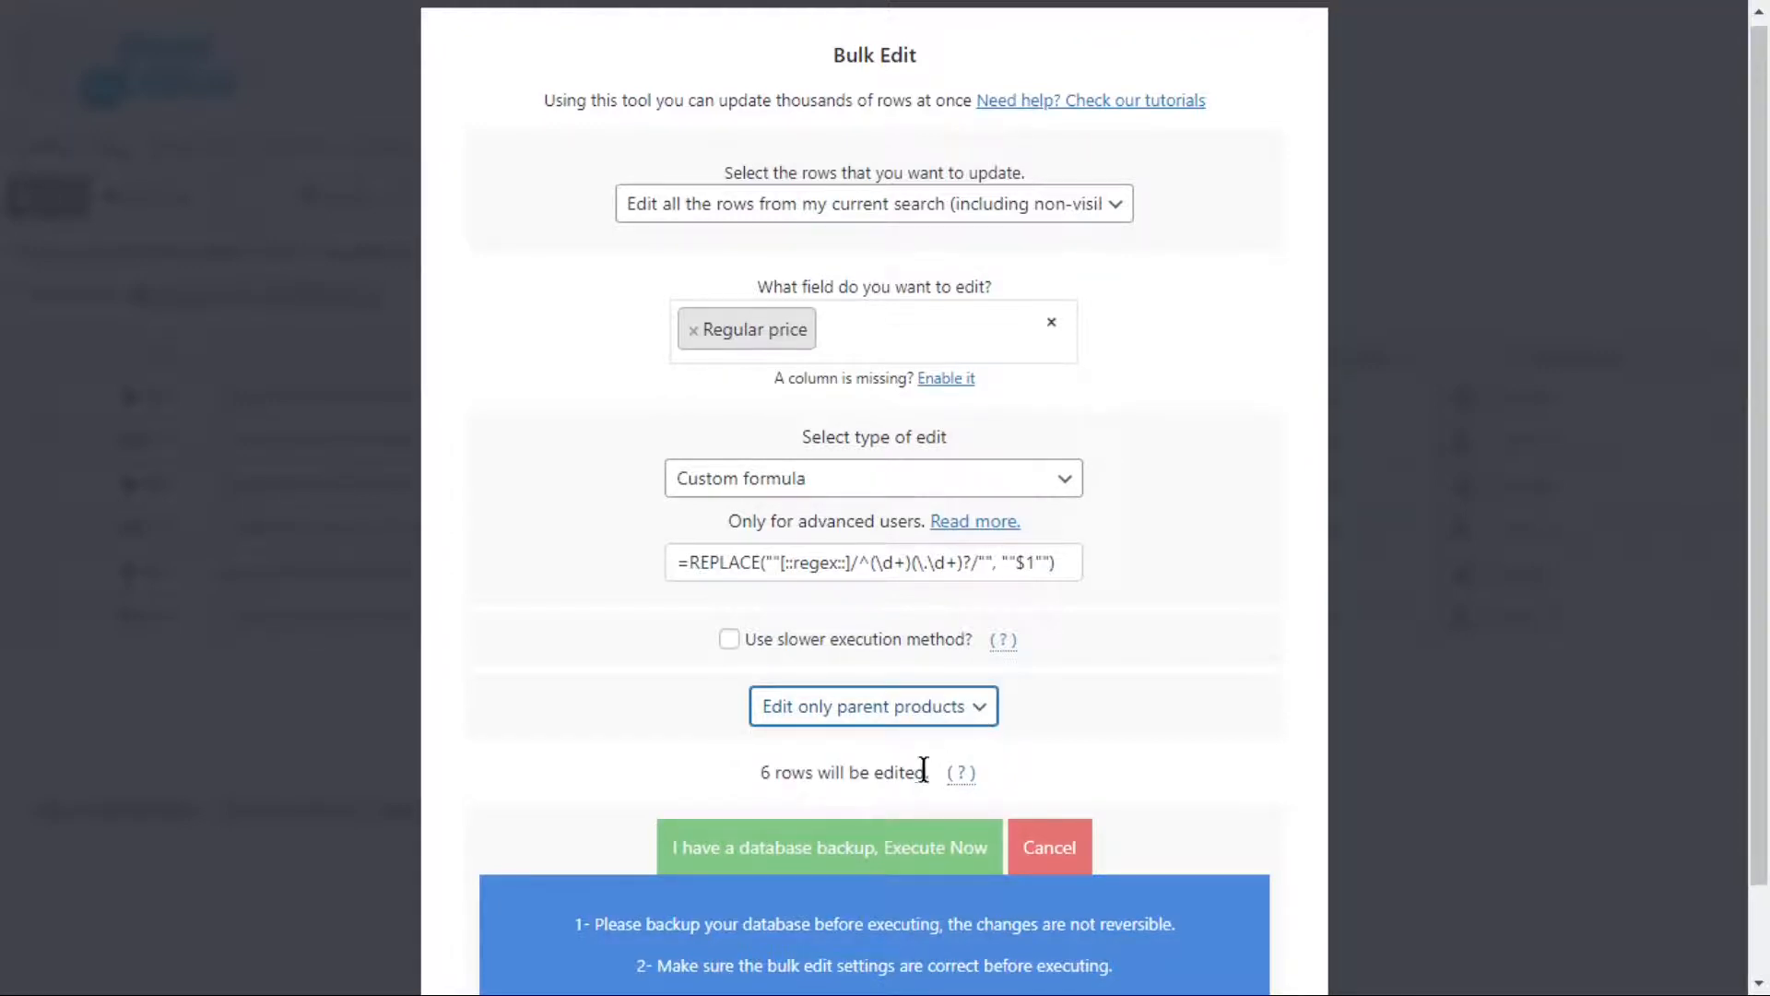
click(828, 846)
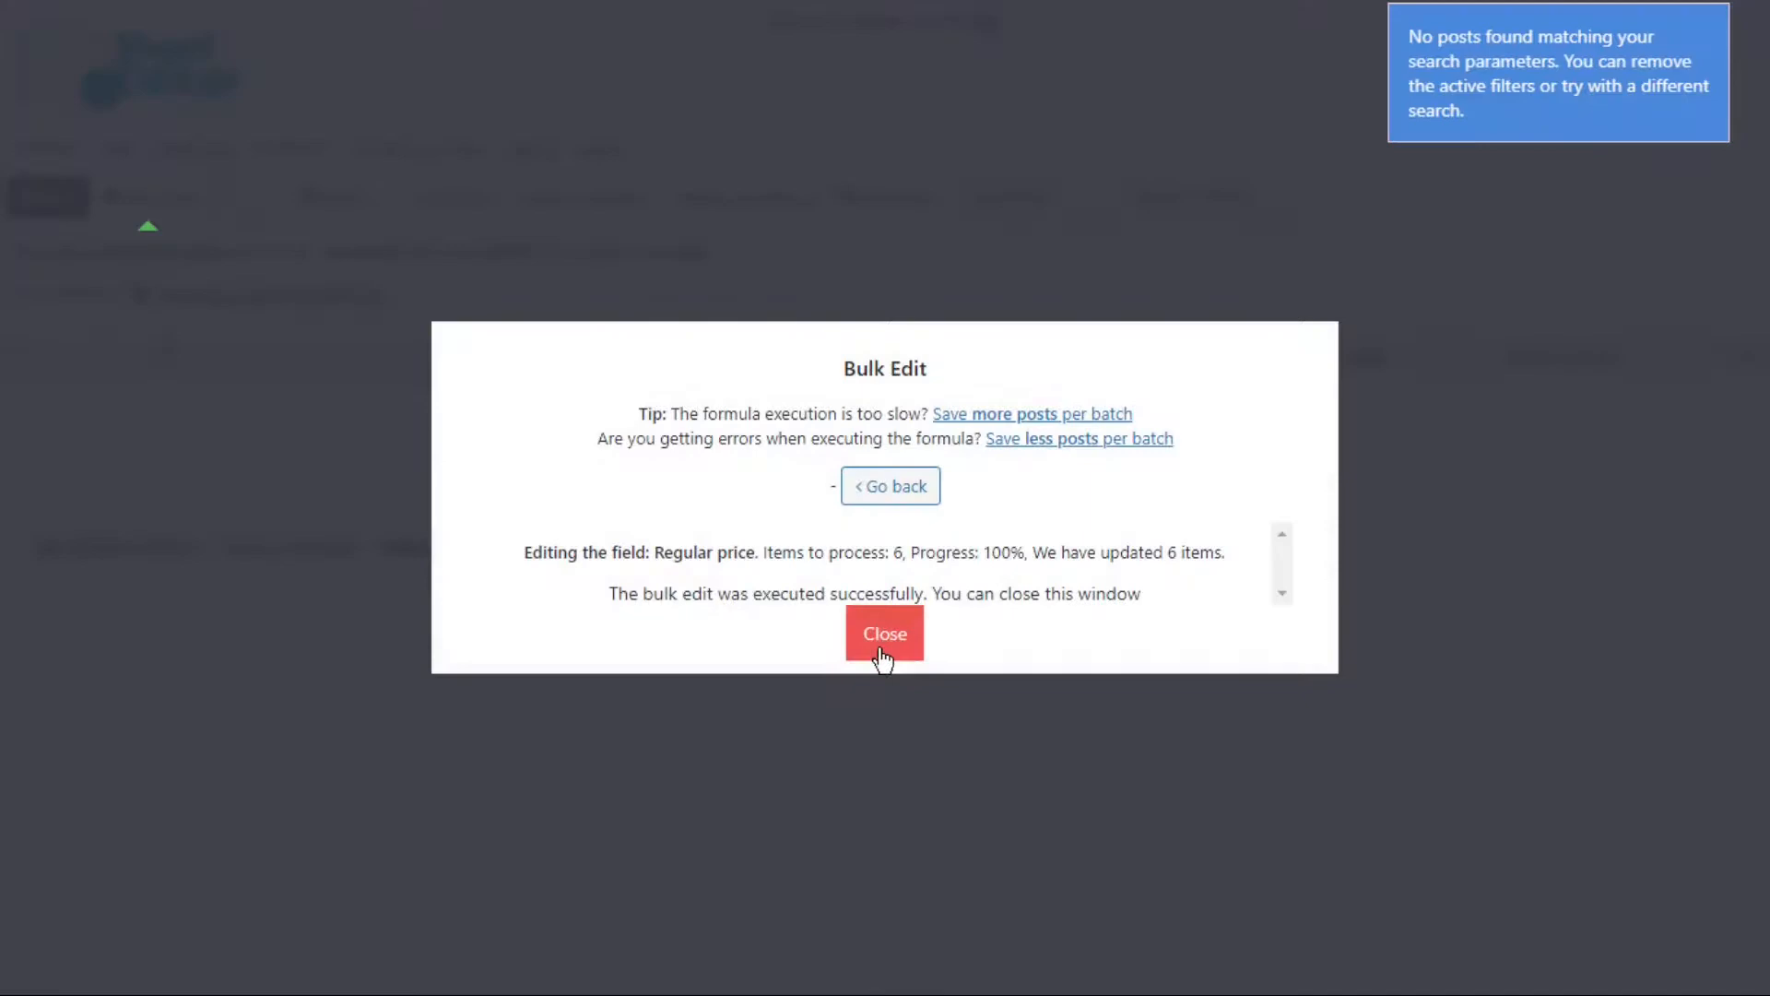
Step: Close the bulk edit report and review the 22-row list with whole-number prices
click(883, 632)
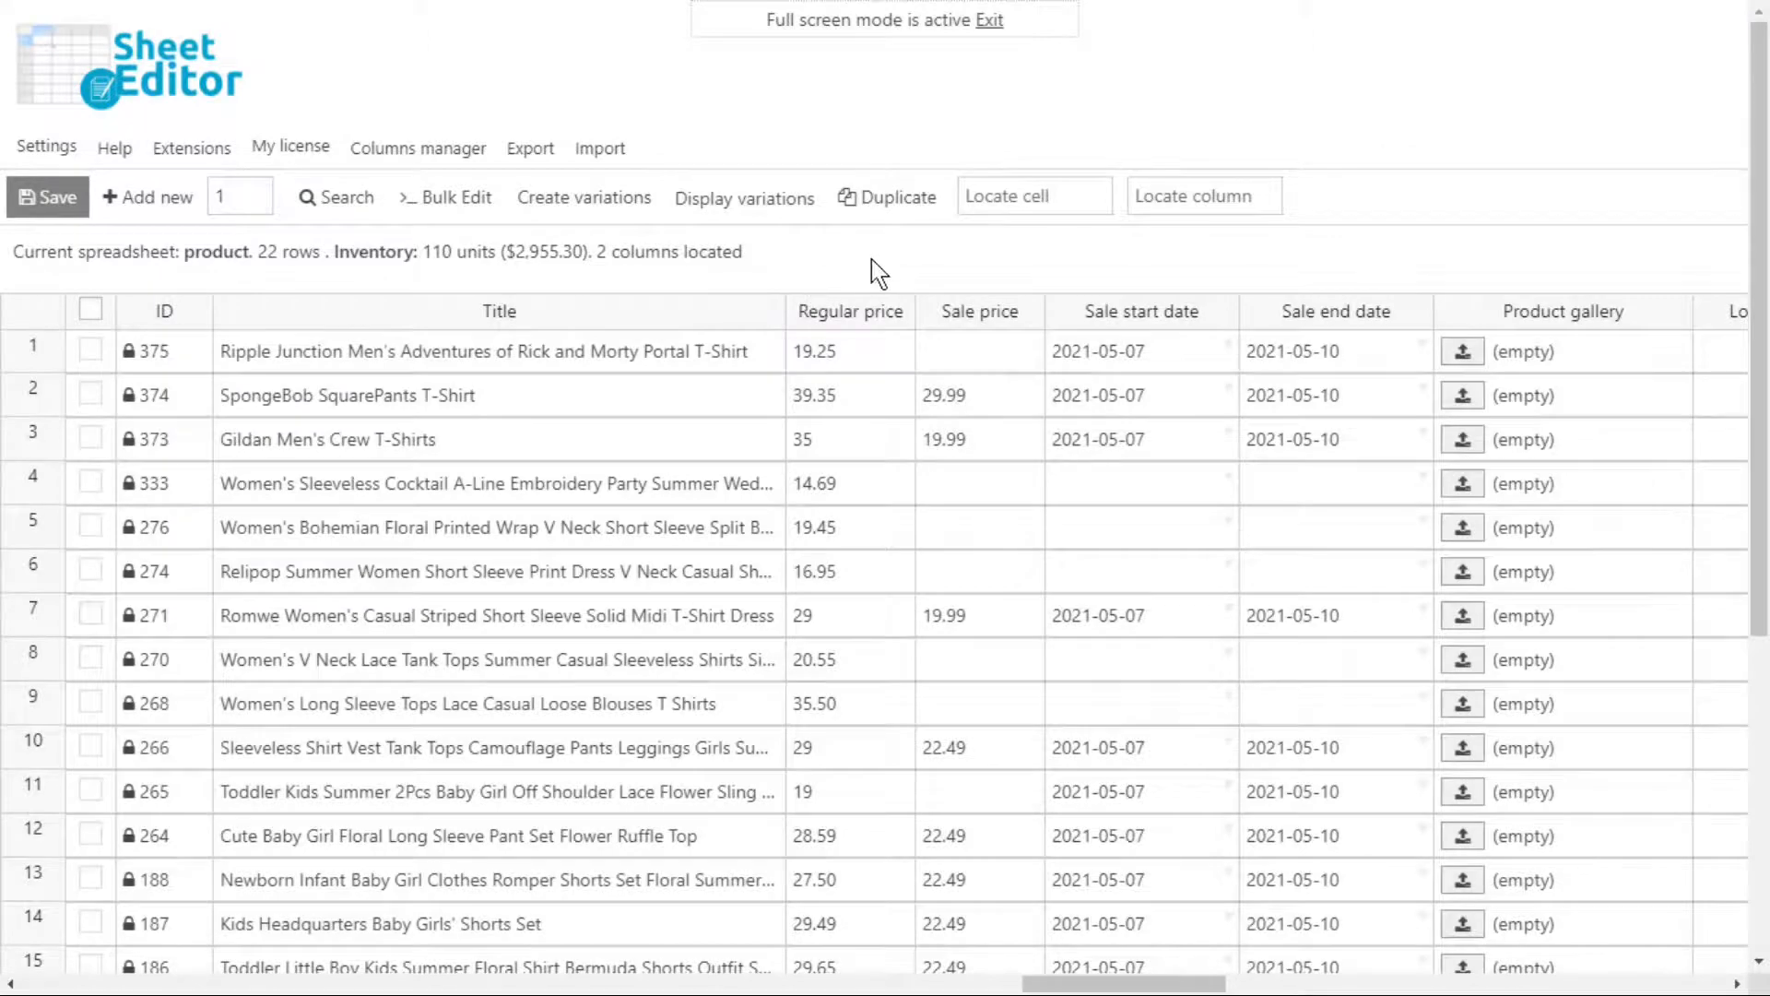
scroll(down, 3)
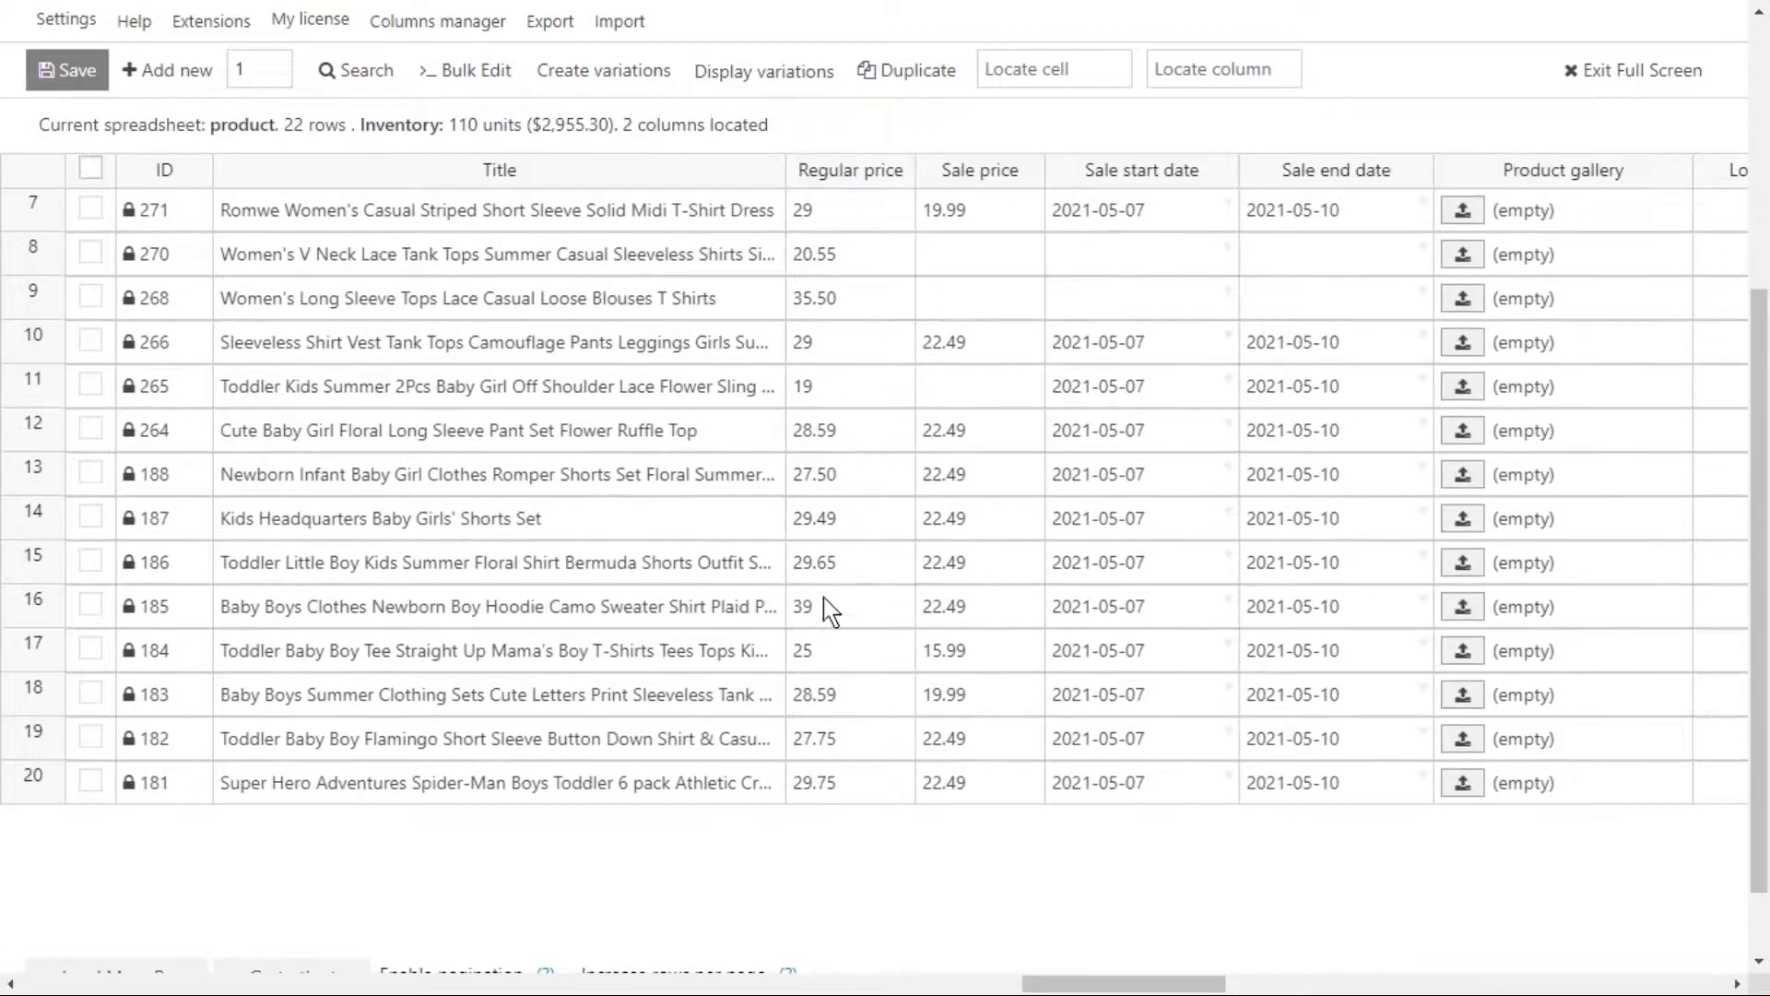